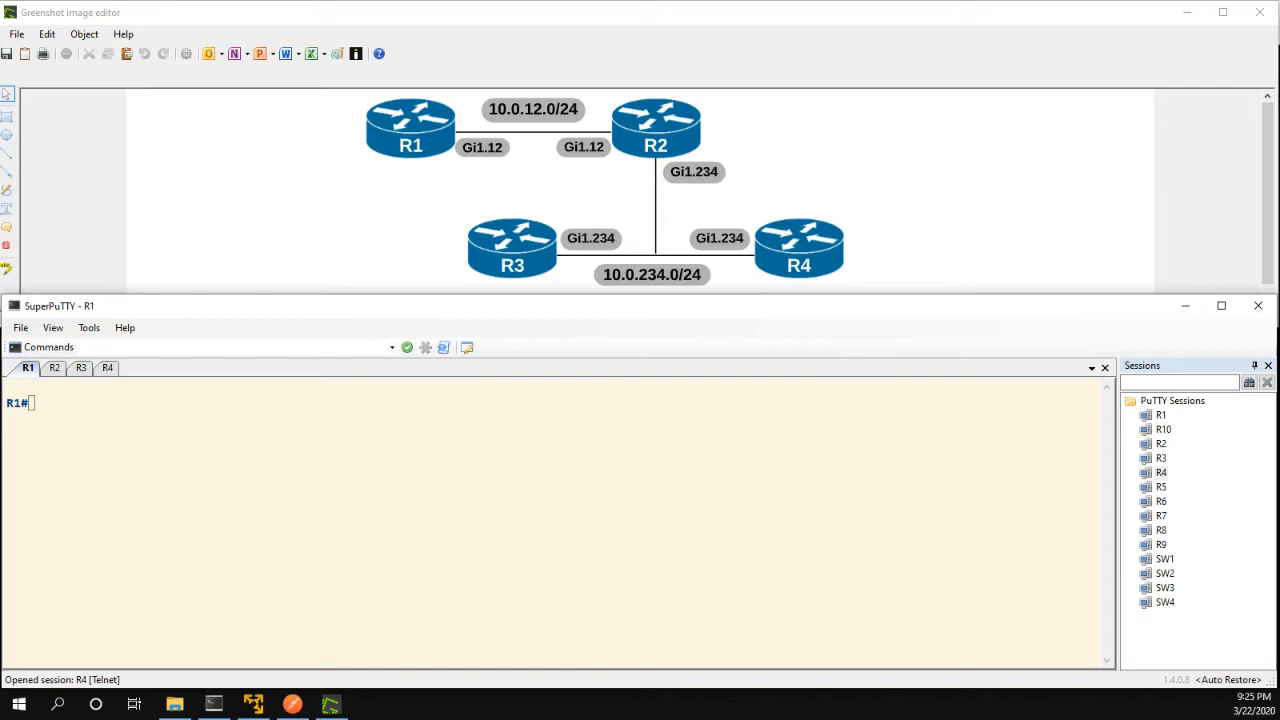
pyautogui.moveTo(391, 208)
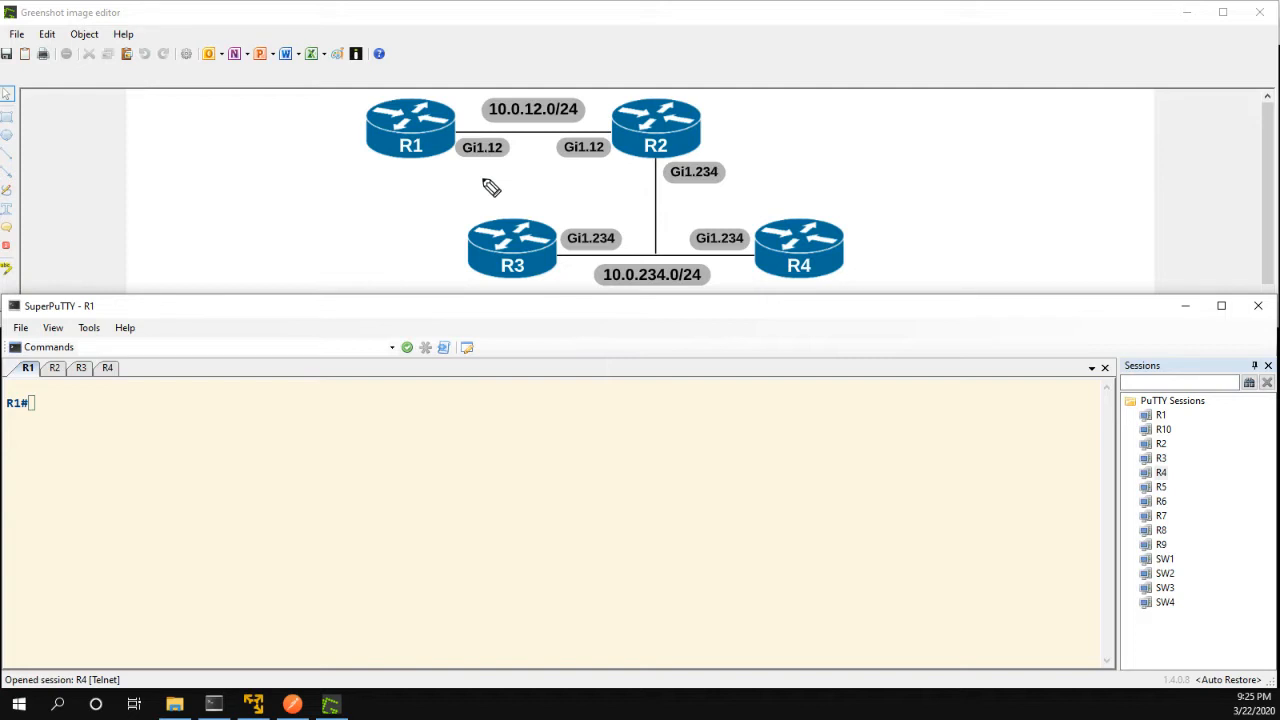
pyautogui.moveTo(460, 163)
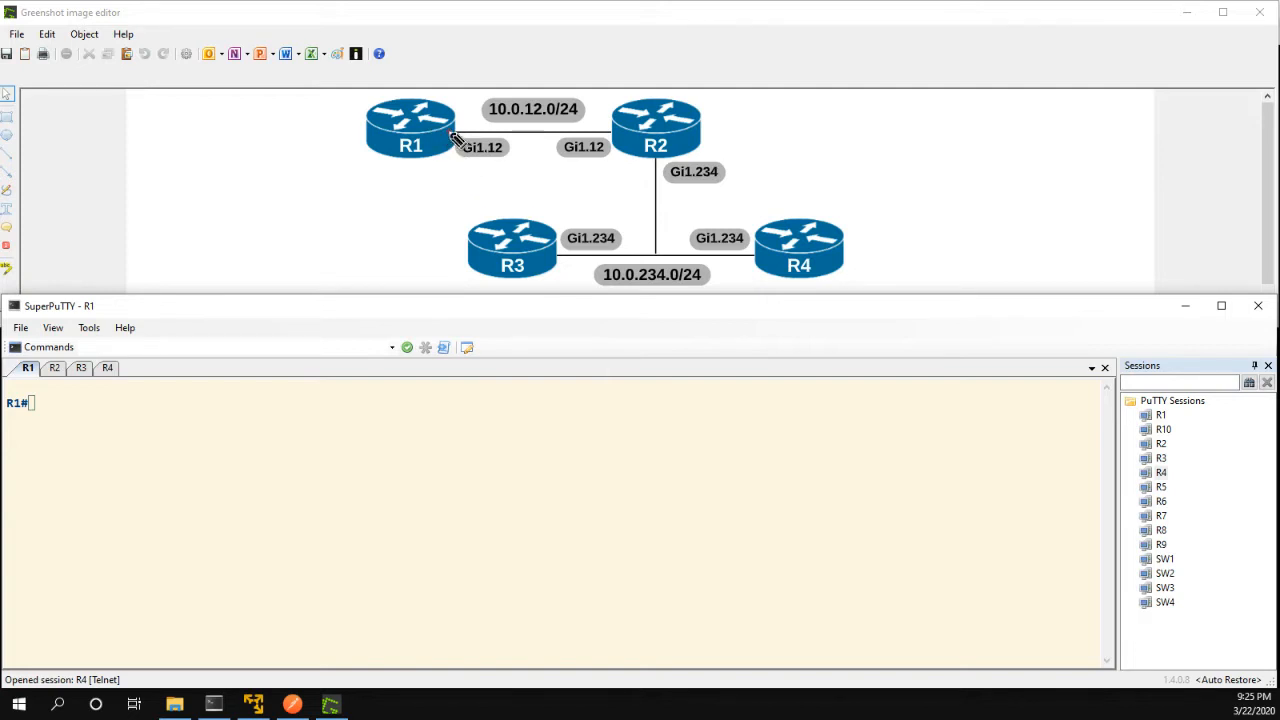
# Circle the R1–R2 link as MD5 and the R2–R3–R4 segment as SHA on the diagram.
pyautogui.moveTo(455, 140); pyautogui.dragTo(530, 175)
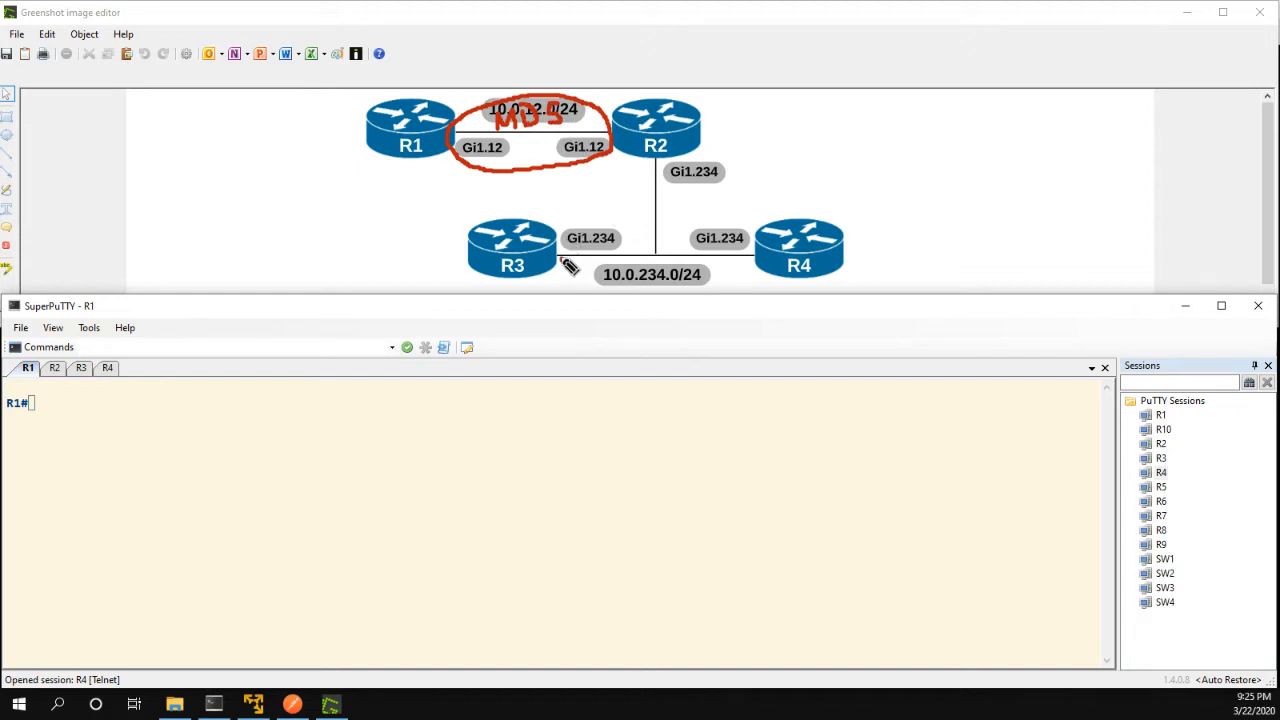
pyautogui.moveTo(575, 270); pyautogui.dragTo(755, 245)
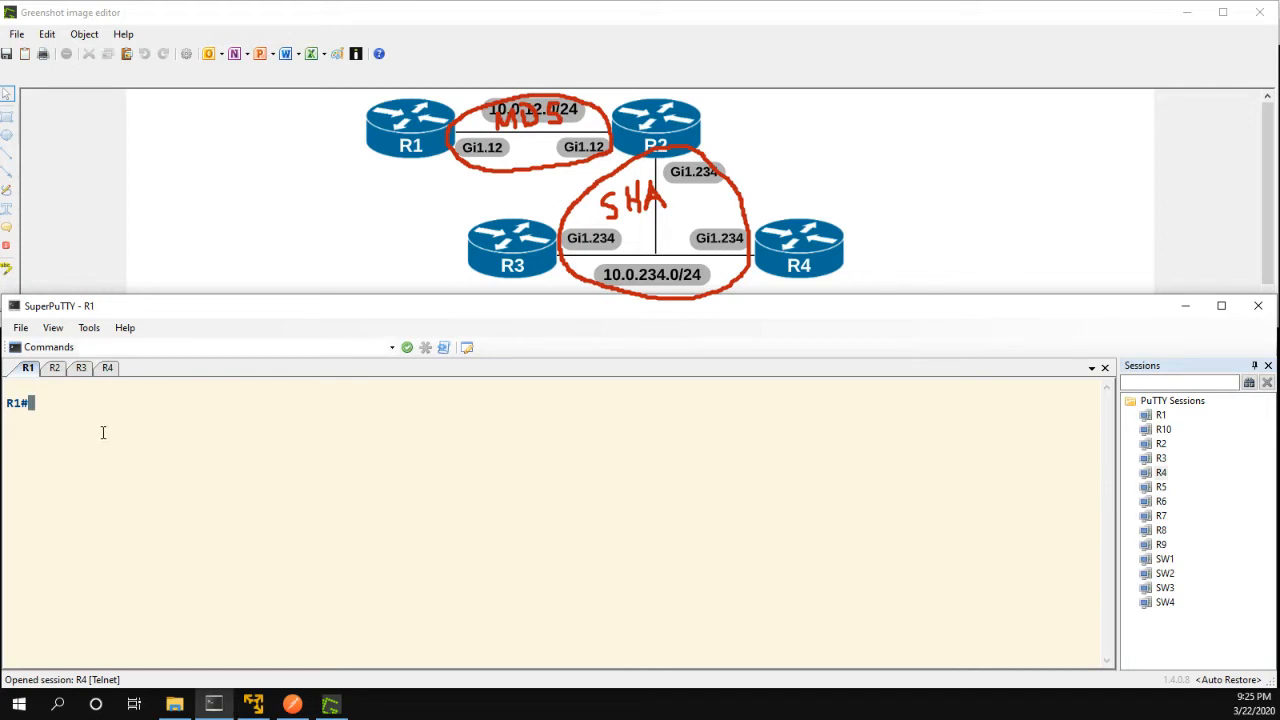
# On R1, check the EIGRP 100 config and neighbor 10.0.12.2, then enter global configuration.
pyautogui.write('sh run | s router eigrp')
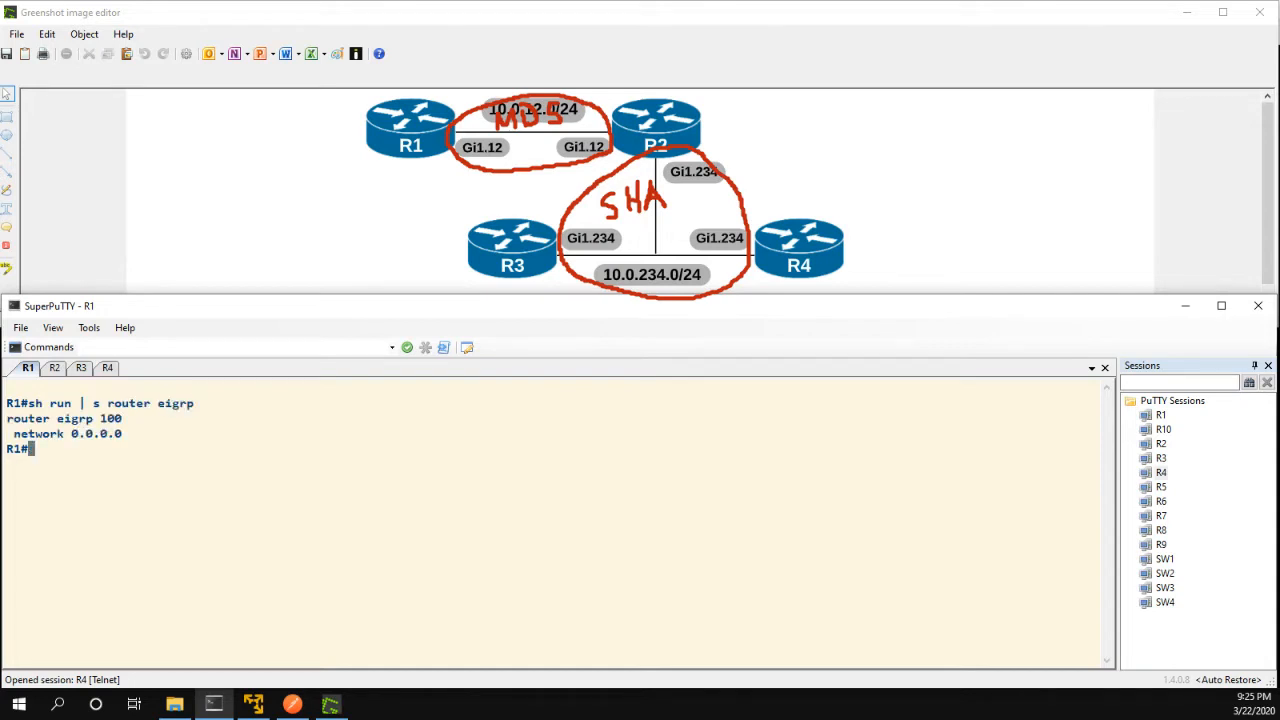
pyautogui.write('sh ip eigrp nei')
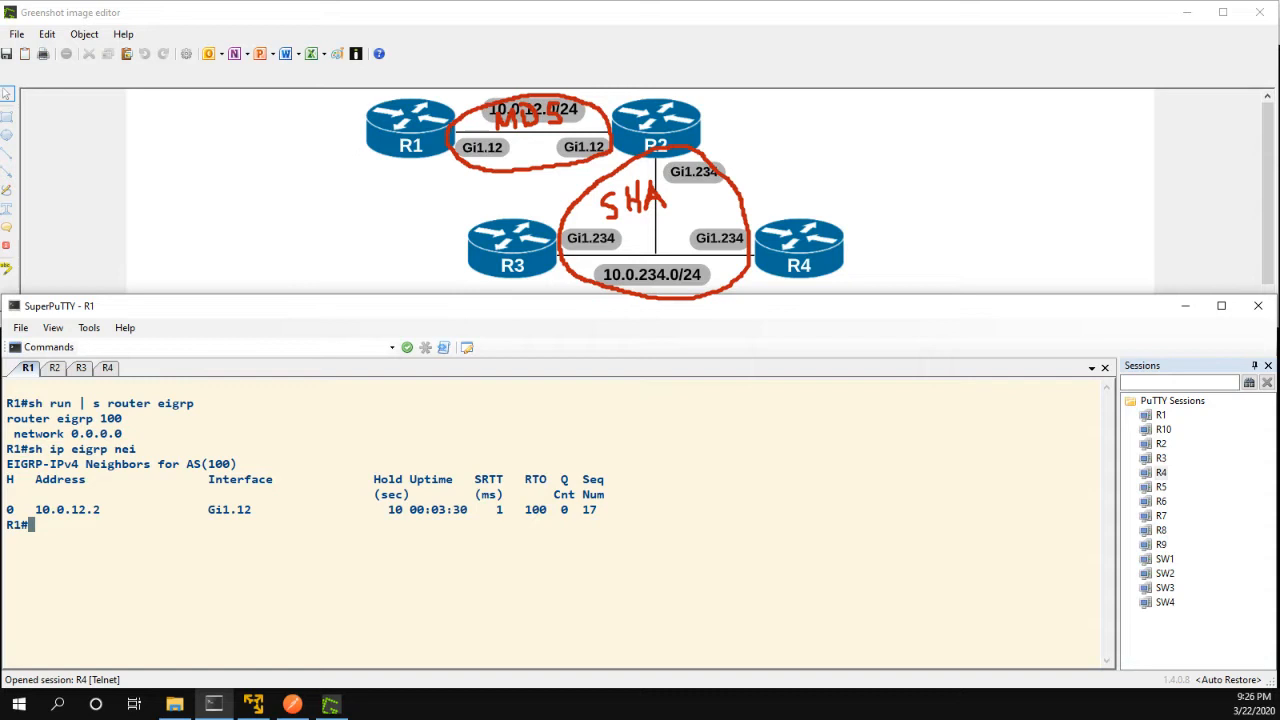
pyautogui.write('conf t')
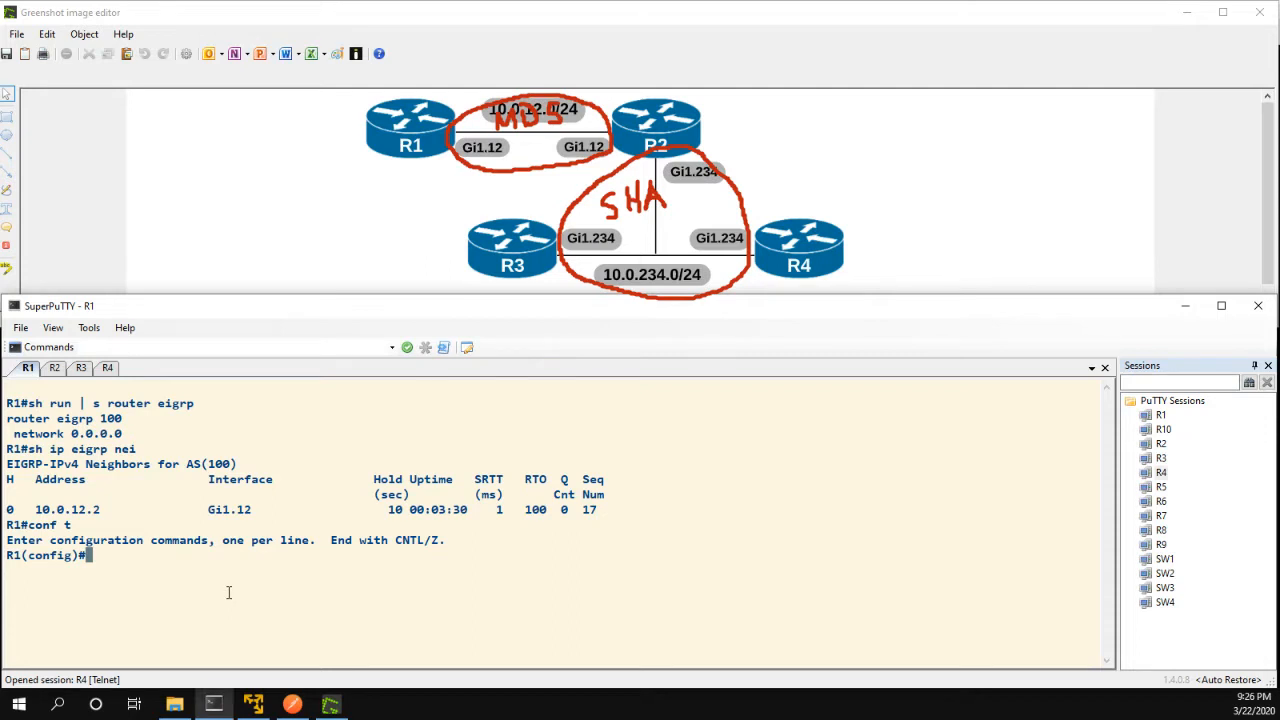
pyautogui.write('key chain MD')
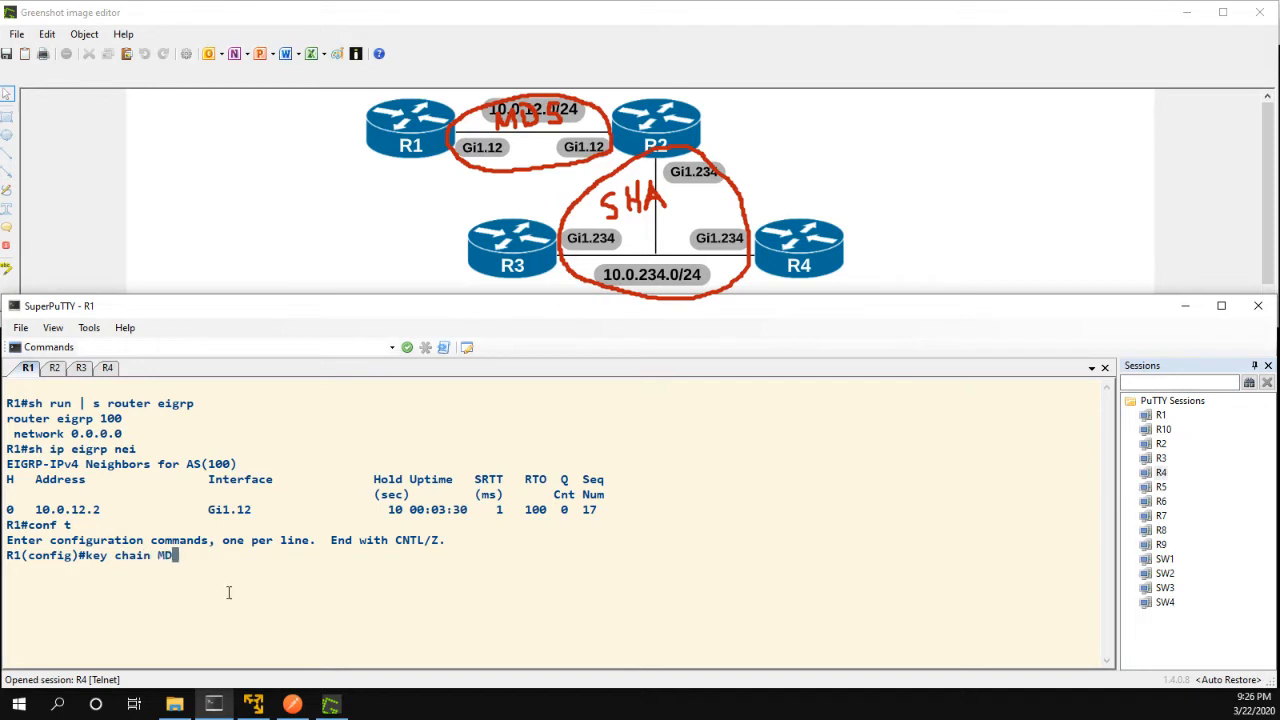
pyautogui.write('5_KEY')
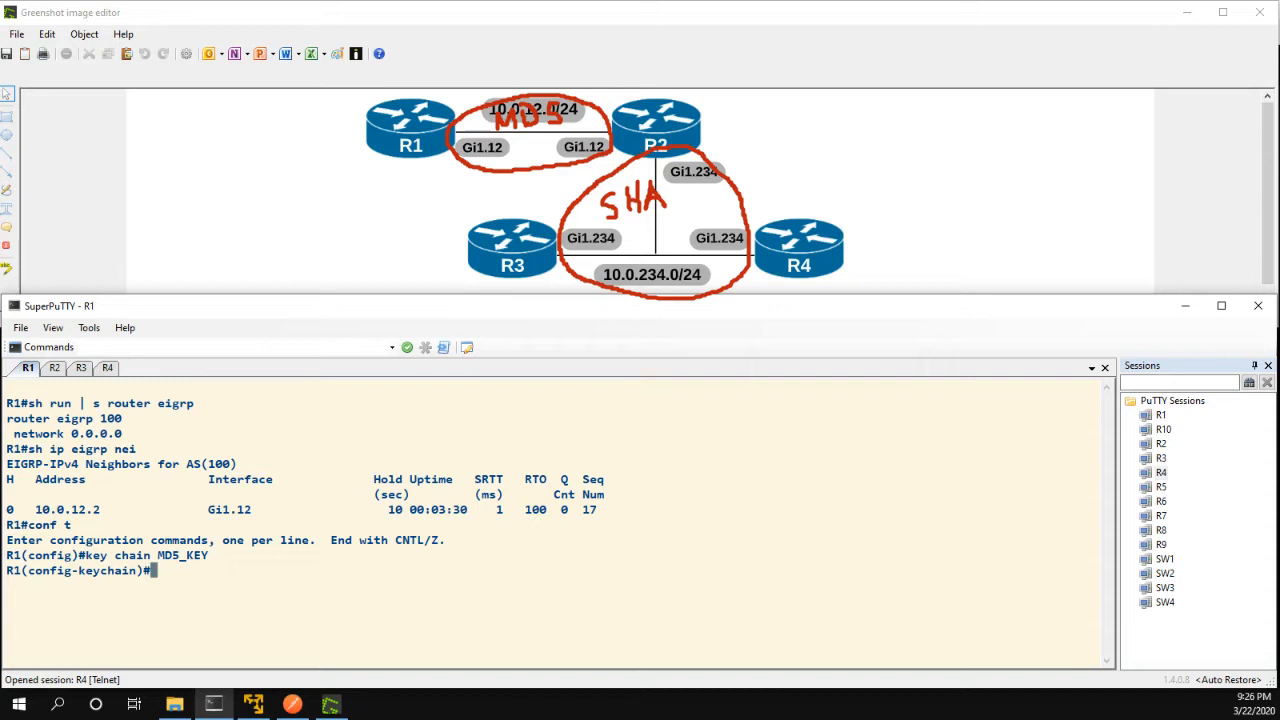
pyautogui.write('key 1')
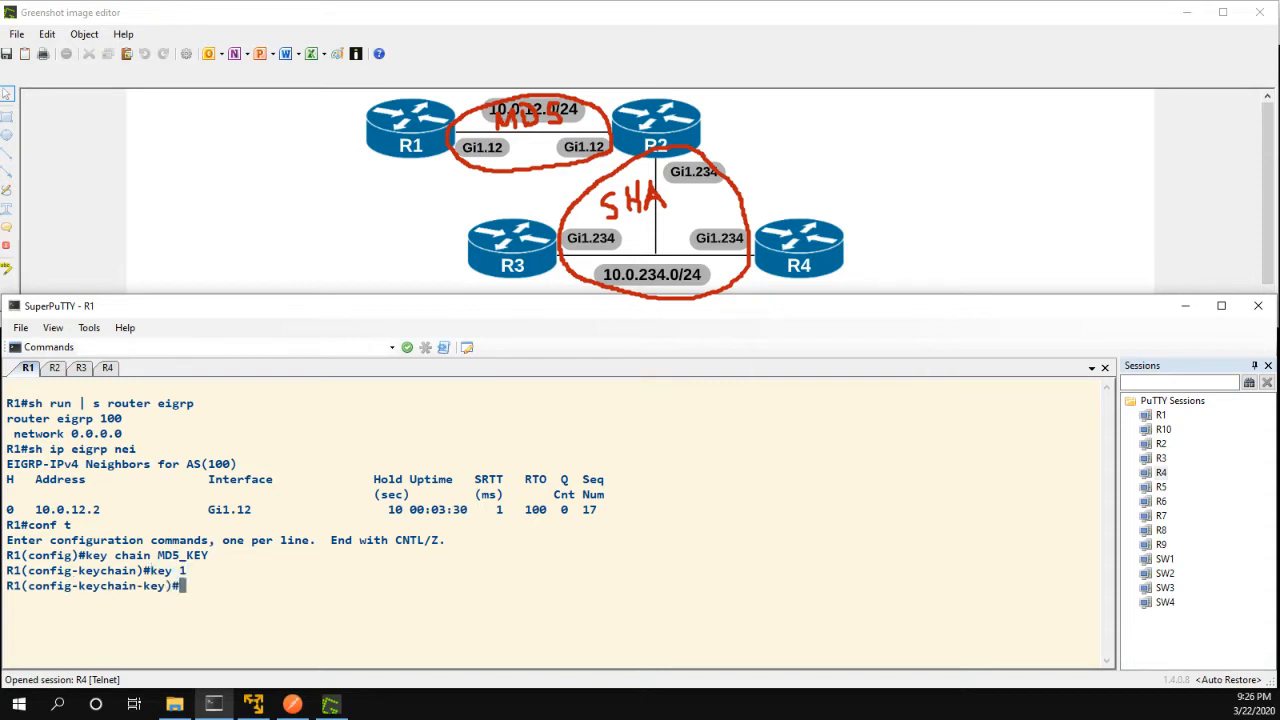
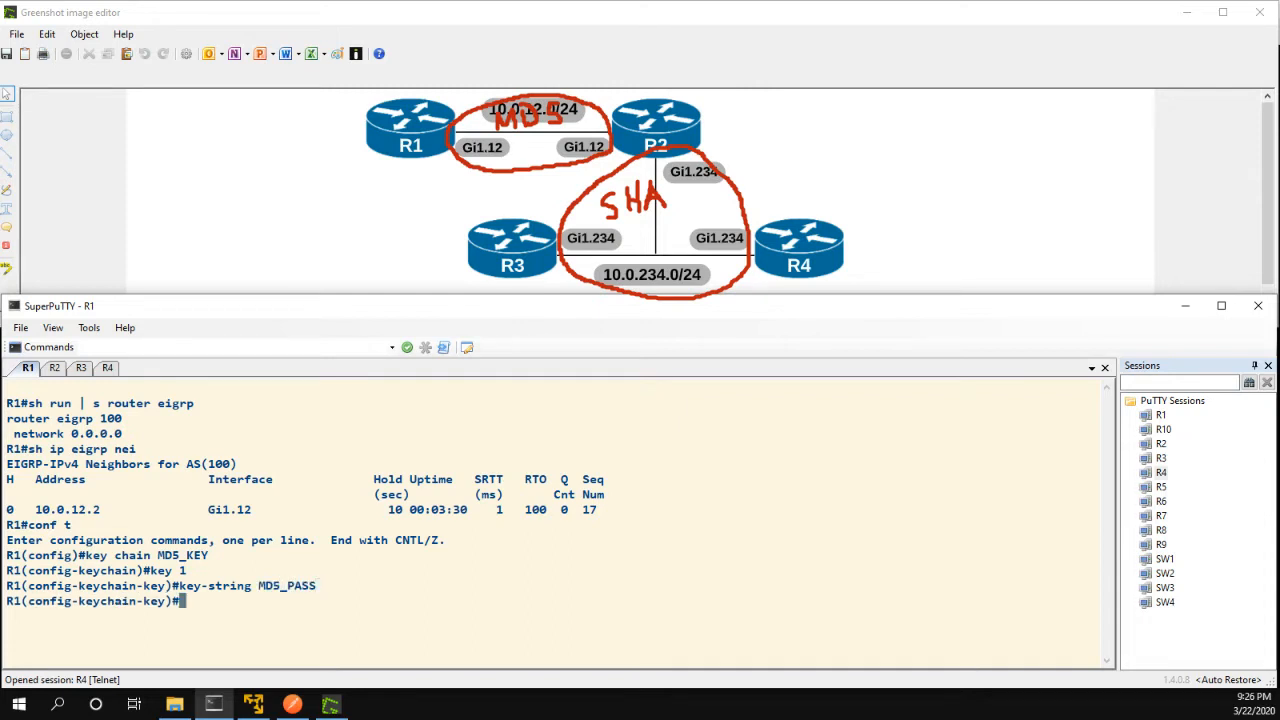
pyautogui.write('ro')
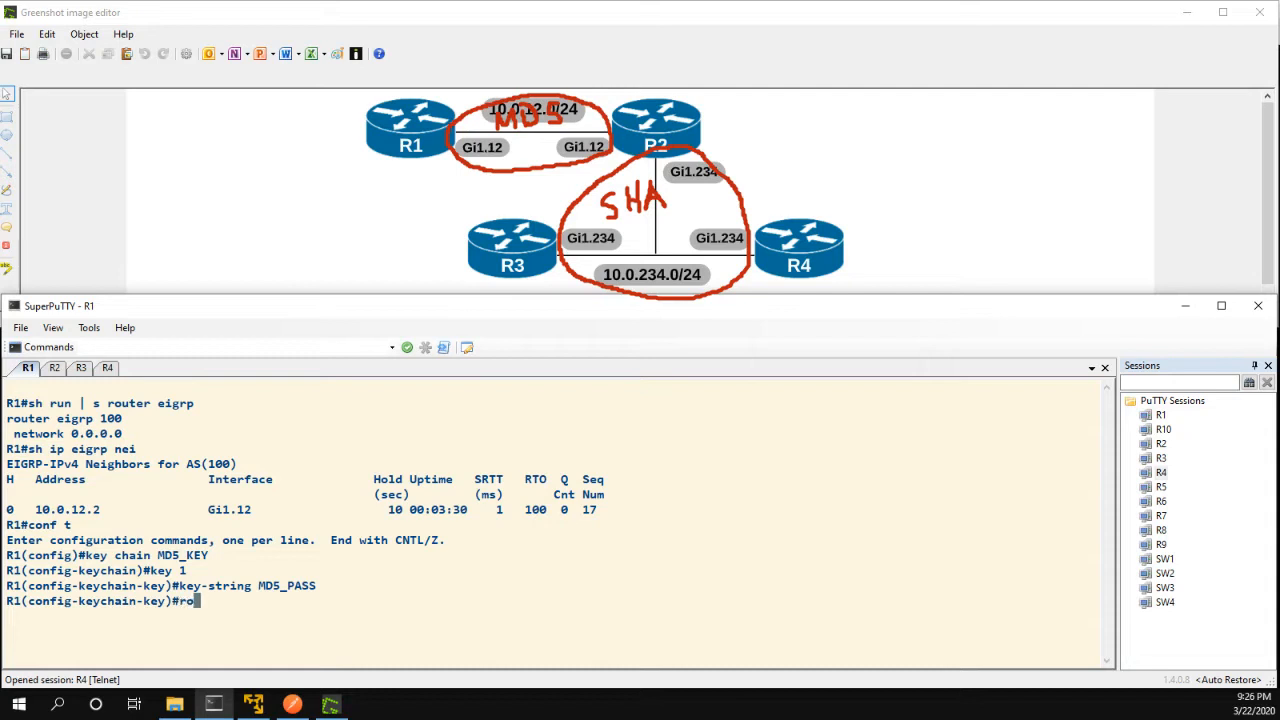
pyautogui.press('BackSpace')
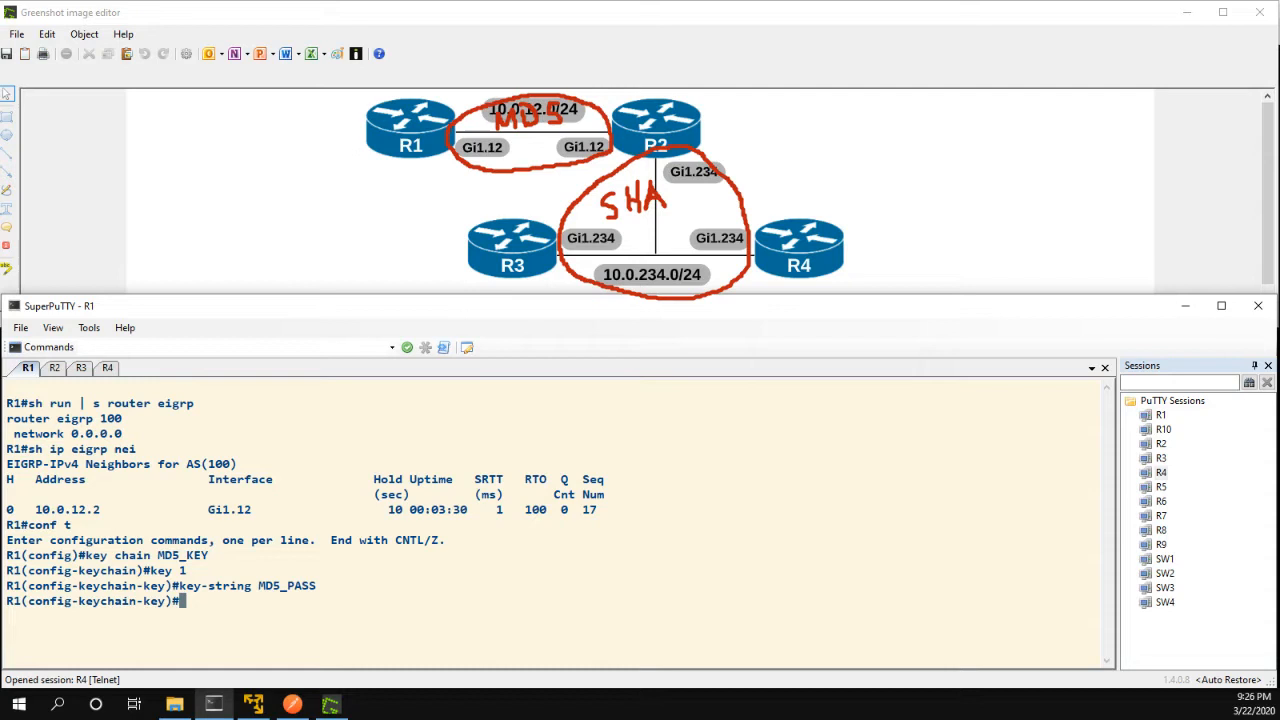
pyautogui.write('int gi1.12')
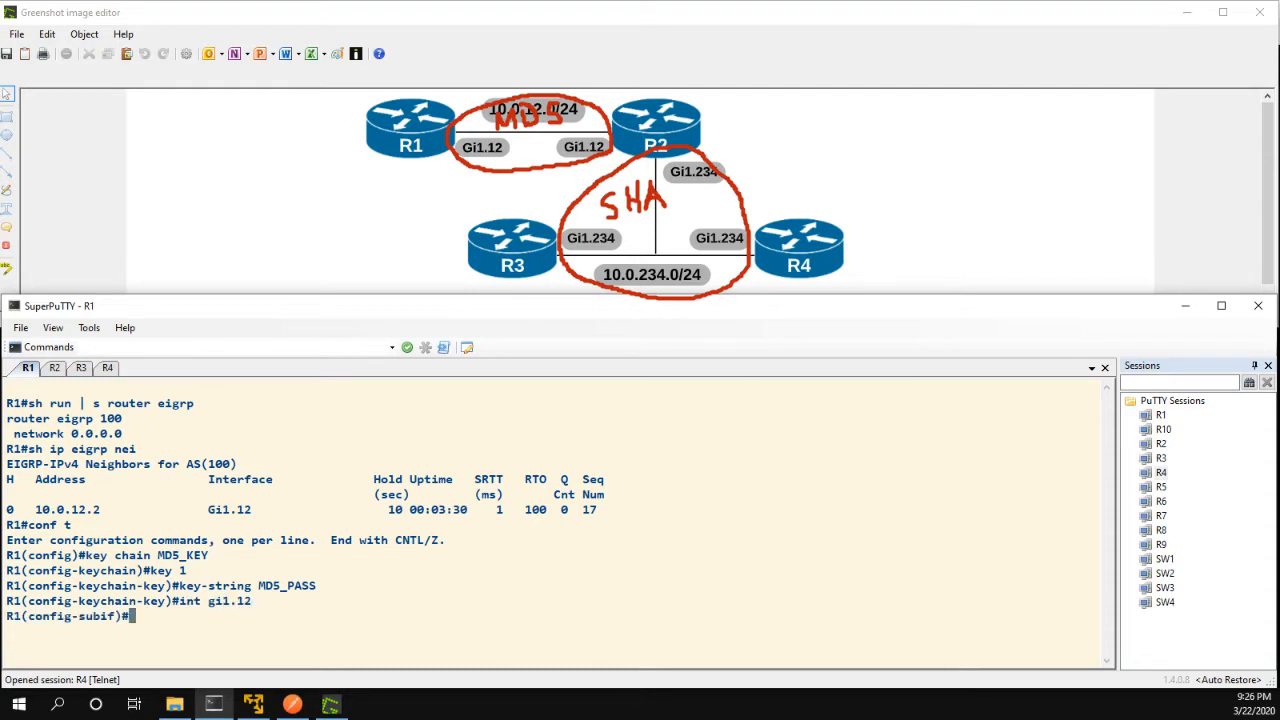
# On Gi1.12, set EIGRP 100 authentication mode md5 and key-chain MD5_KEY, then end.
pyautogui.write('ip authentication')
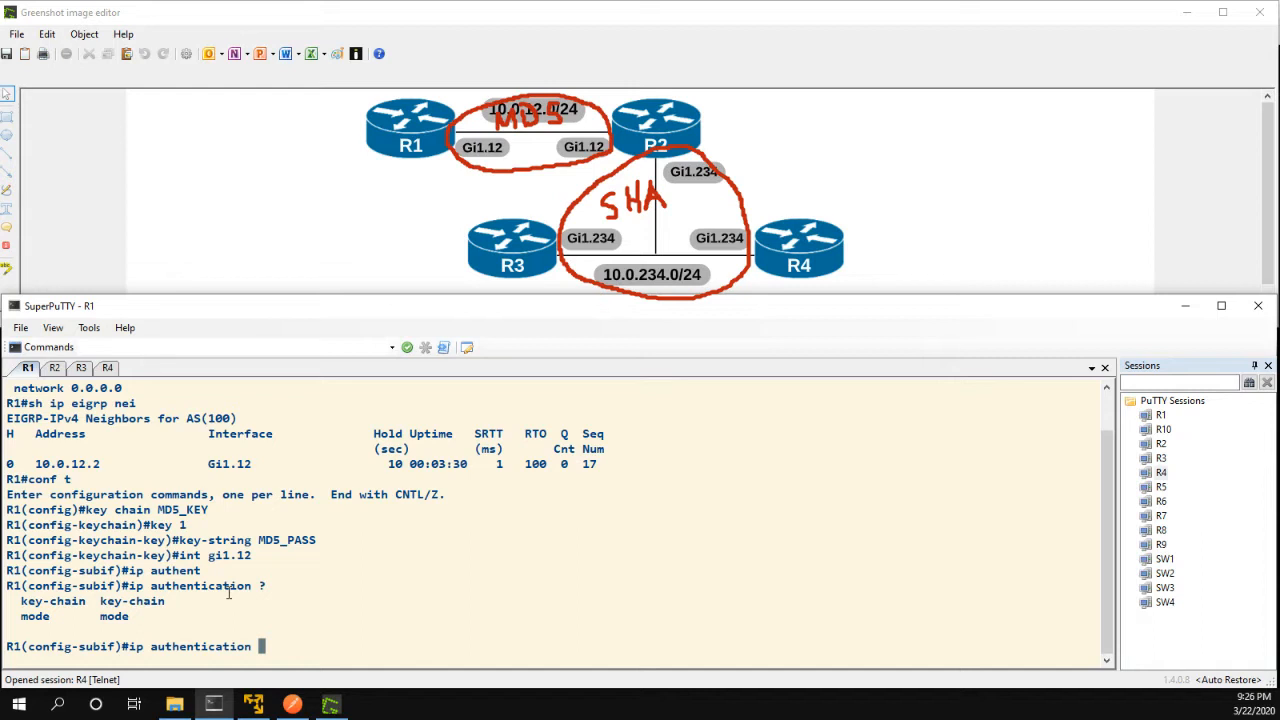
pyautogui.write('mode ?')
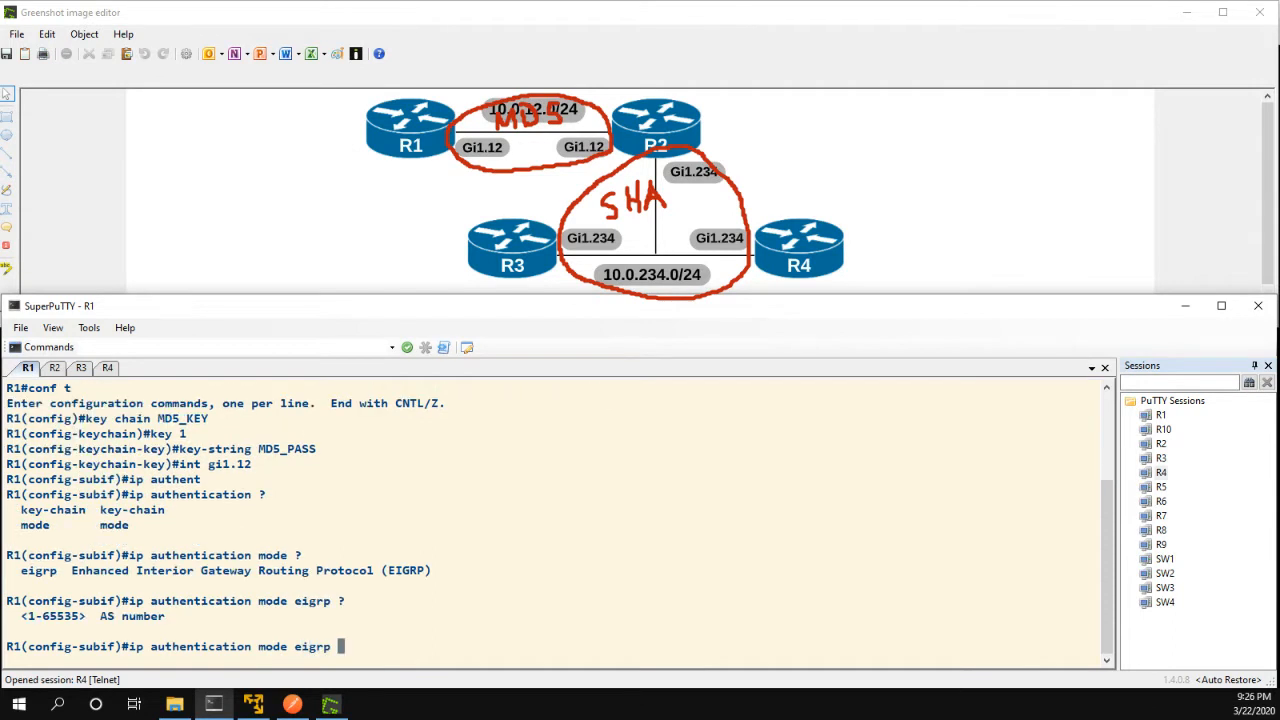
pyautogui.write('100')
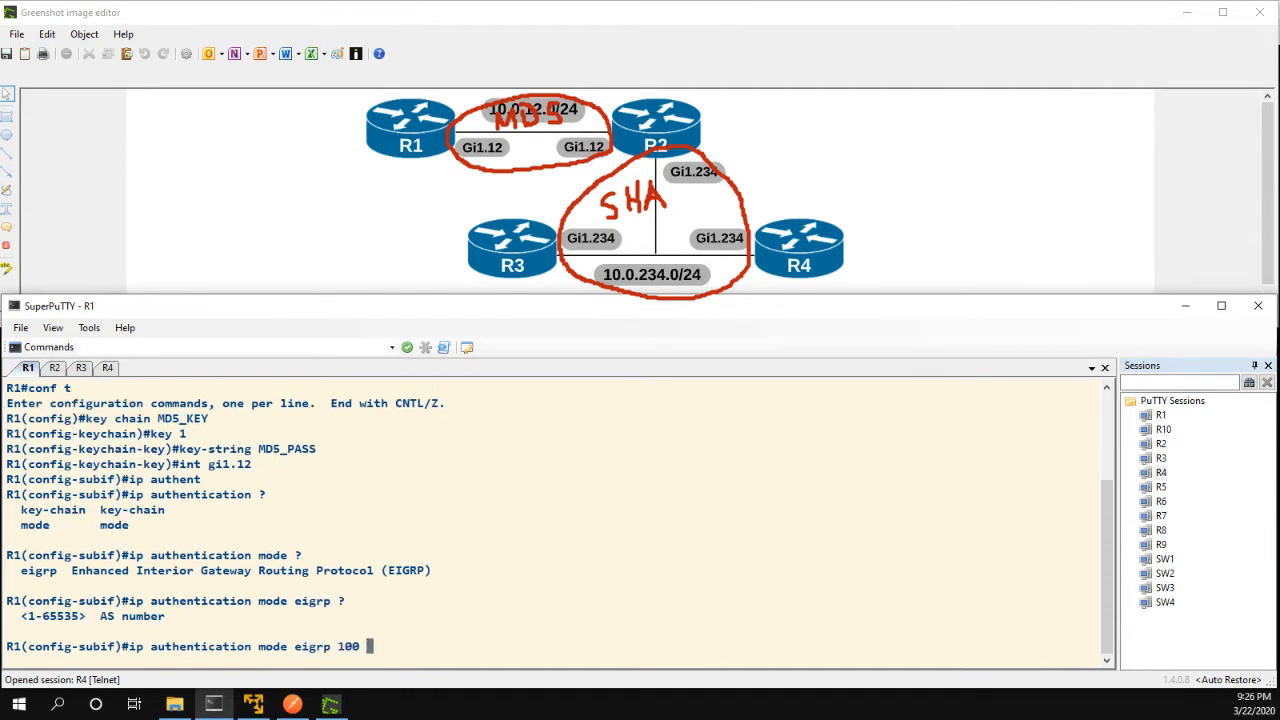
pyautogui.write('md5')
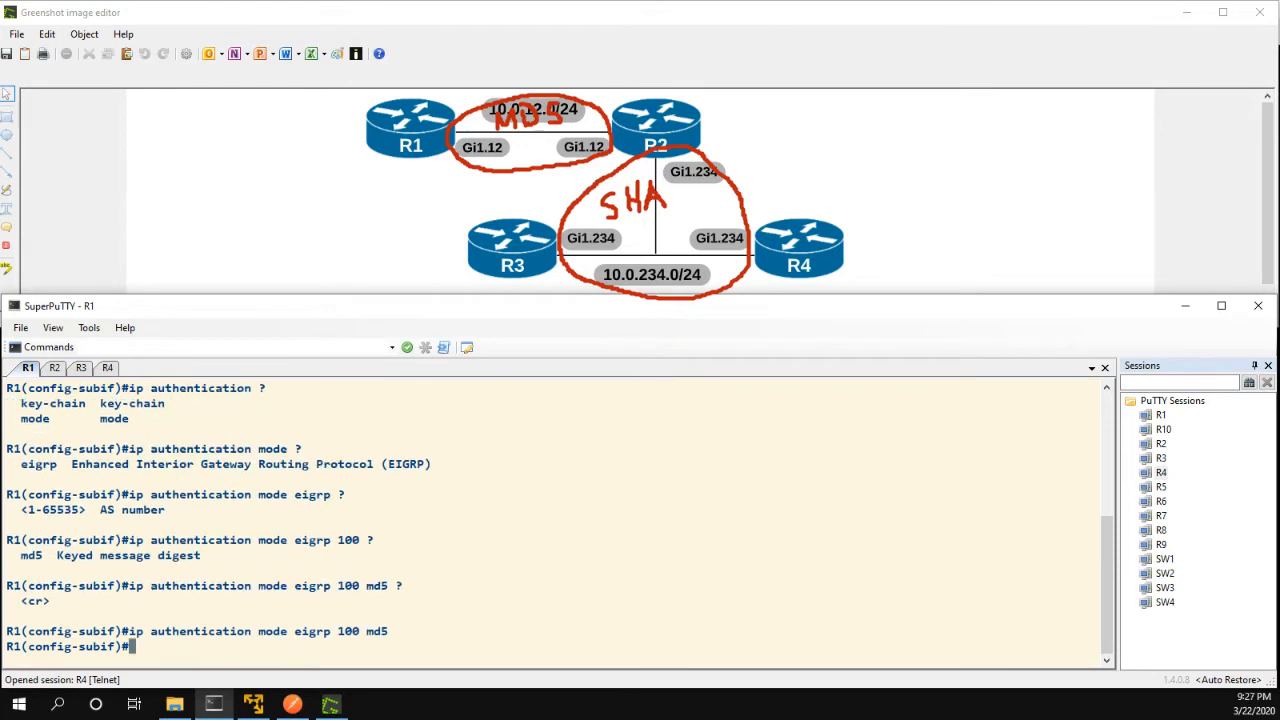
pyautogui.write('ip authentication key-chain eigrp')
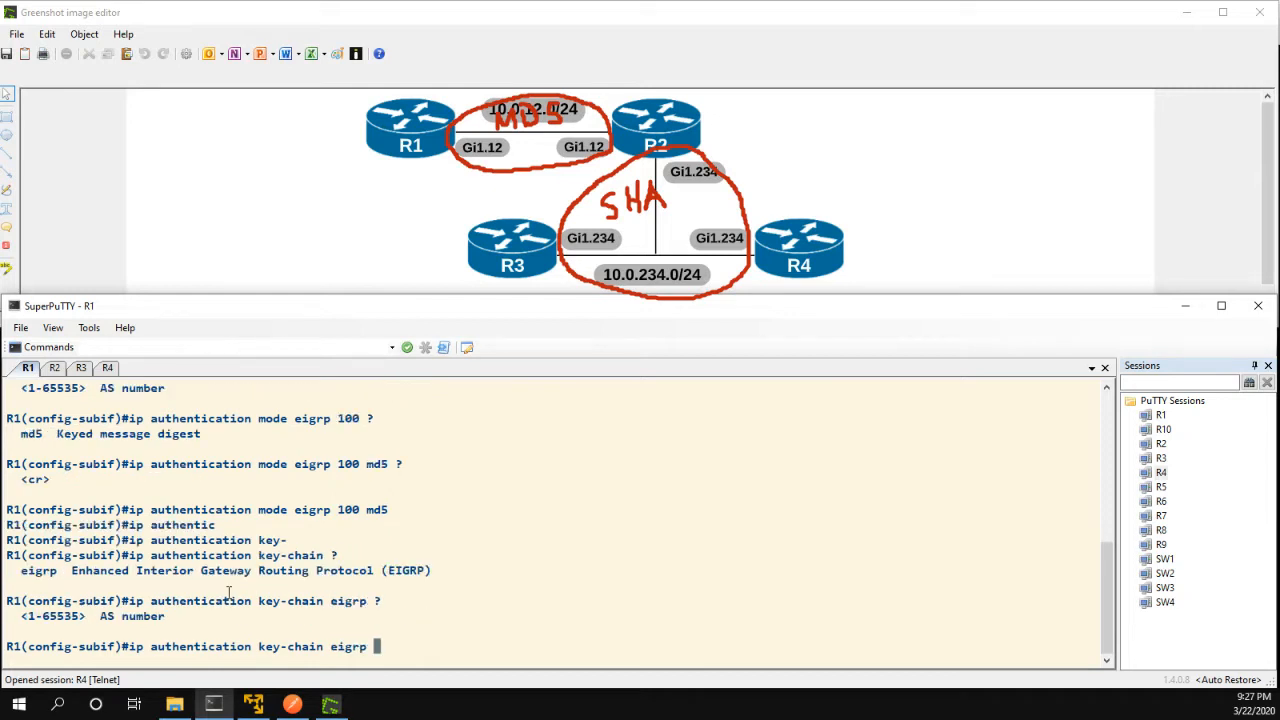
pyautogui.write('100')
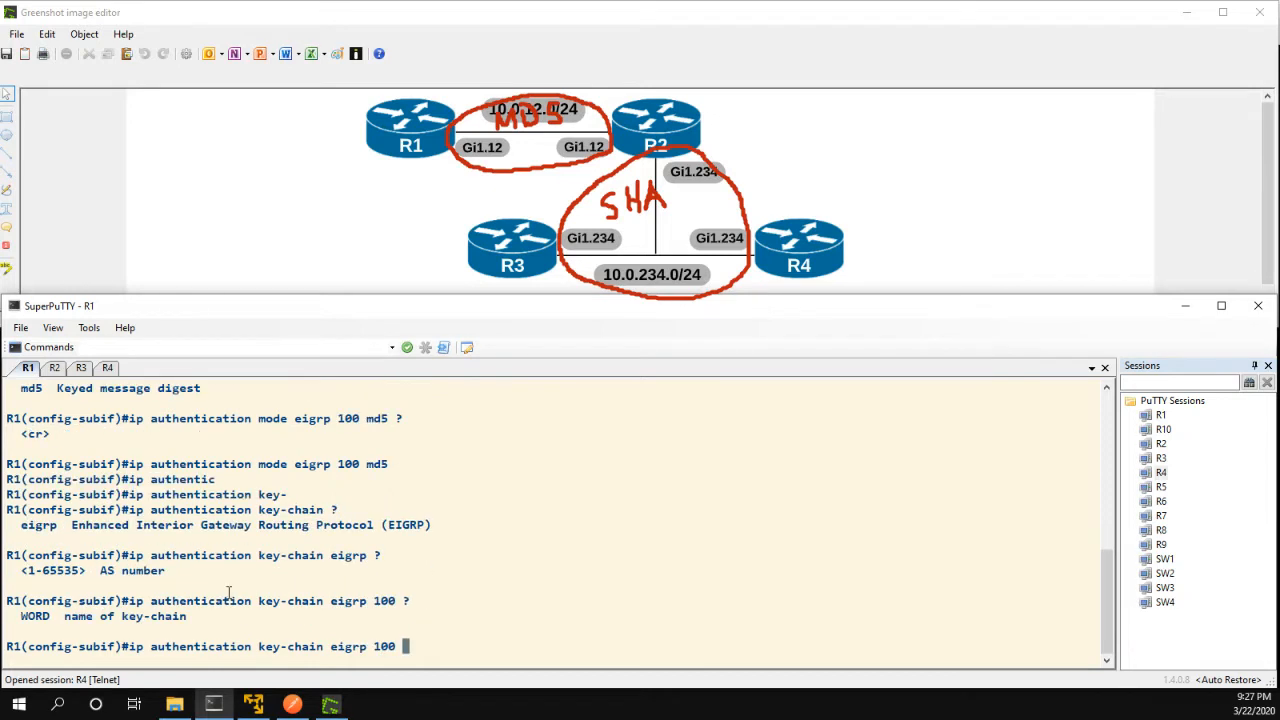
pyautogui.write('MD5_KEY')
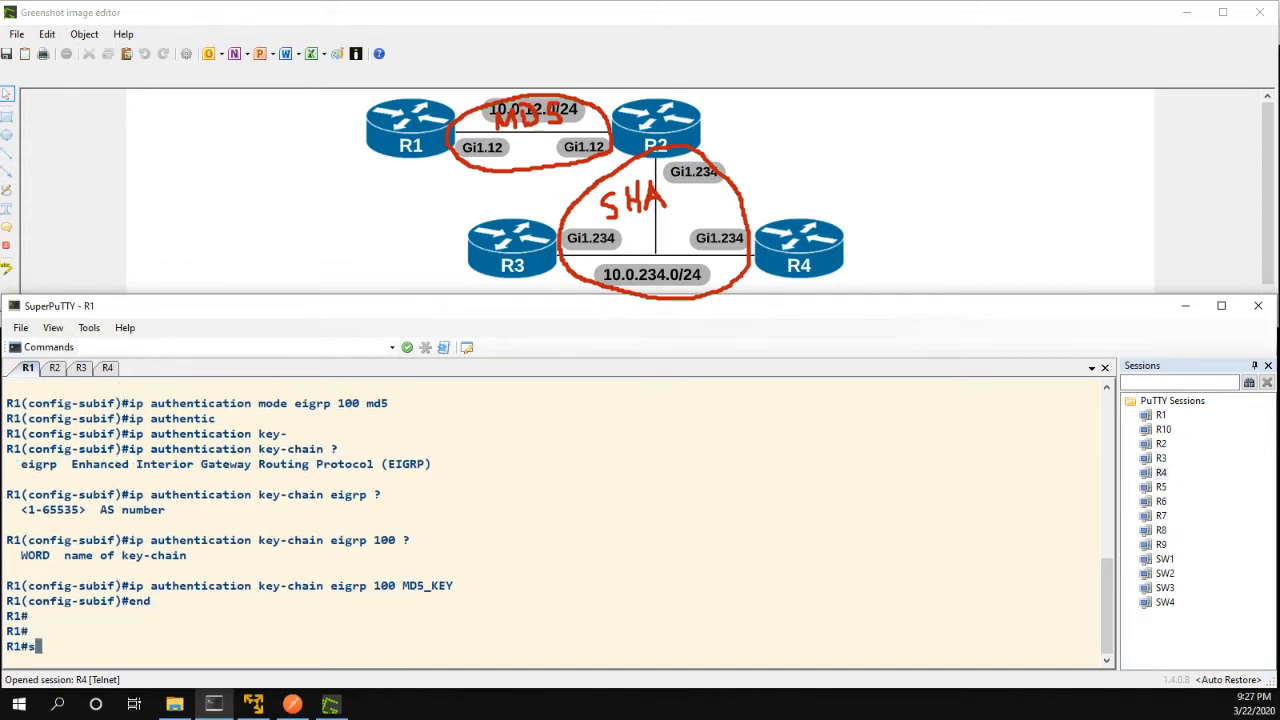
# Confirm R1 has no EIGRP neighbors and Gi1.12 details show MD5 with key-chain MD5_KEY.
pyautogui.write('h ip eigrp nei')
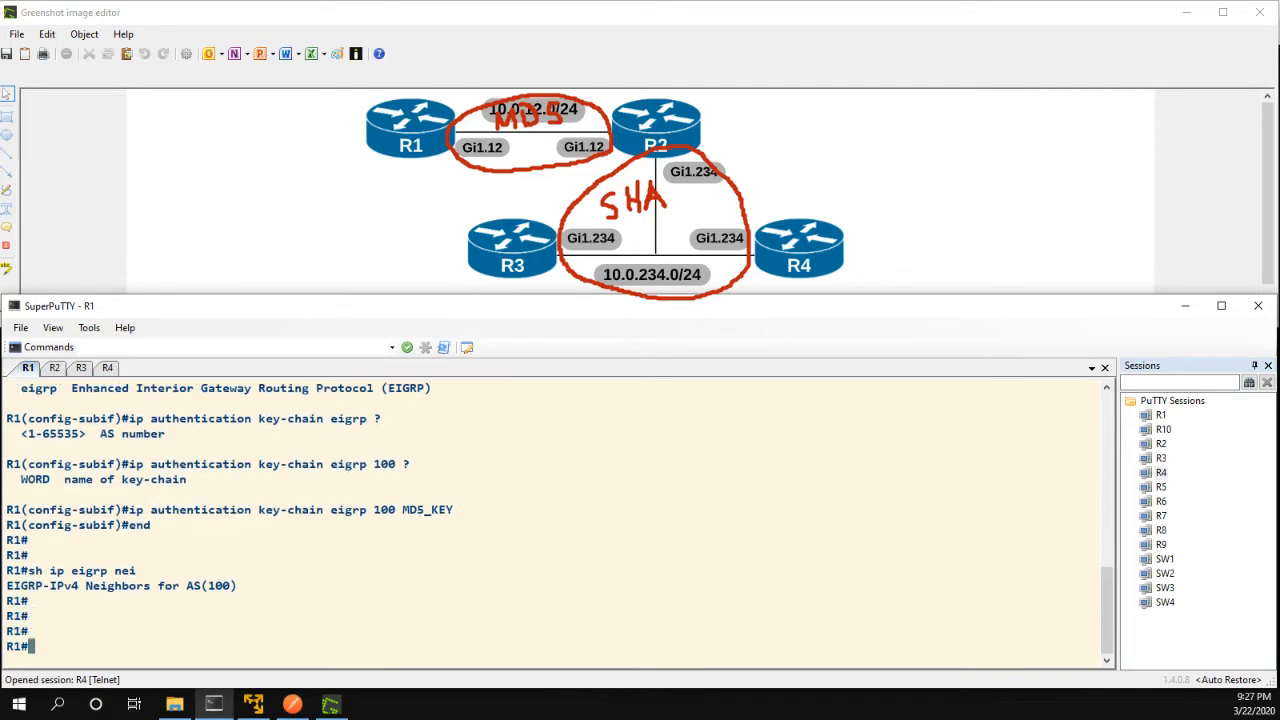
pyautogui.write('show ip eigrp')
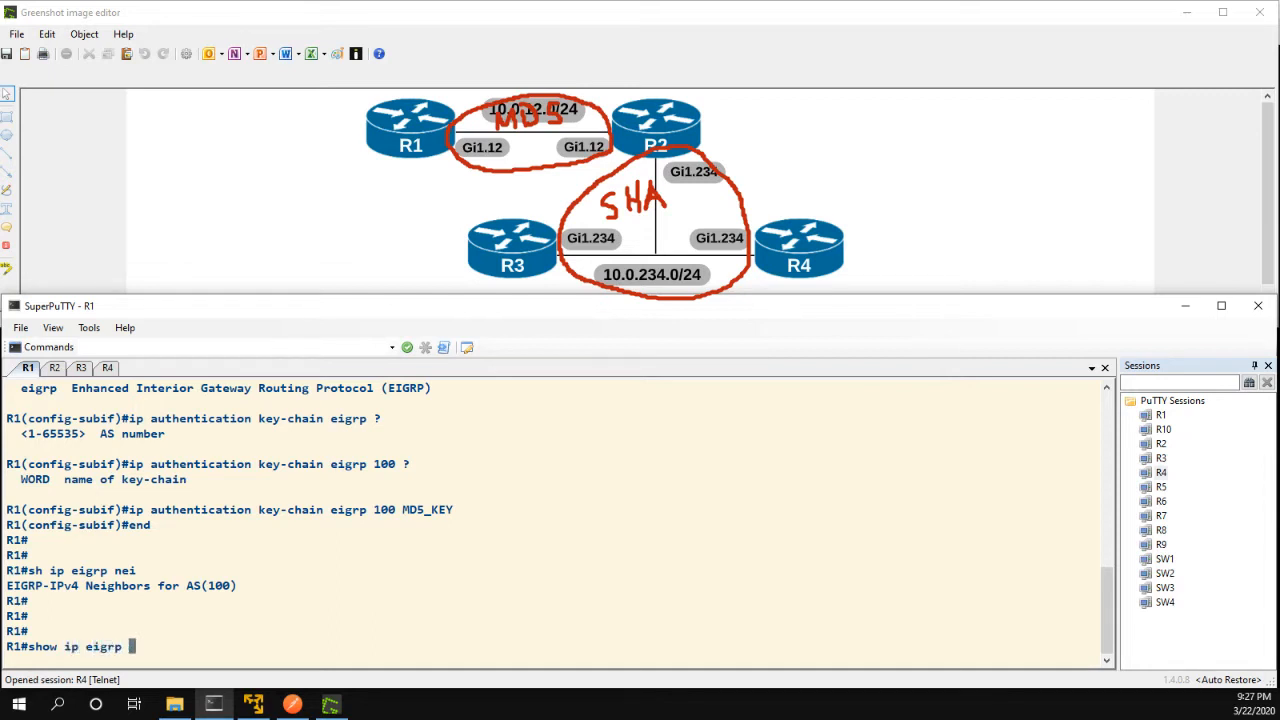
pyautogui.write('inter')
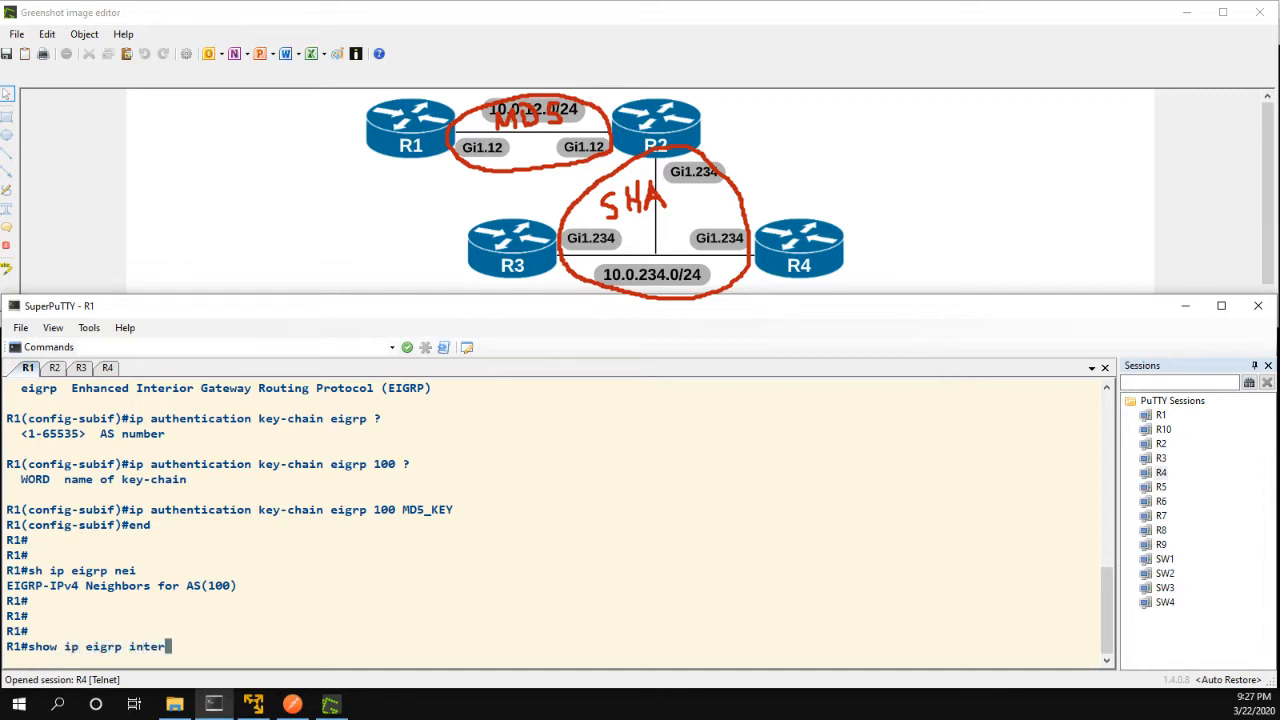
pyautogui.write('detail gi1.12')
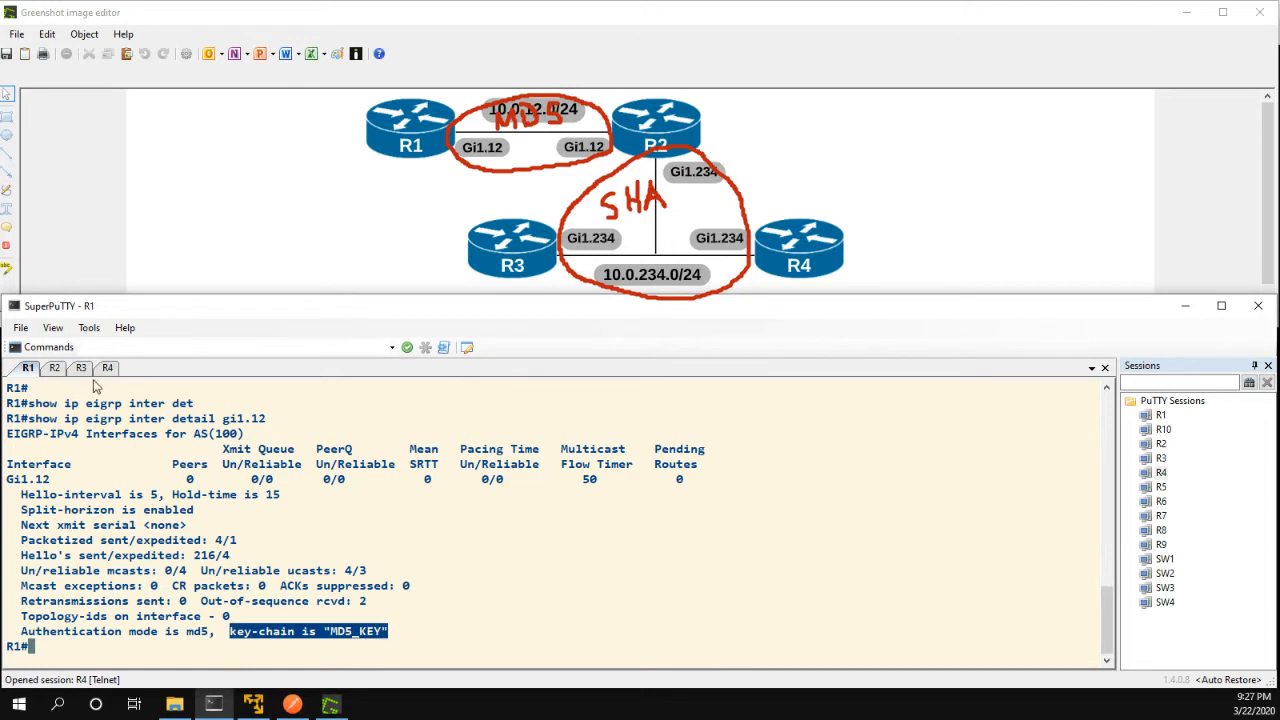
pyautogui.click(54, 368)
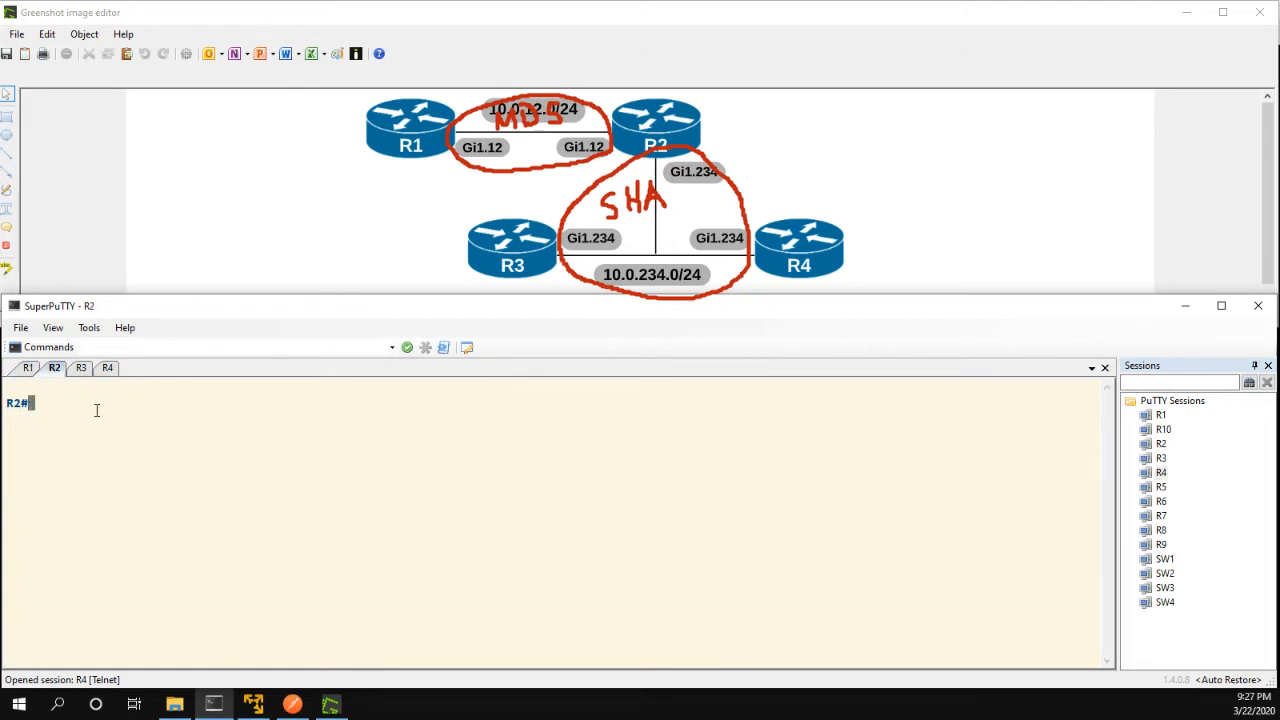
# On R2, review the EIGRP CCIE config and briefly re-enter its address-family in configuration mode.
pyautogui.write('sh run | s router eigrp')
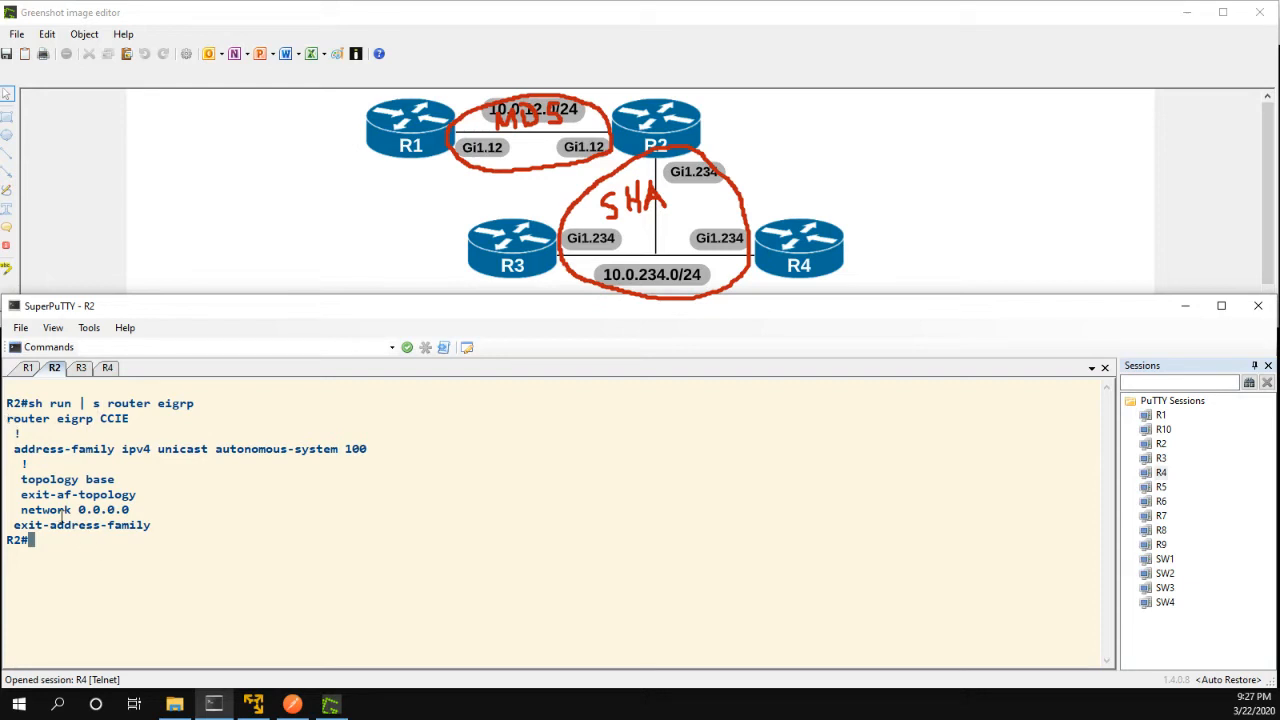
pyautogui.write('conf t')
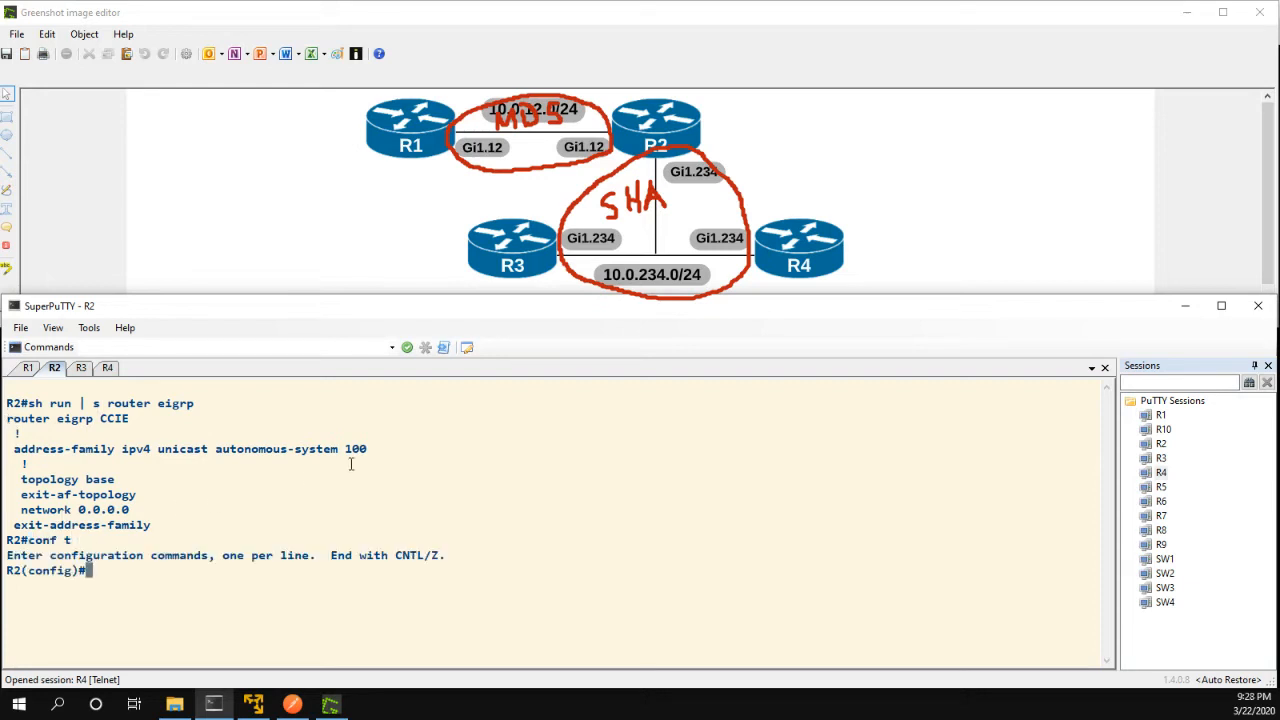
pyautogui.moveTo(7, 418); pyautogui.dragTo(367, 448)
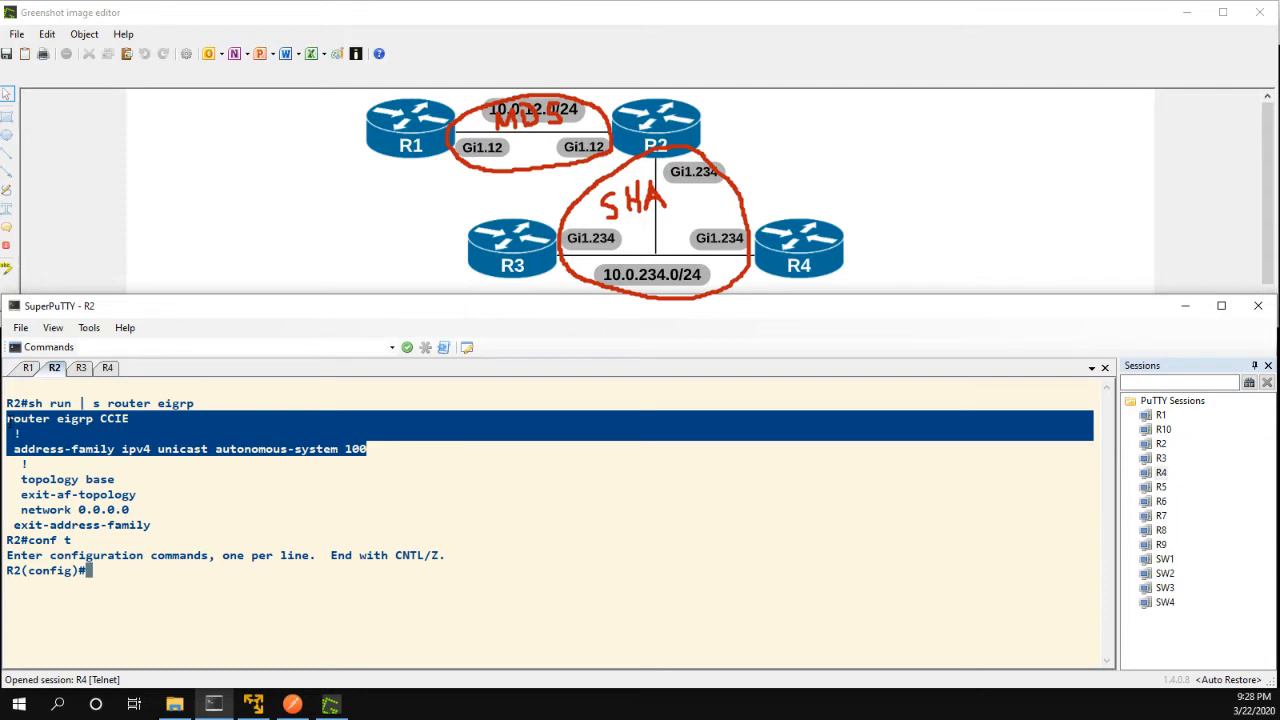
pyautogui.write('router eigrp CCIE')
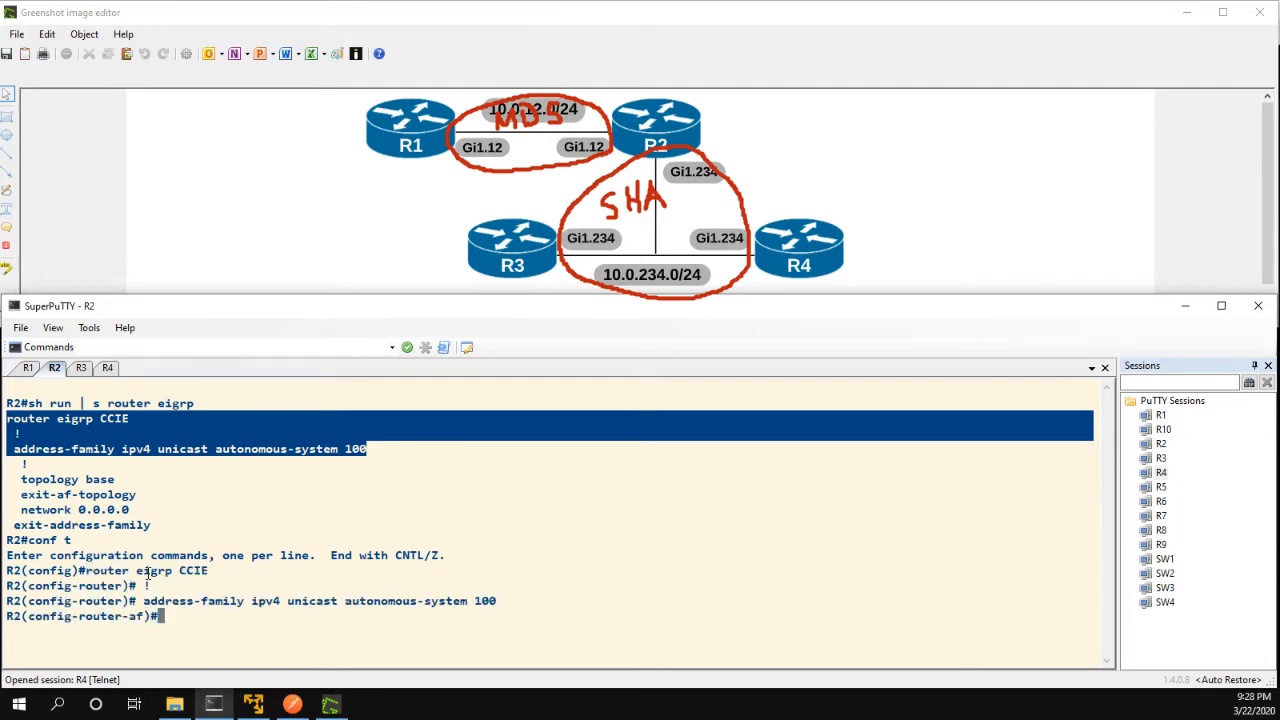
pyautogui.write('af')
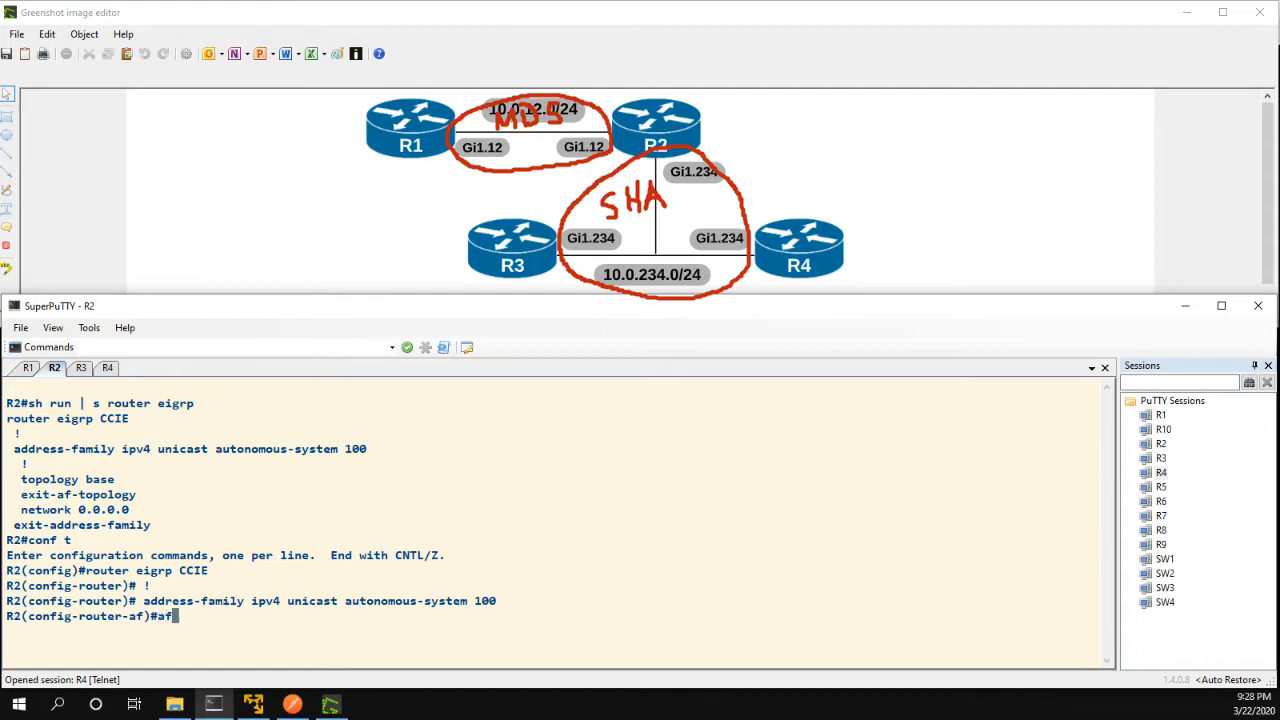
pyautogui.write('-')
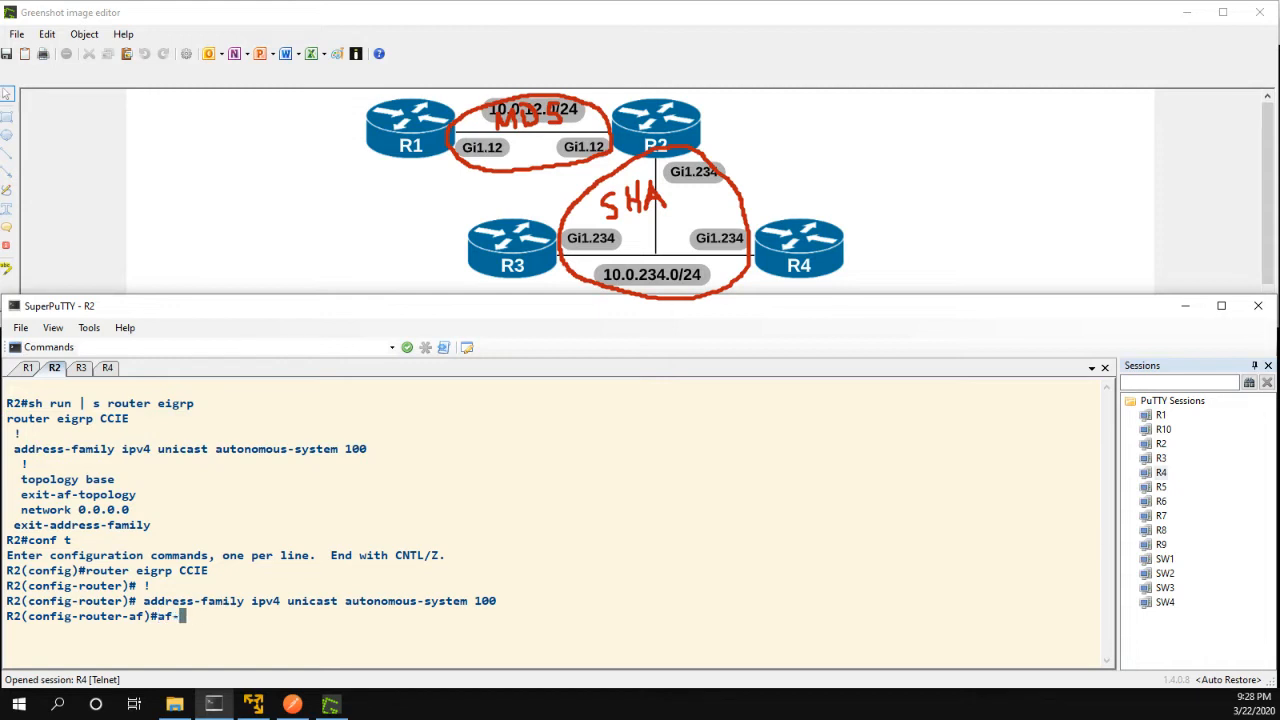
pyautogui.write('ei')
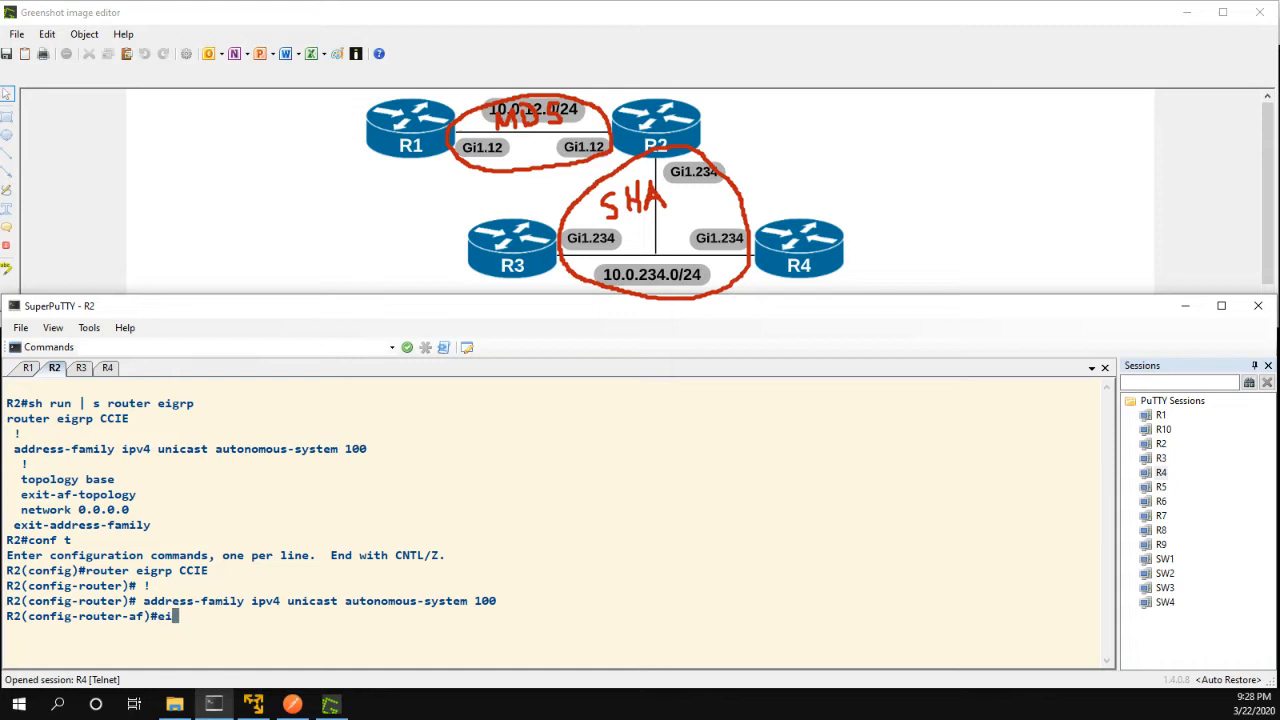
pyautogui.write('exit')
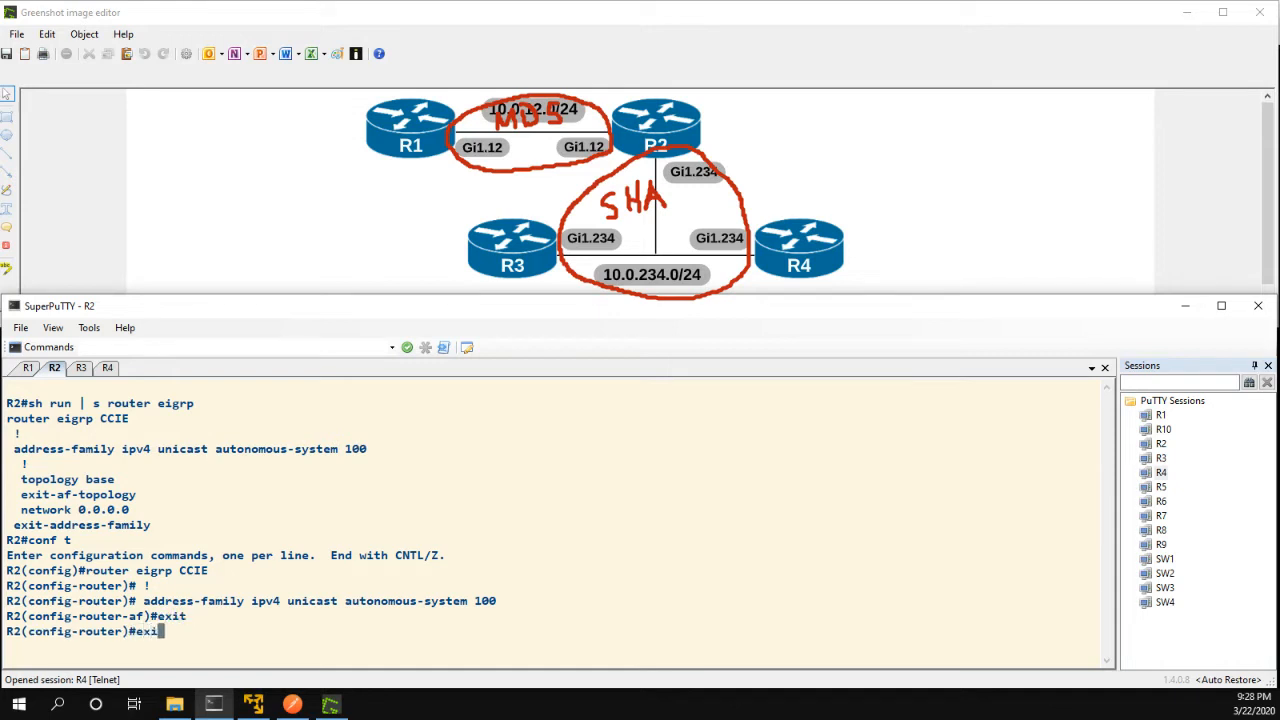
pyautogui.write('key chain MD5_KEY')
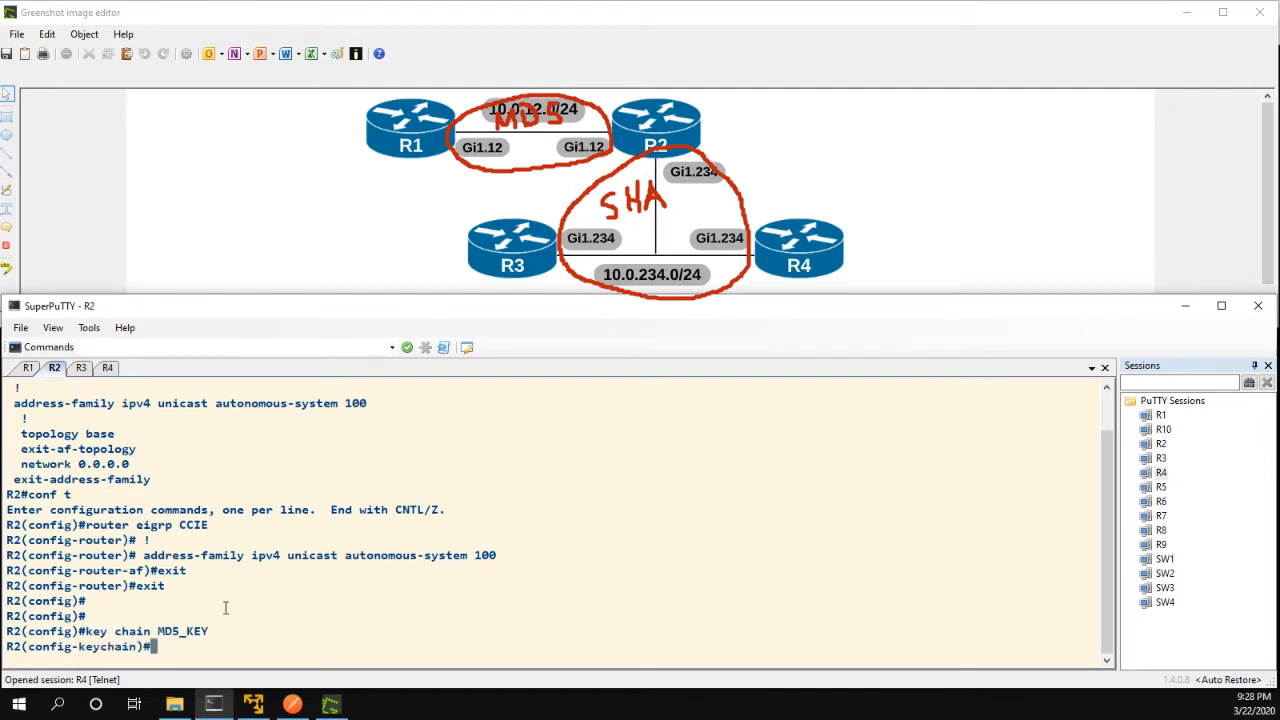
pyautogui.write('key 1')
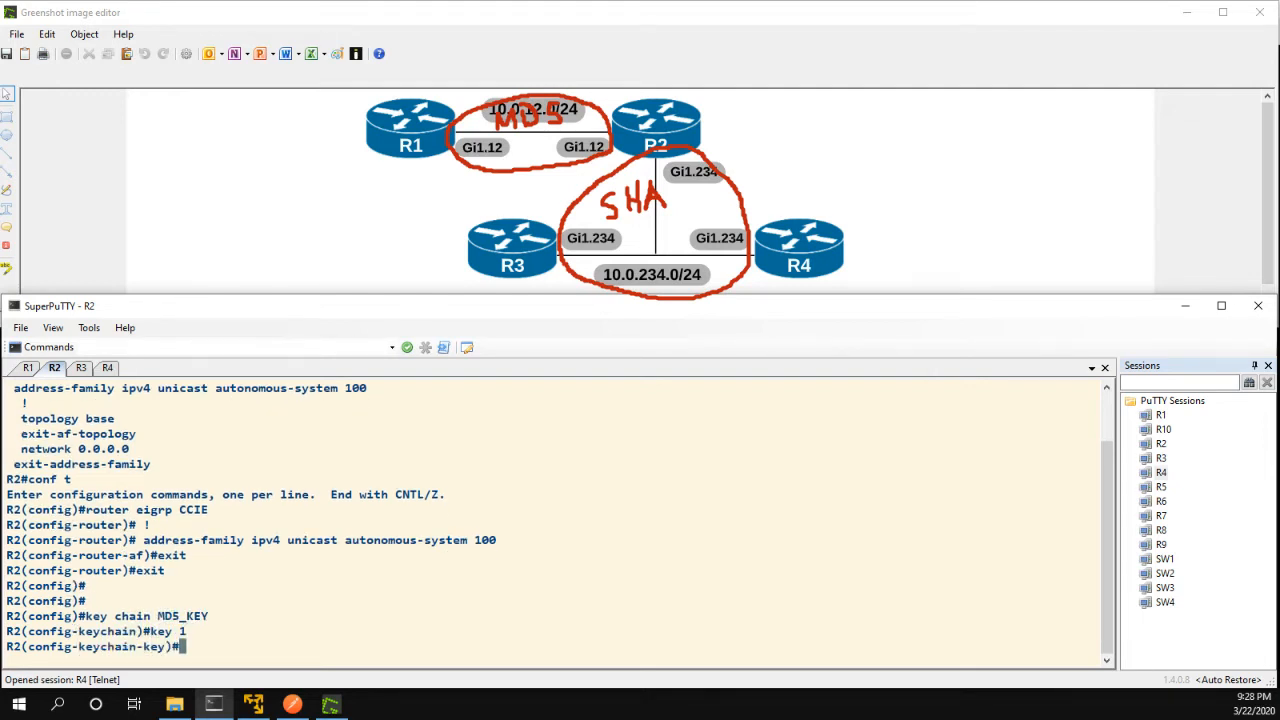
pyautogui.write('key-string')
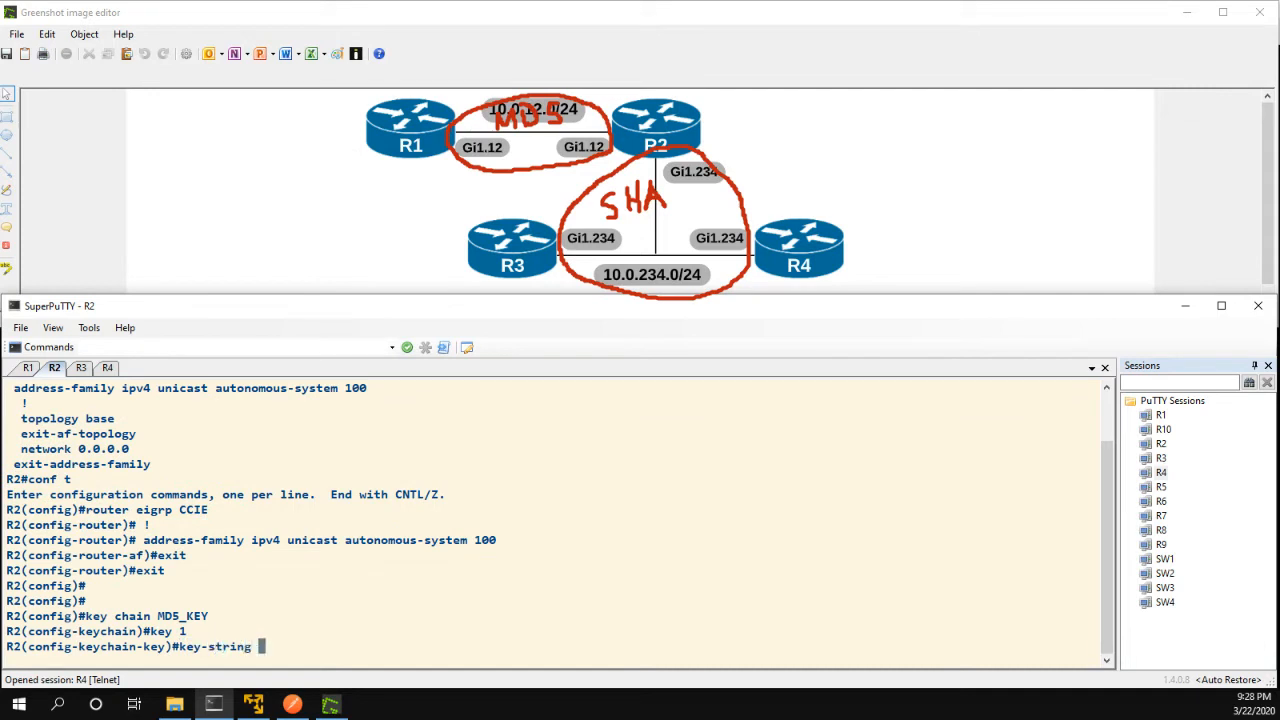
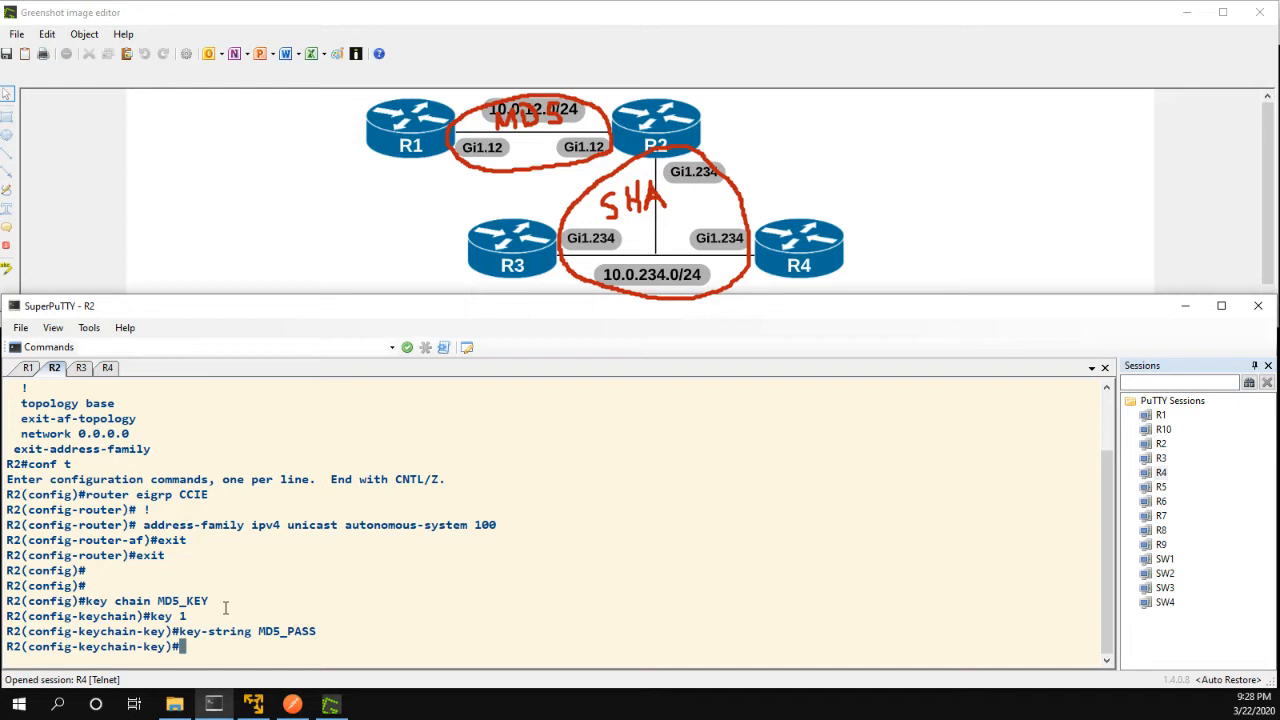
# Under af-interface Gi1.12 in AS 100, set md5 authentication with key-chain MD5_KEY and check neighbors.
pyautogui.write('address-family ipv4 unicast autonomous-system 100')
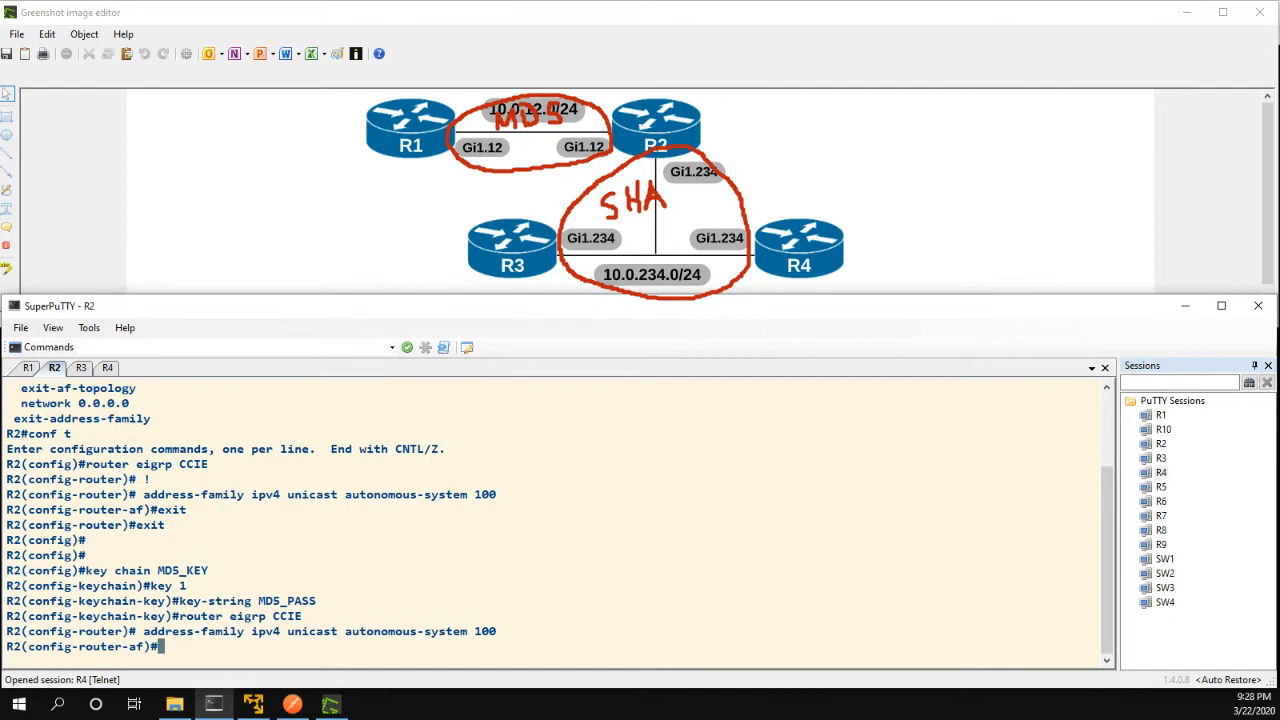
pyautogui.write('af-interface gi1.12')
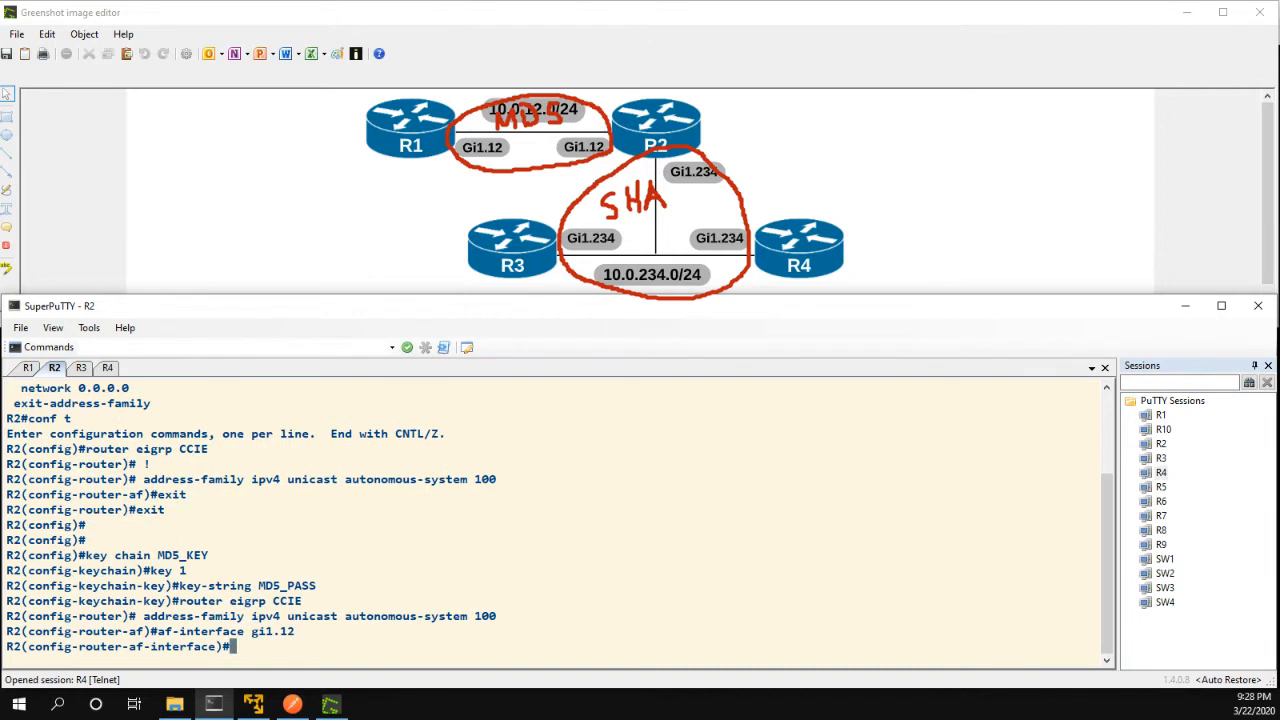
pyautogui.write('authentication')
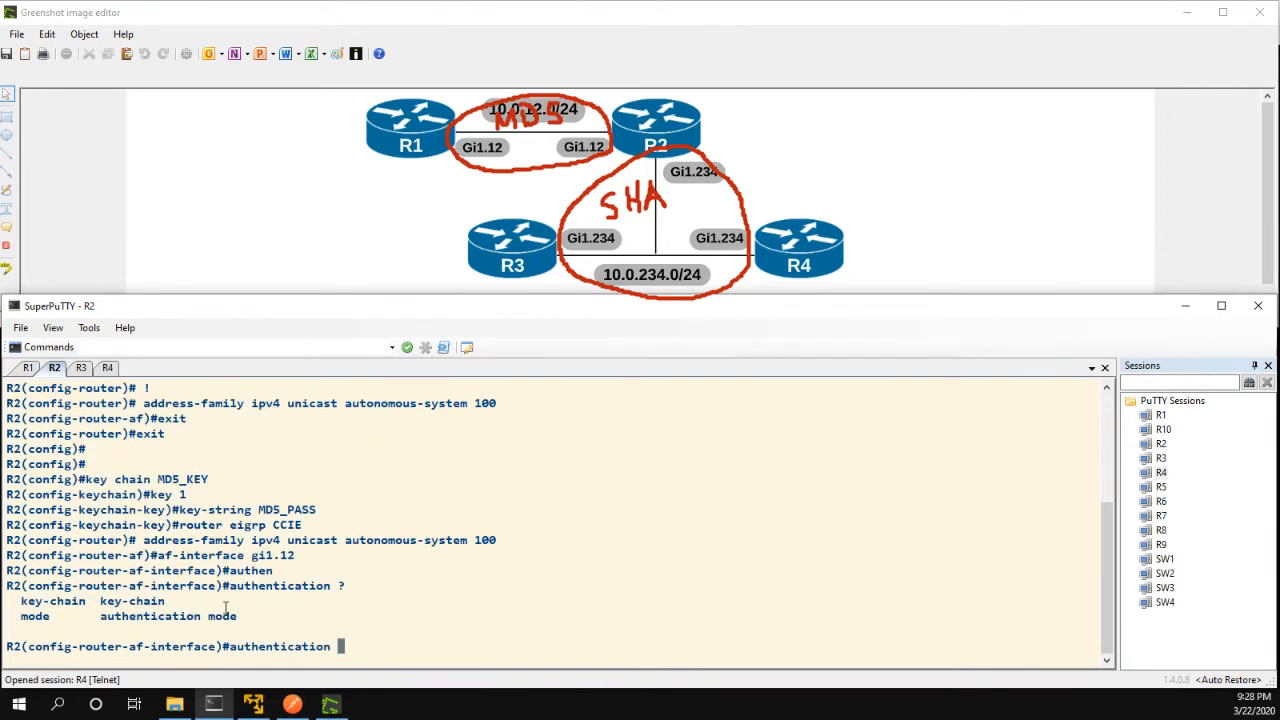
pyautogui.write('mode md5')
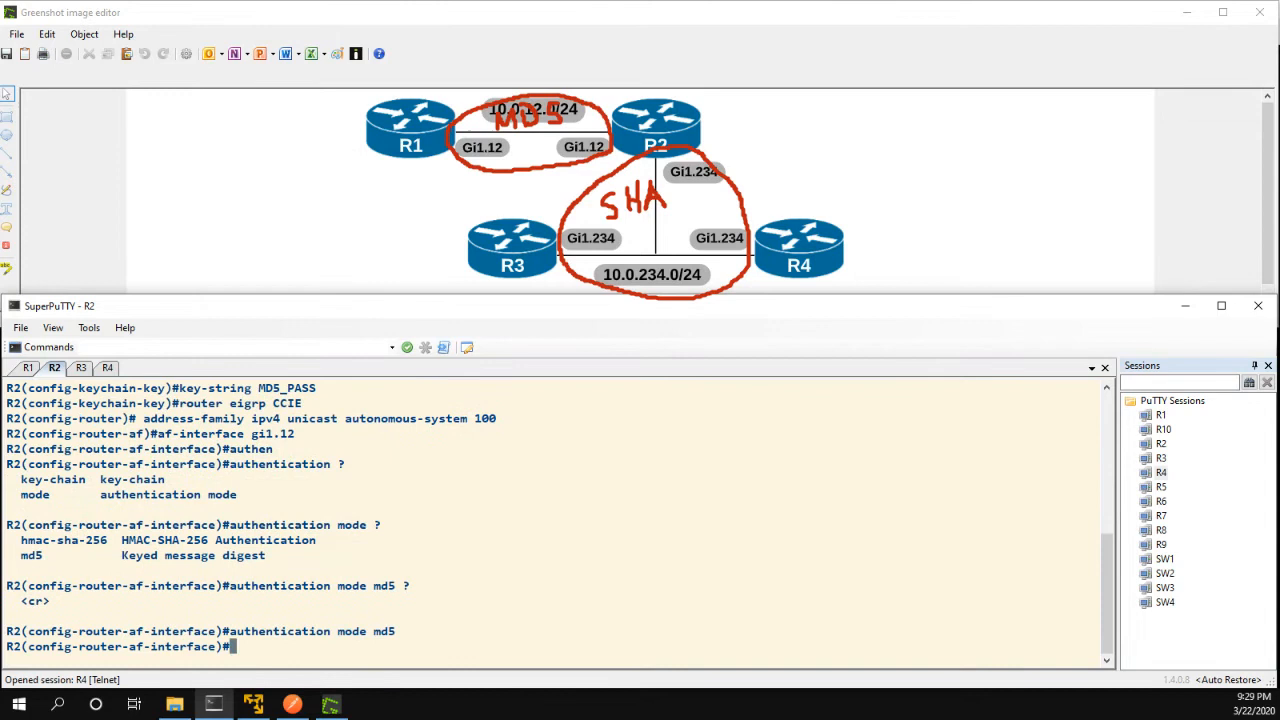
pyautogui.write('key-chain')
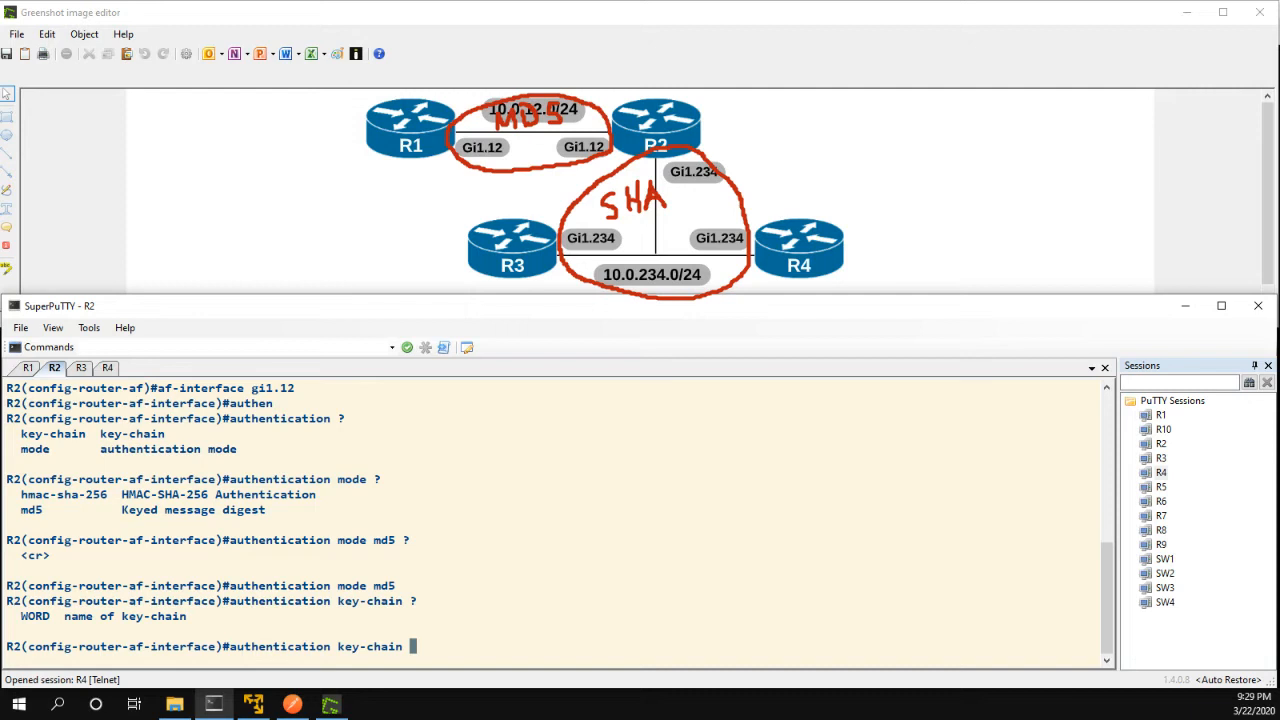
pyautogui.write('MD5_KEY')
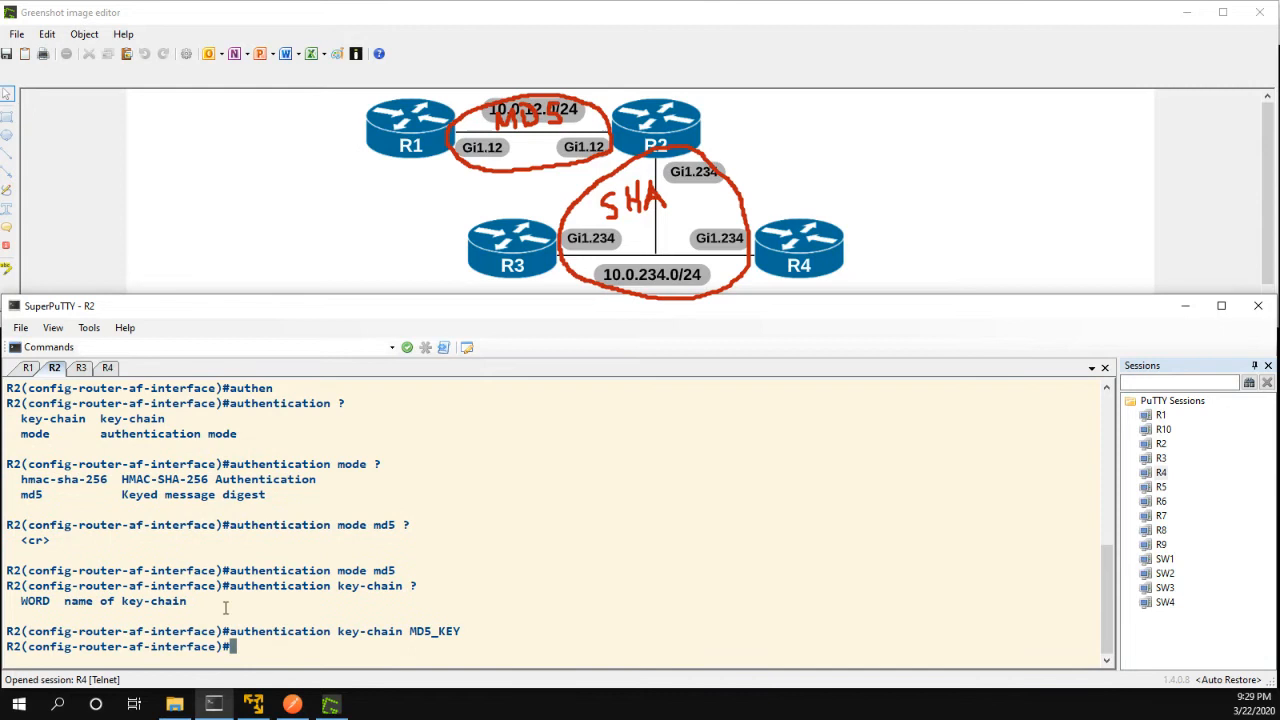
pyautogui.write('do sh ip eigrp nei')
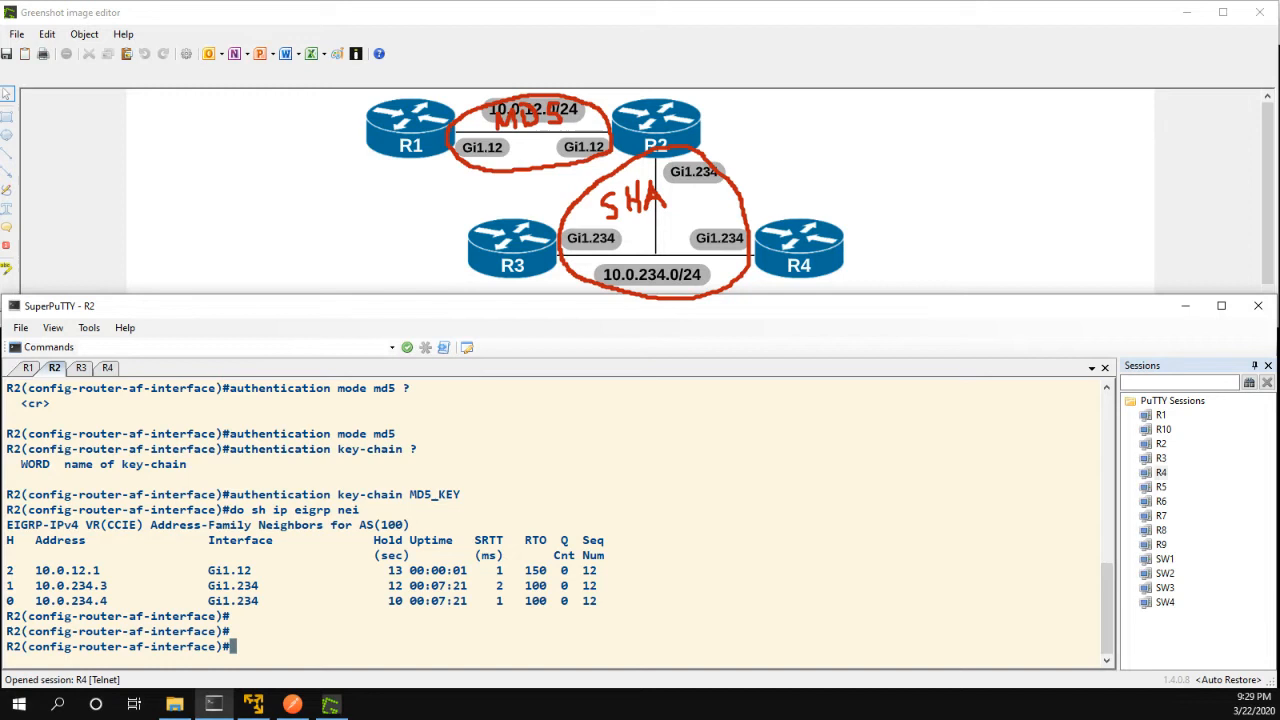
pyautogui.moveTo(632, 178)
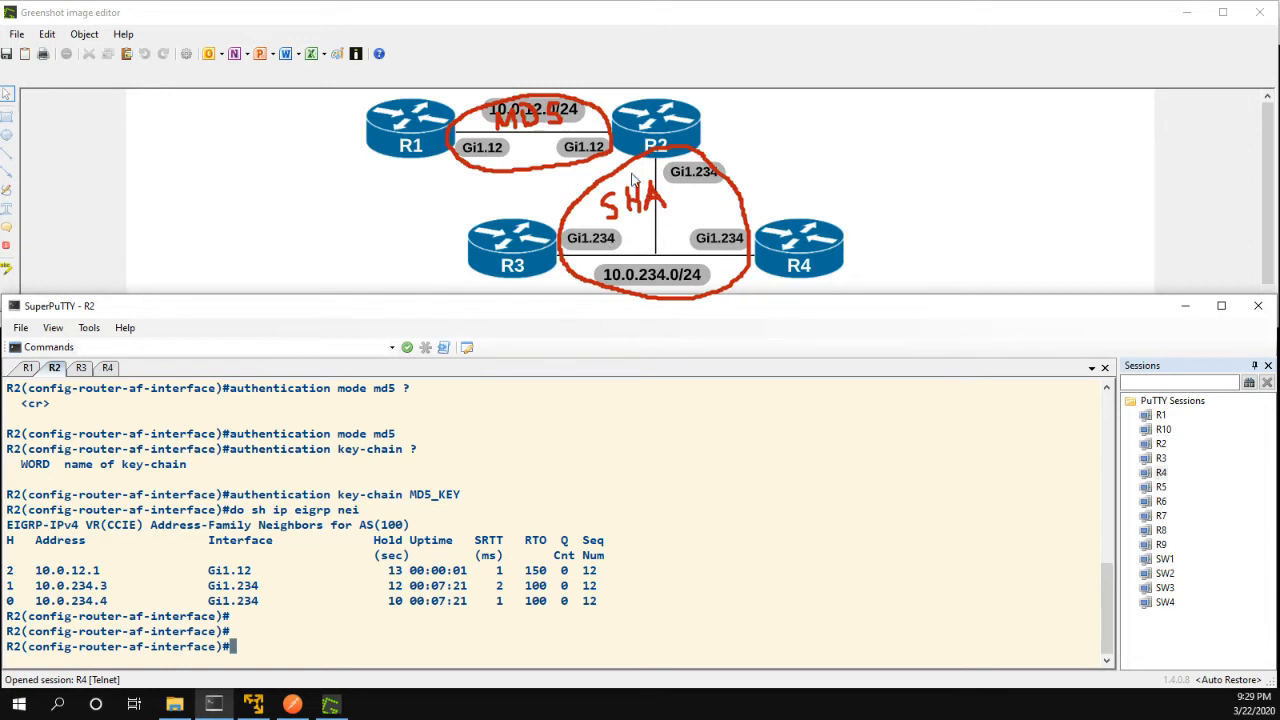
pyautogui.moveTo(678, 210)
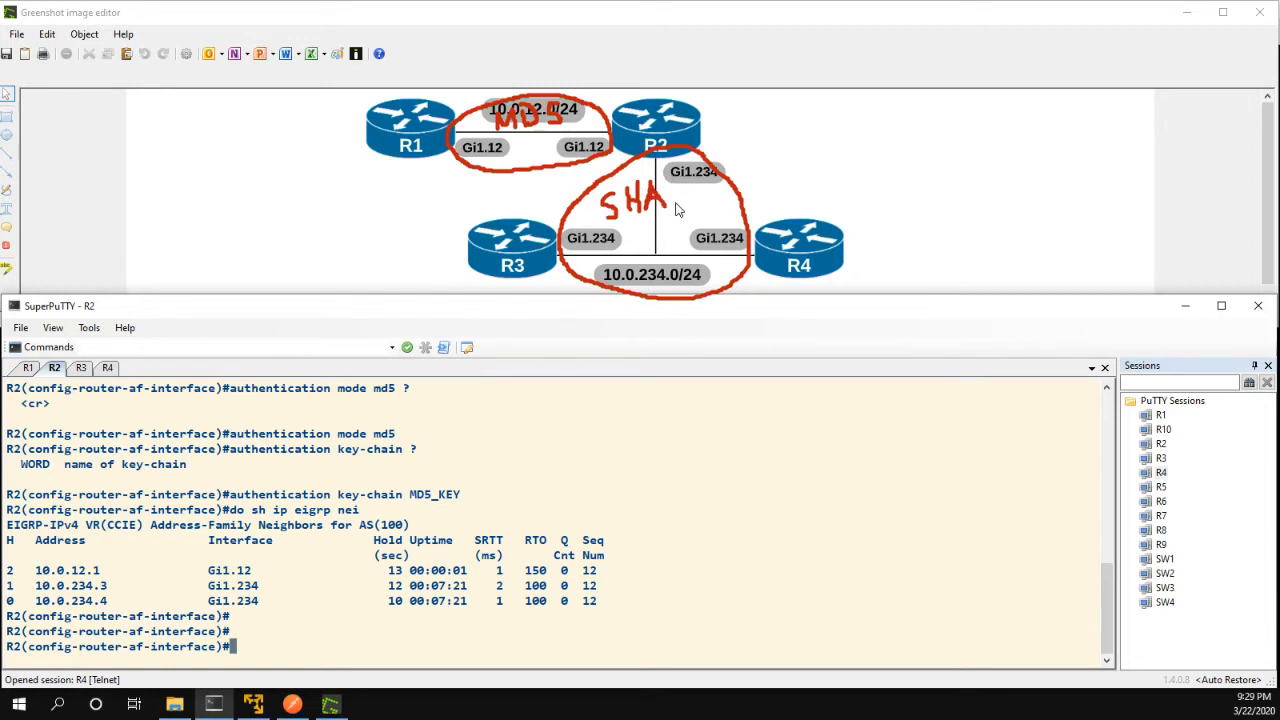
pyautogui.moveTo(712, 235)
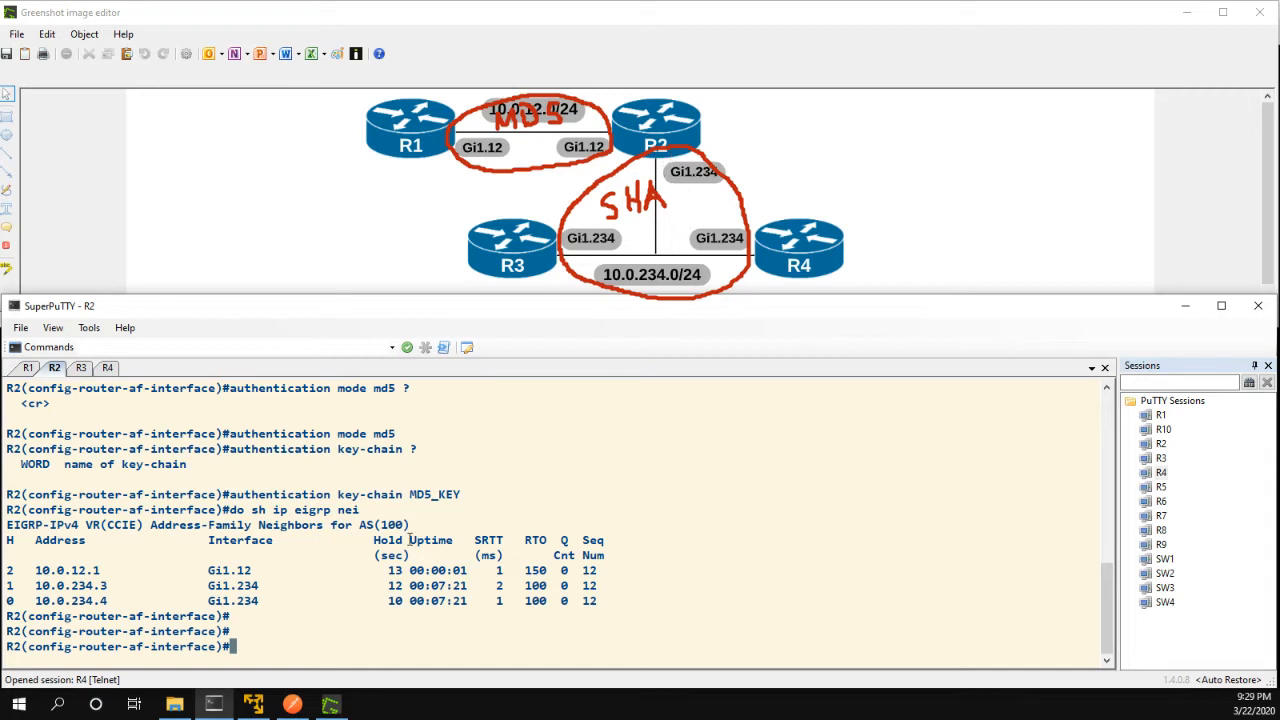
pyautogui.moveTo(337, 640)
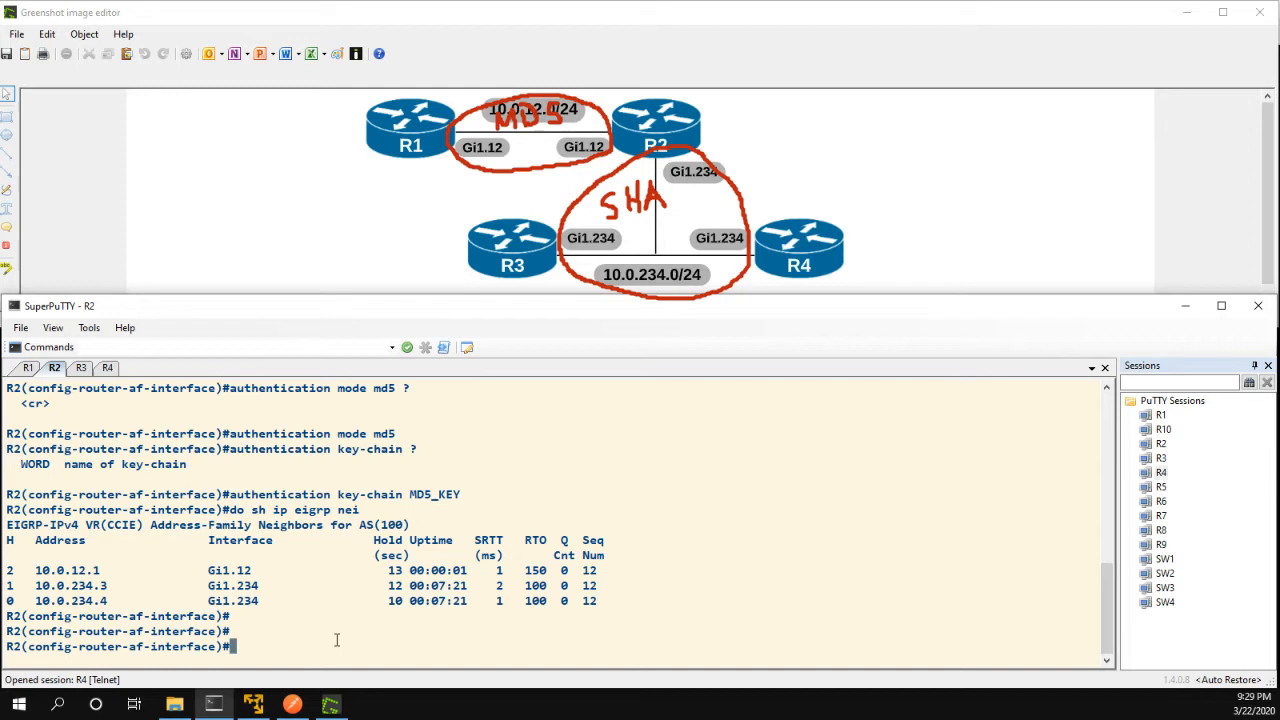
pyautogui.write('exit')
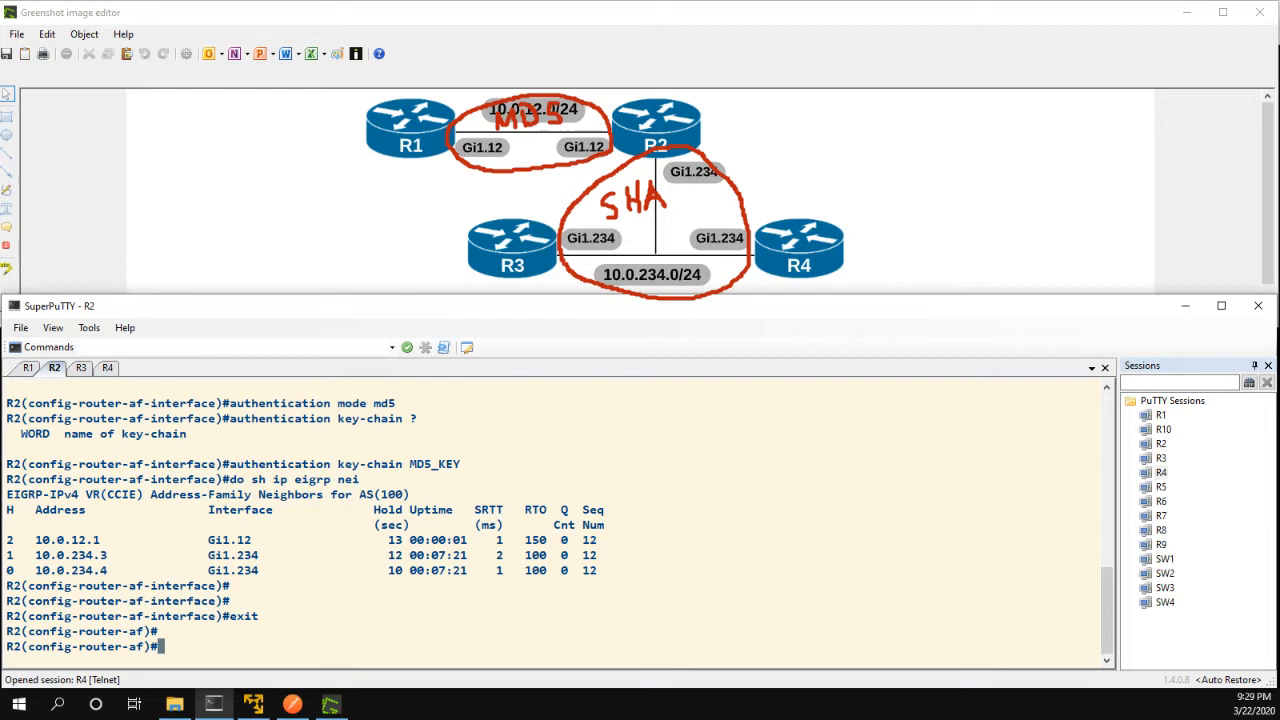
pyautogui.write('af-interface gi1.234')
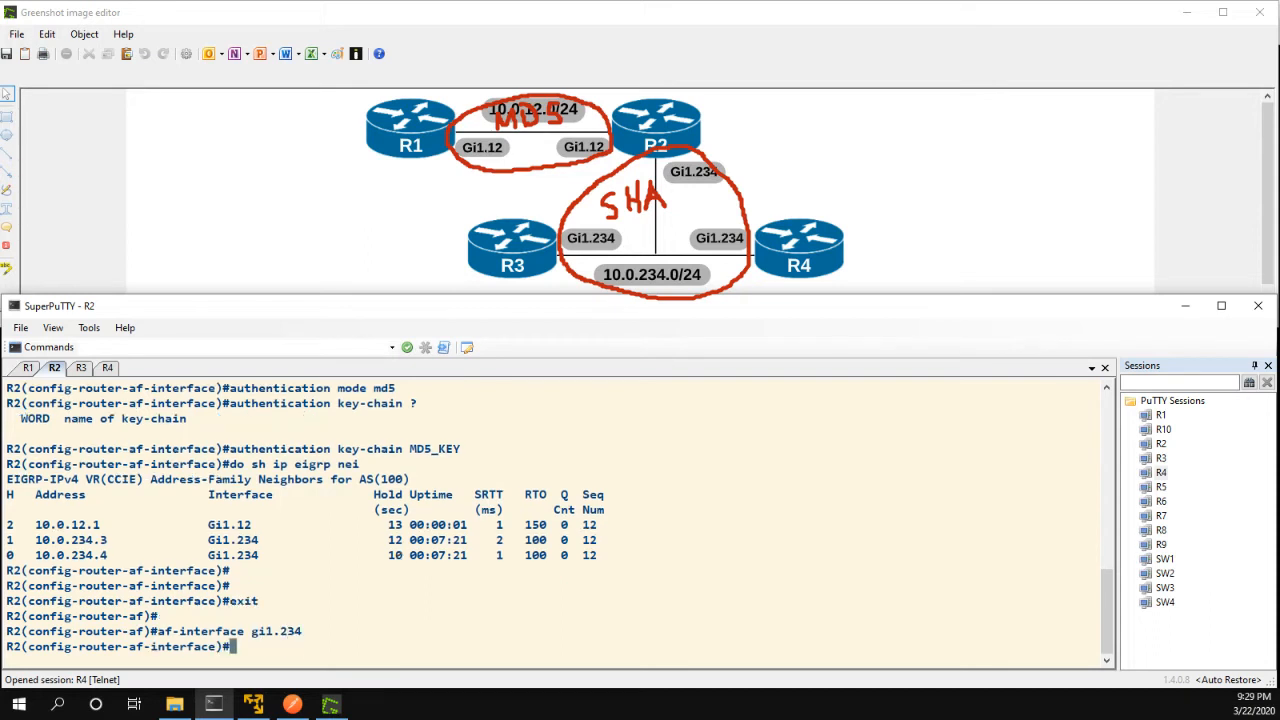
pyautogui.write('authentication mode')
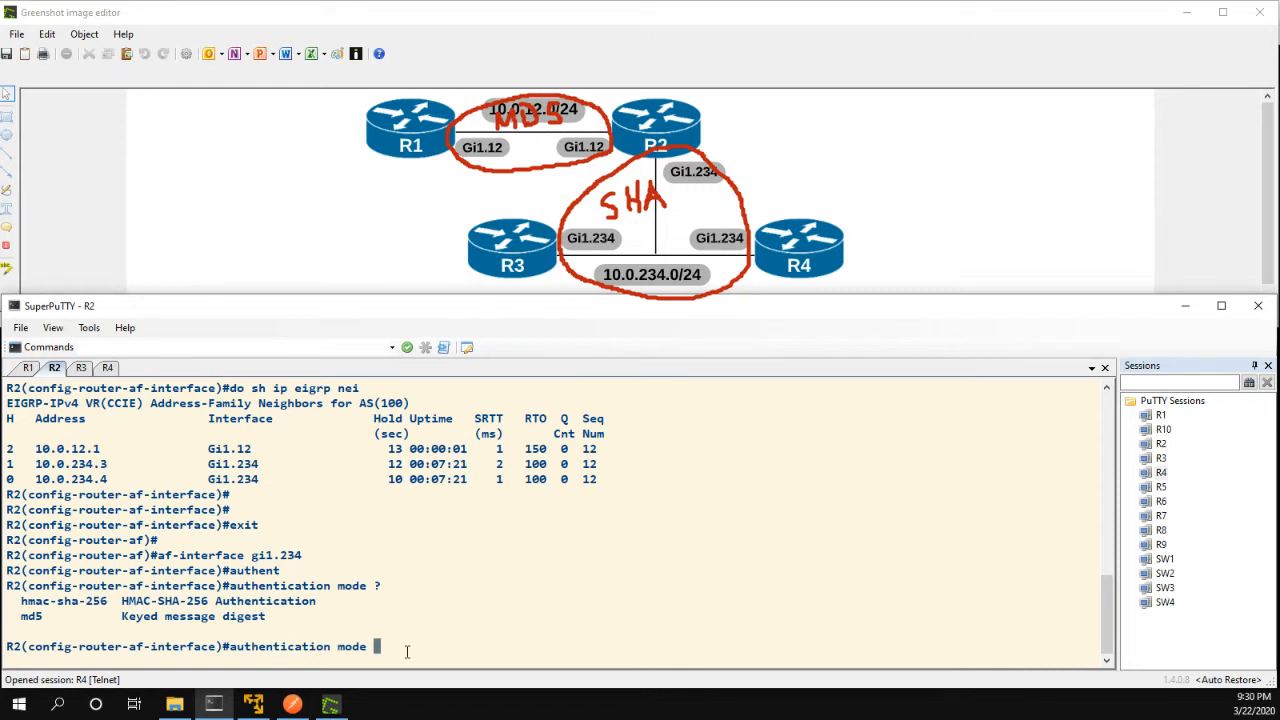
pyautogui.write('hmac-sha-256')
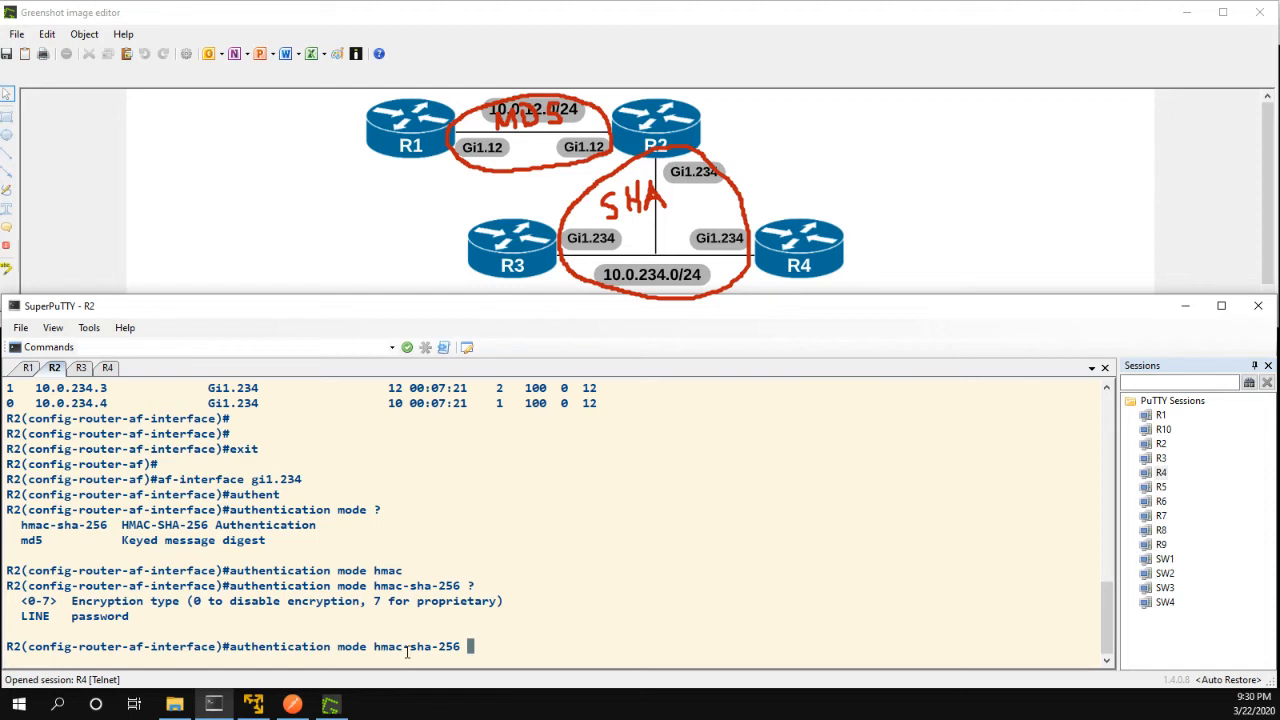
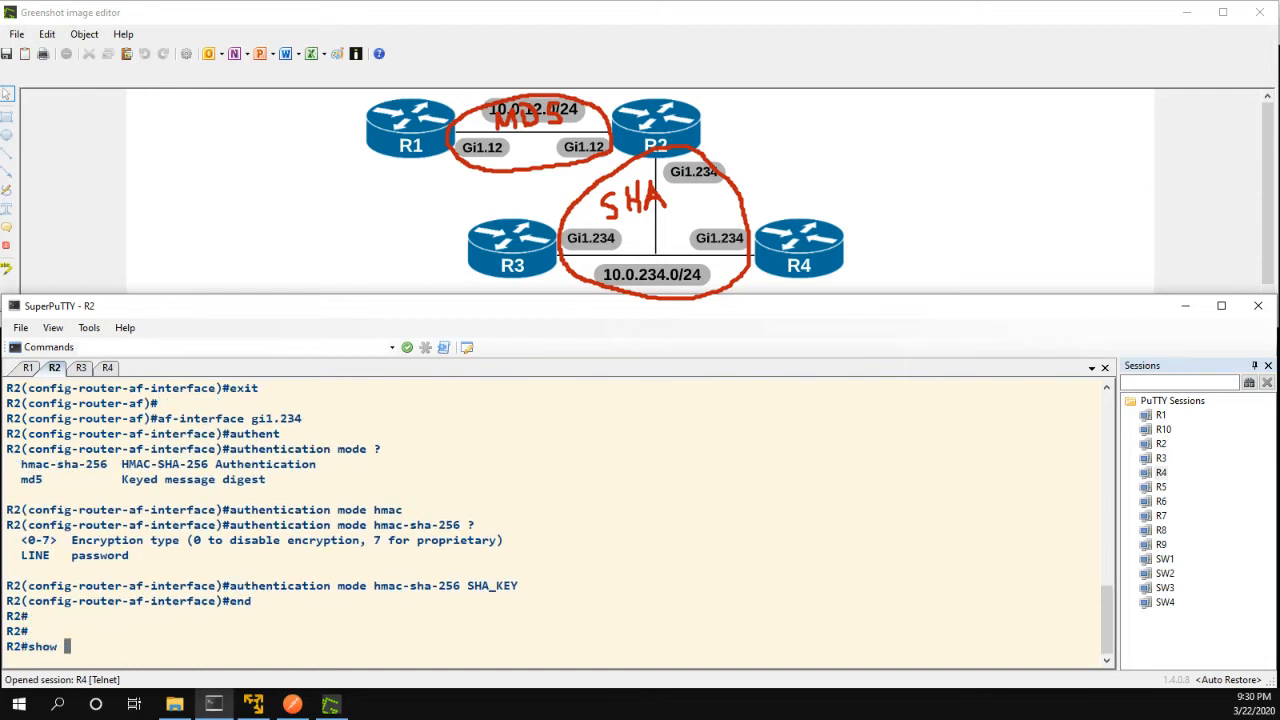
# Review R2's EIGRP interface details and running config: HMAC-SHA-256 on Gi1.234, MD5 on Gi1.12.
pyautogui.write('ip eigrp interf')
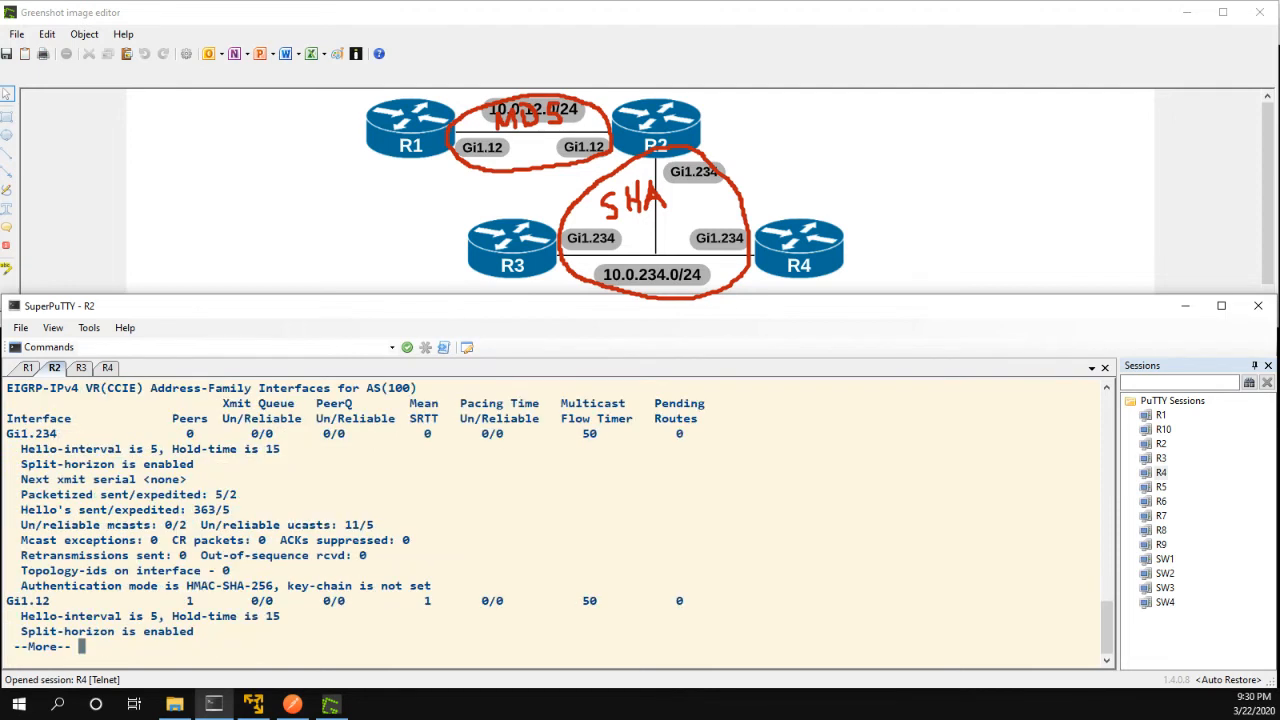
pyautogui.press('space')
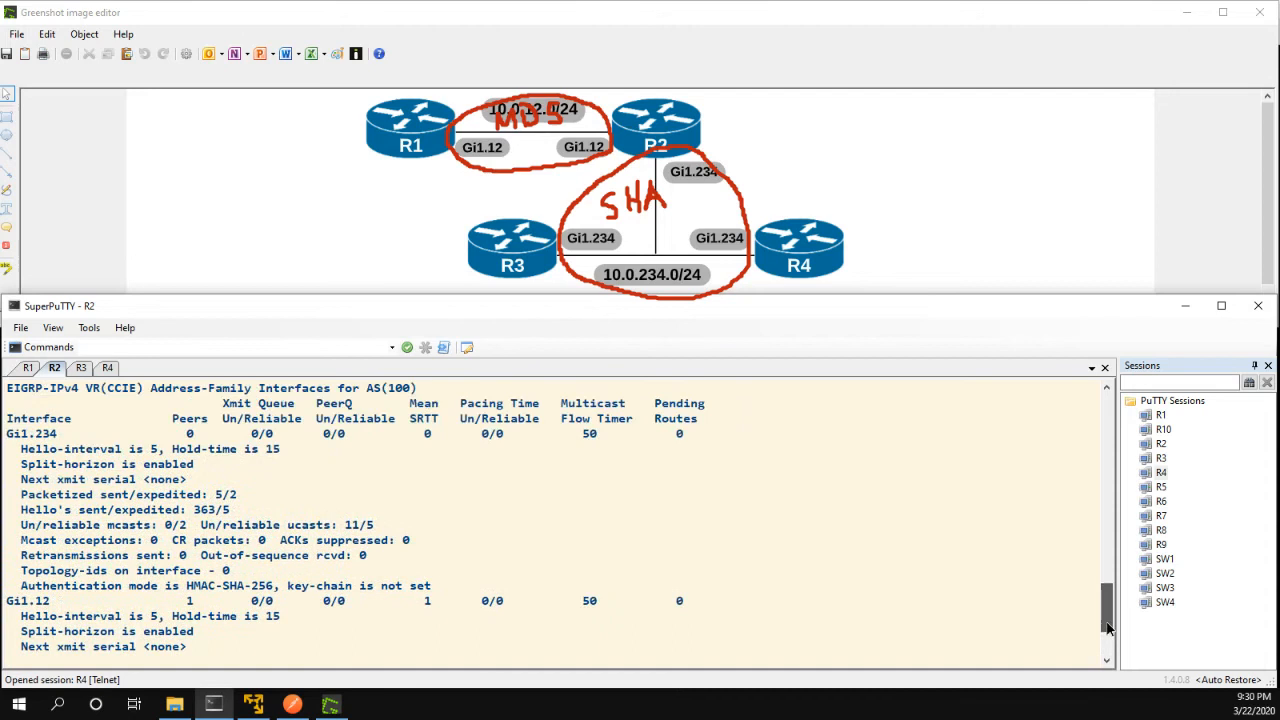
pyautogui.scroll(-3)
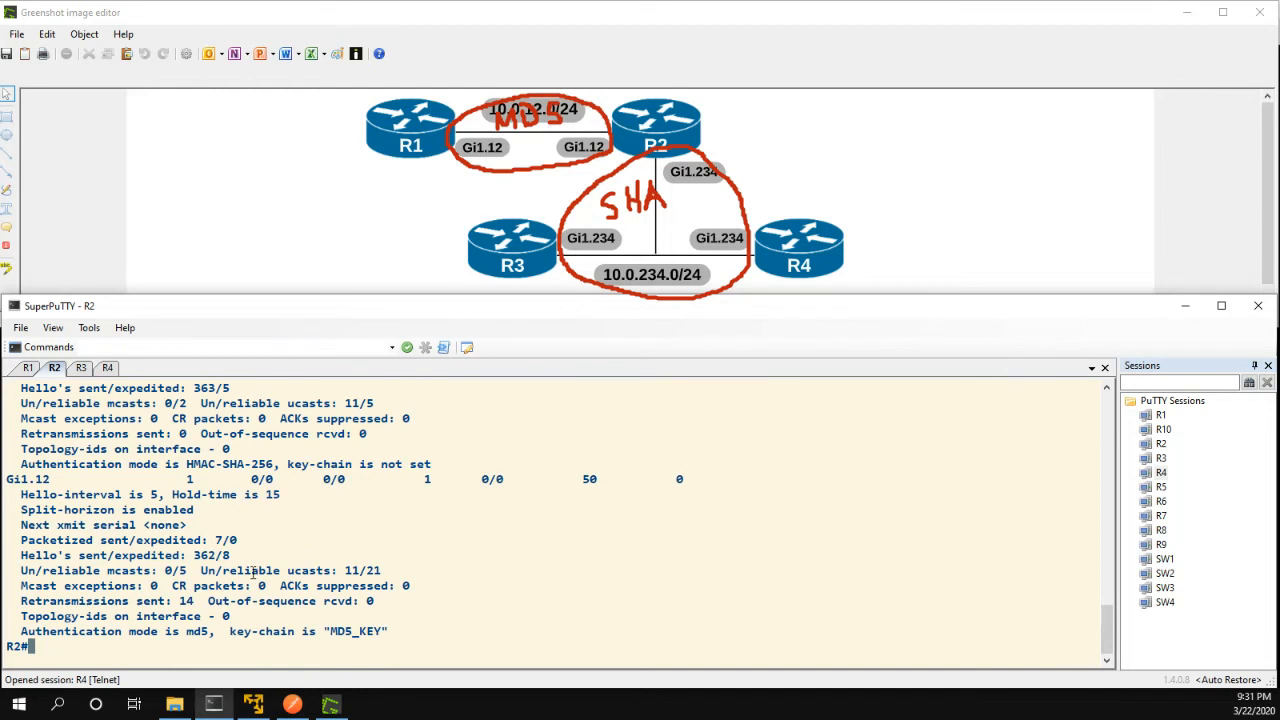
pyautogui.write('sh run')
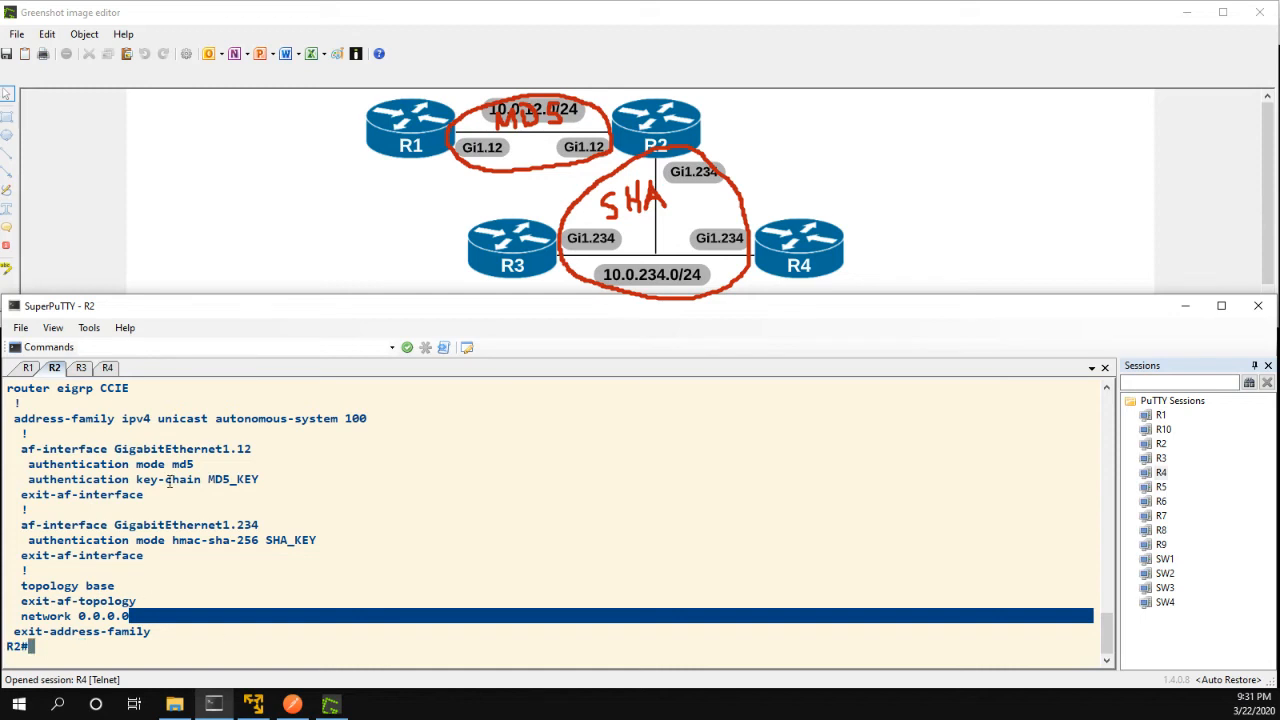
# On R3, enter router eigrp CCIE address-family ipv4 unicast autonomous-system 100.
pyautogui.click(81, 368)
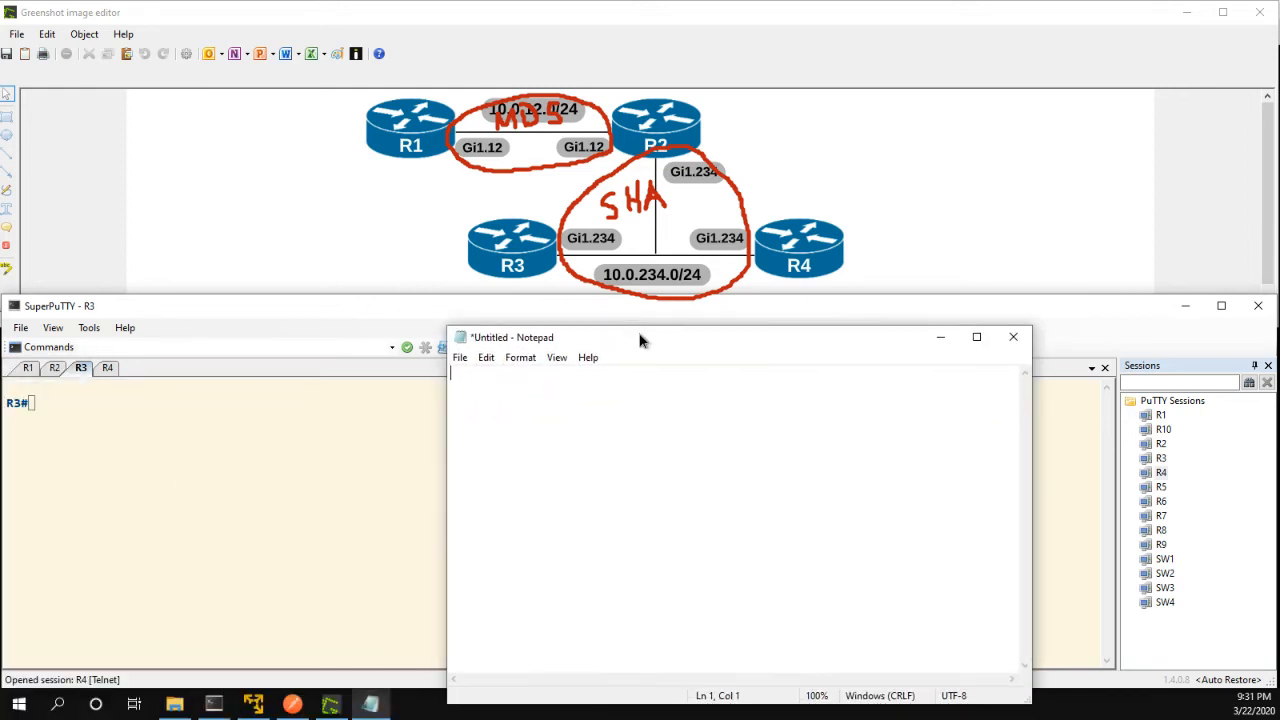
pyautogui.write('conf t')
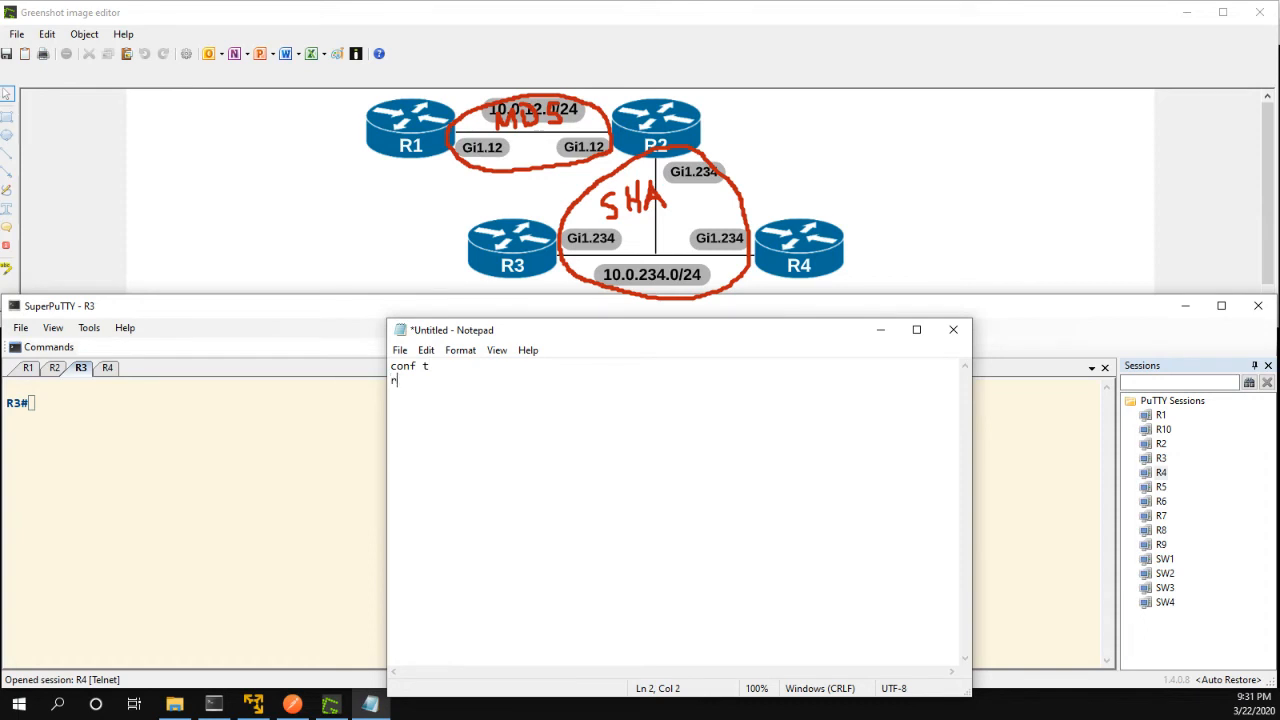
pyautogui.write('router eigrp CCIE')
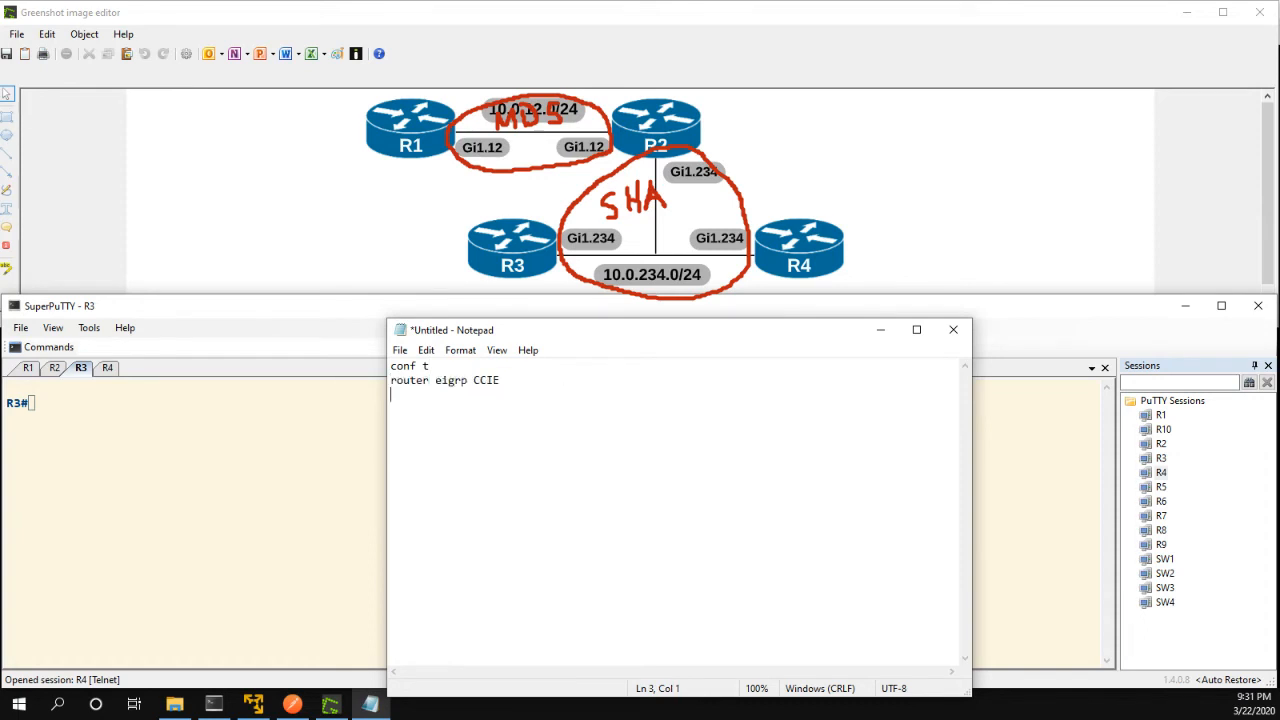
pyautogui.write('address')
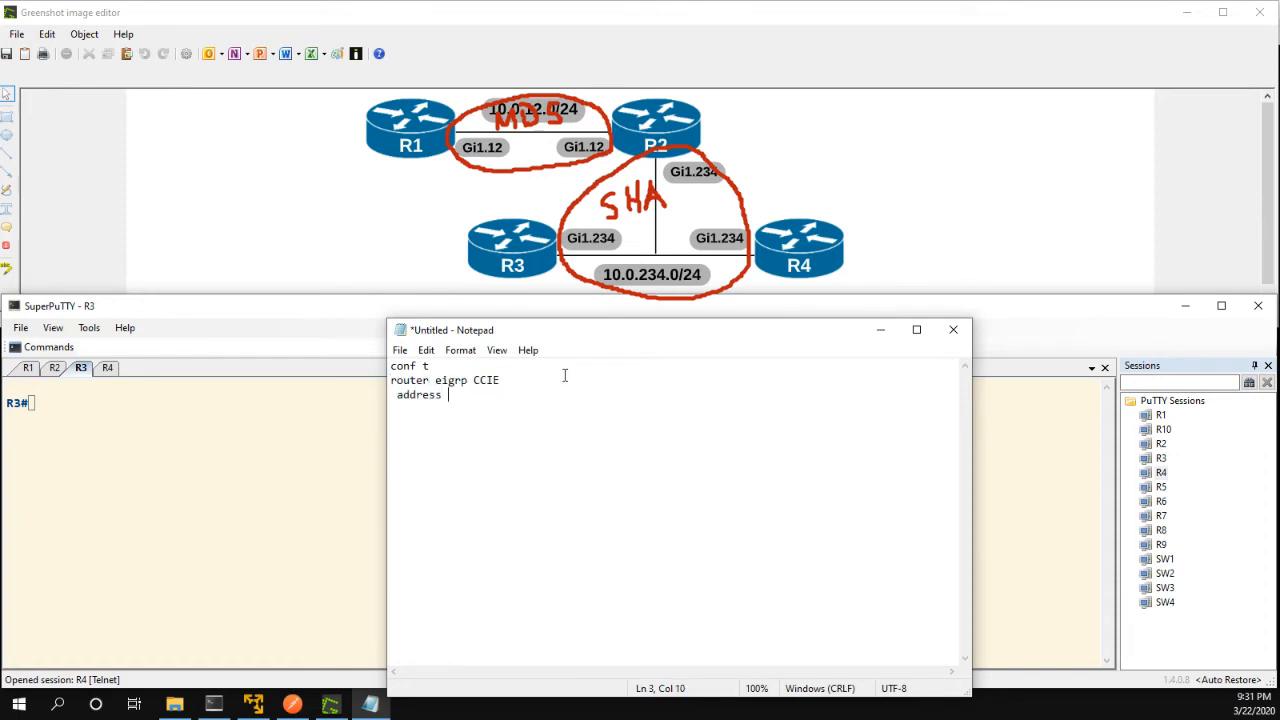
pyautogui.write('ipv4 ui')
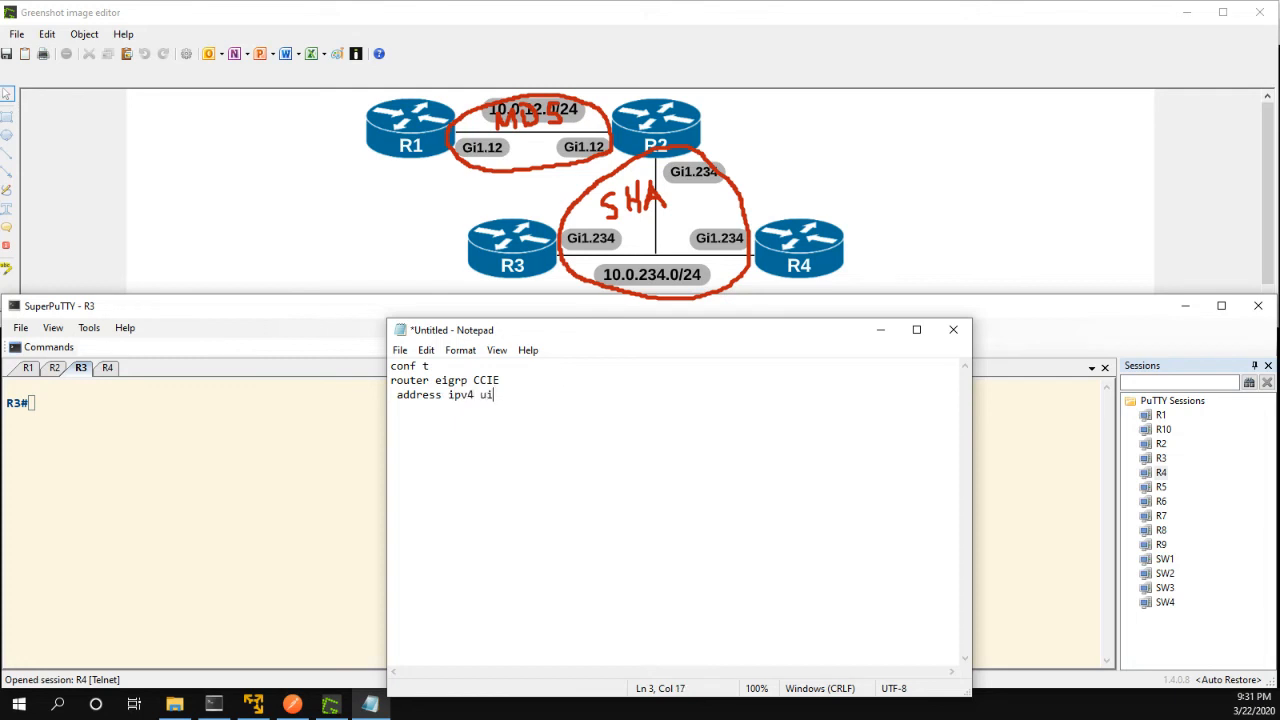
pyautogui.write('auto 100')
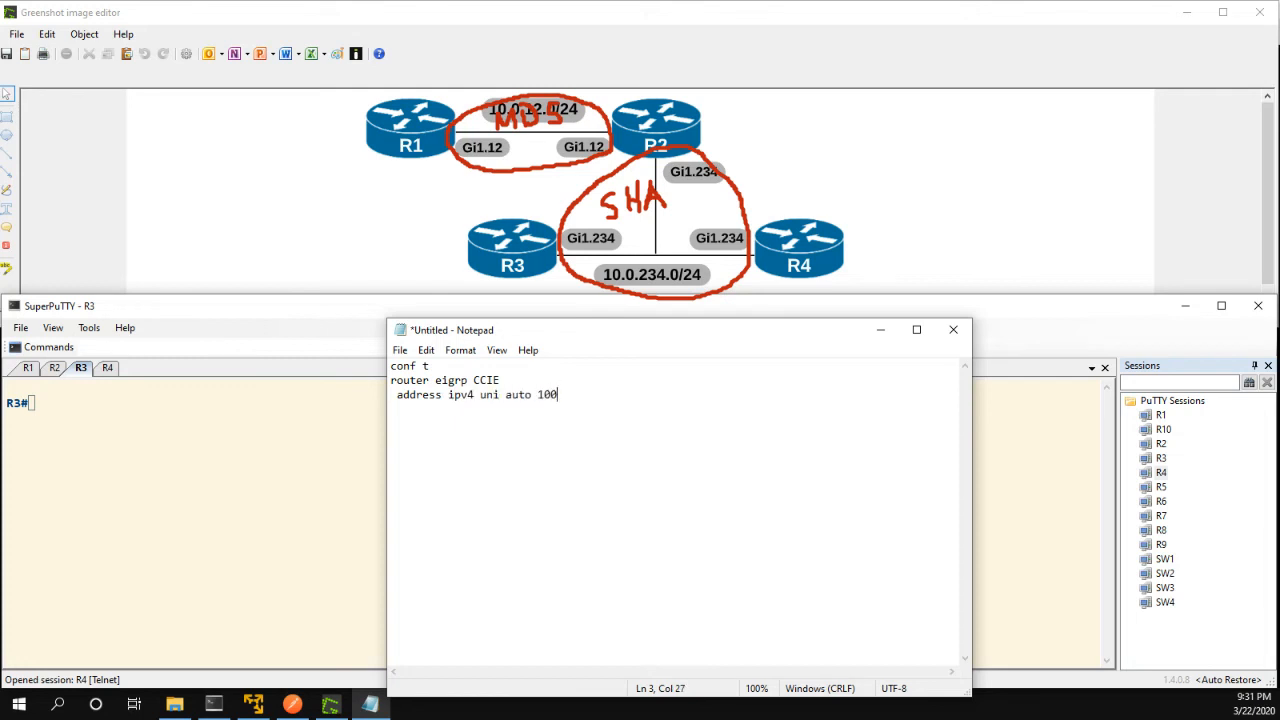
pyautogui.write('af')
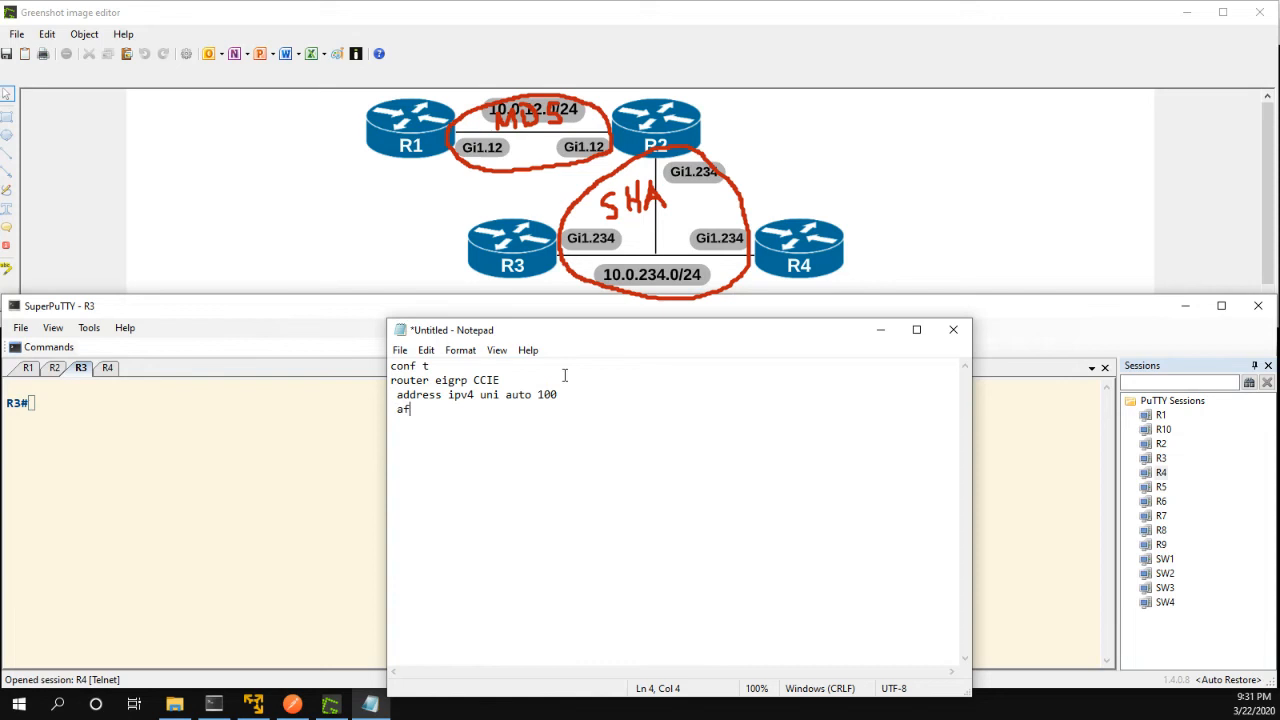
pyautogui.write('f-interface gi1.234')
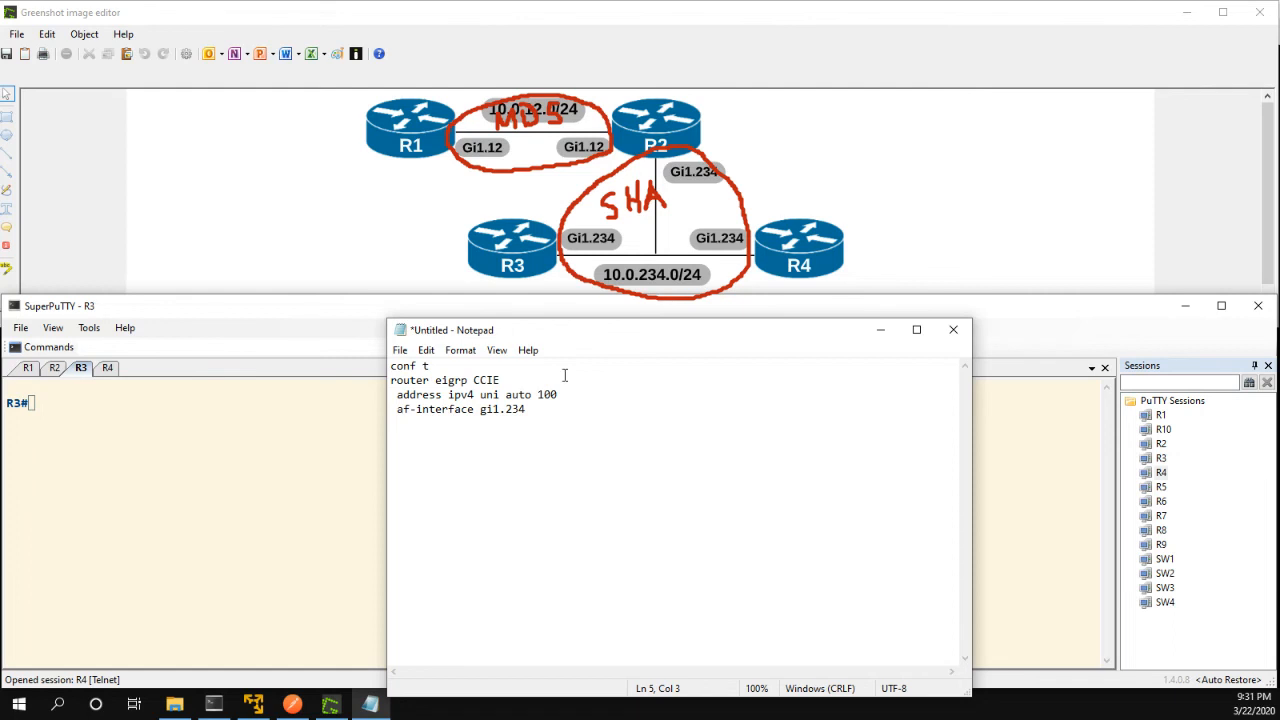
pyautogui.write('authentica')
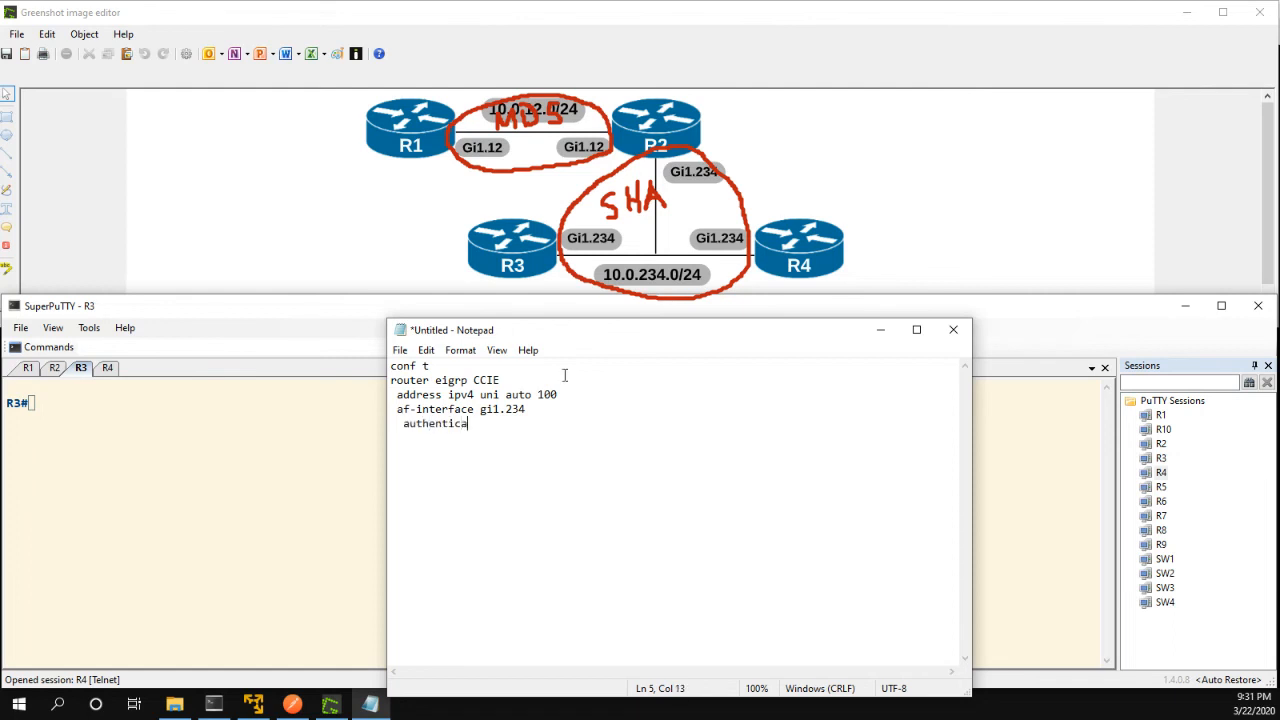
pyautogui.write('tion mode')
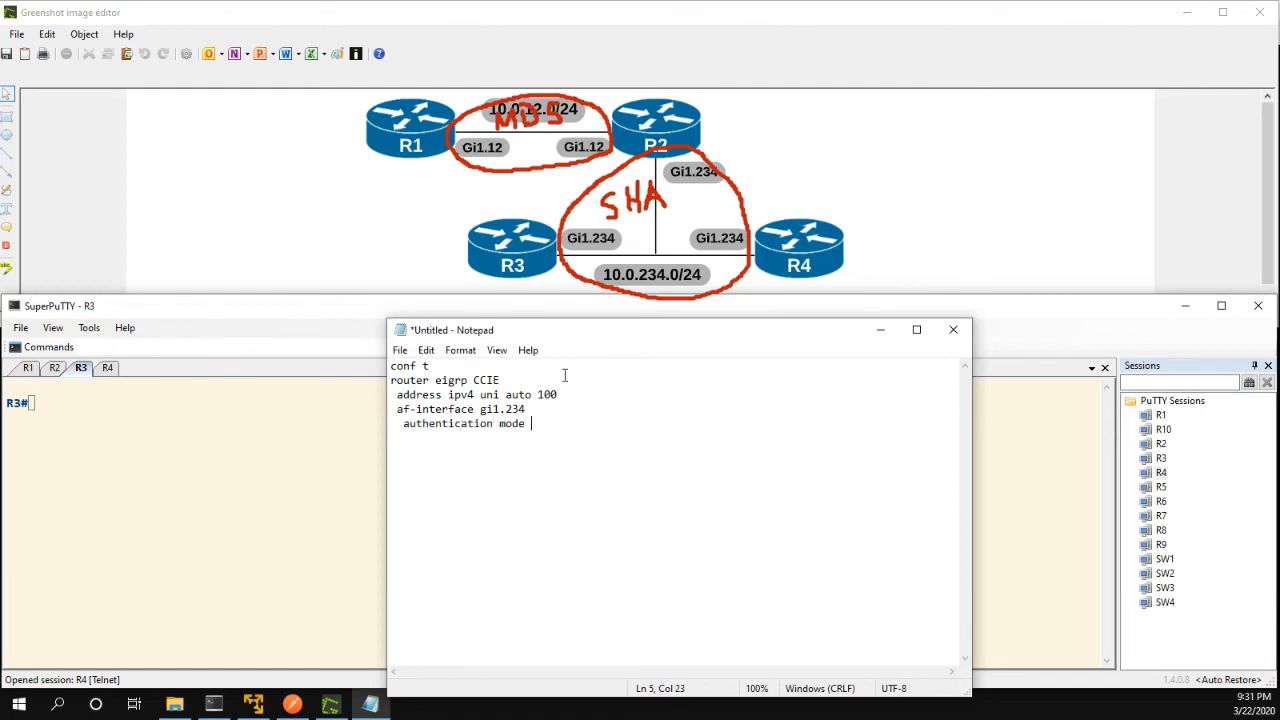
pyautogui.write('hmac-s')
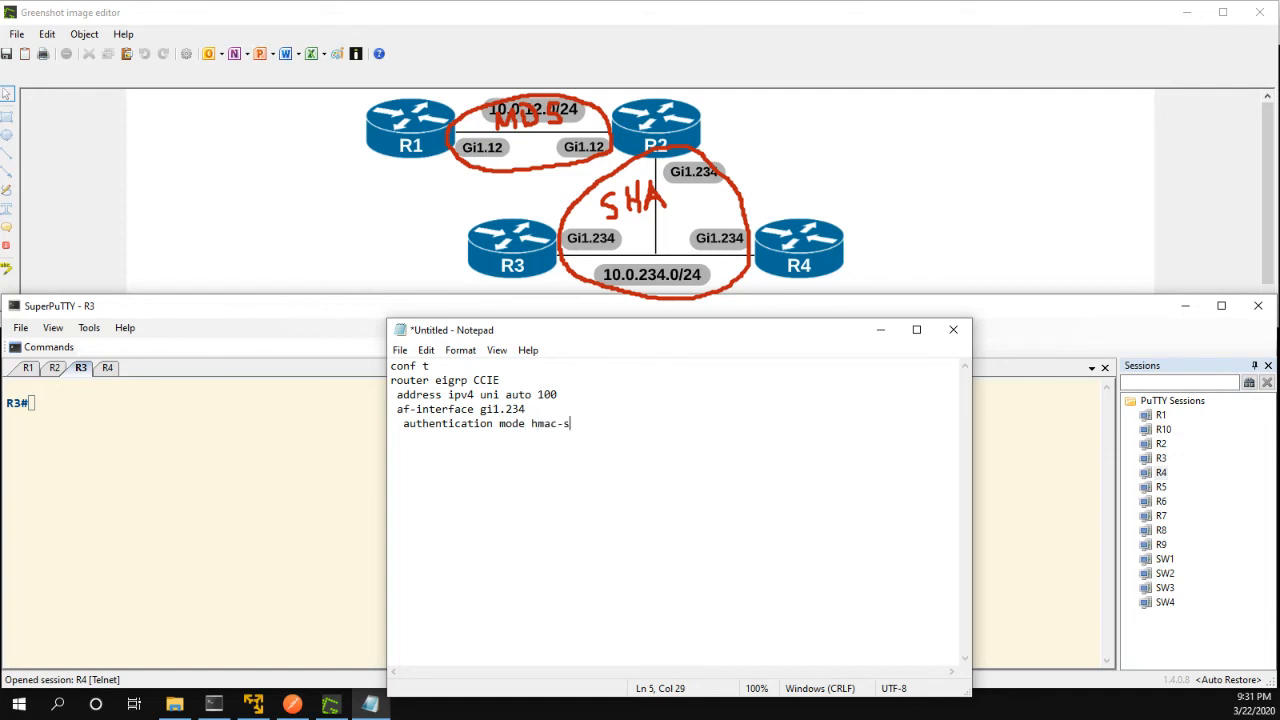
pyautogui.write('ha-25')
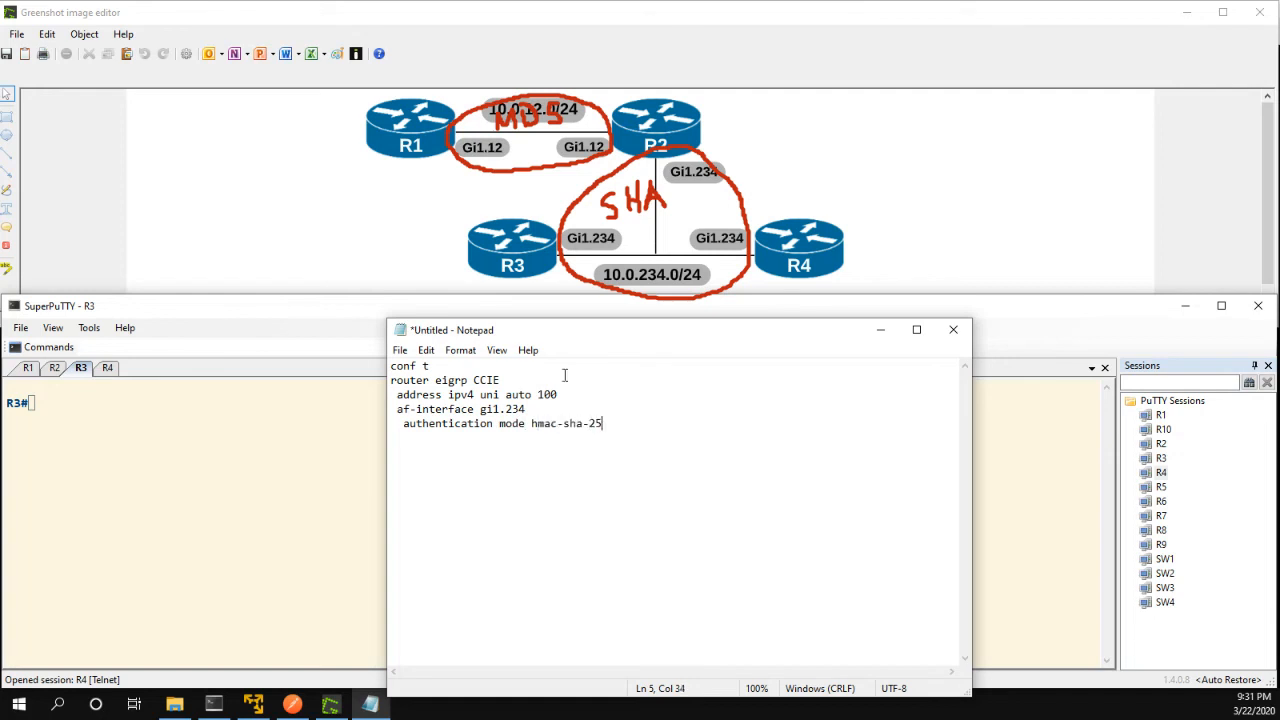
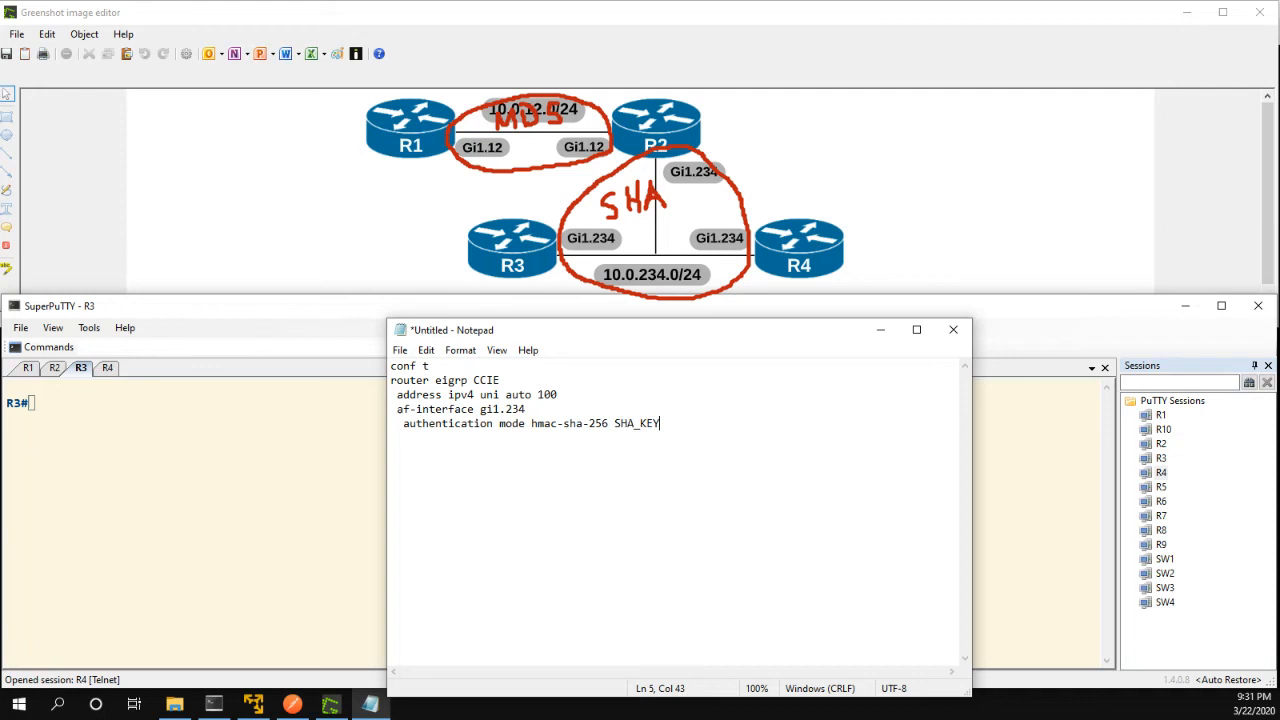
pyautogui.write('end')
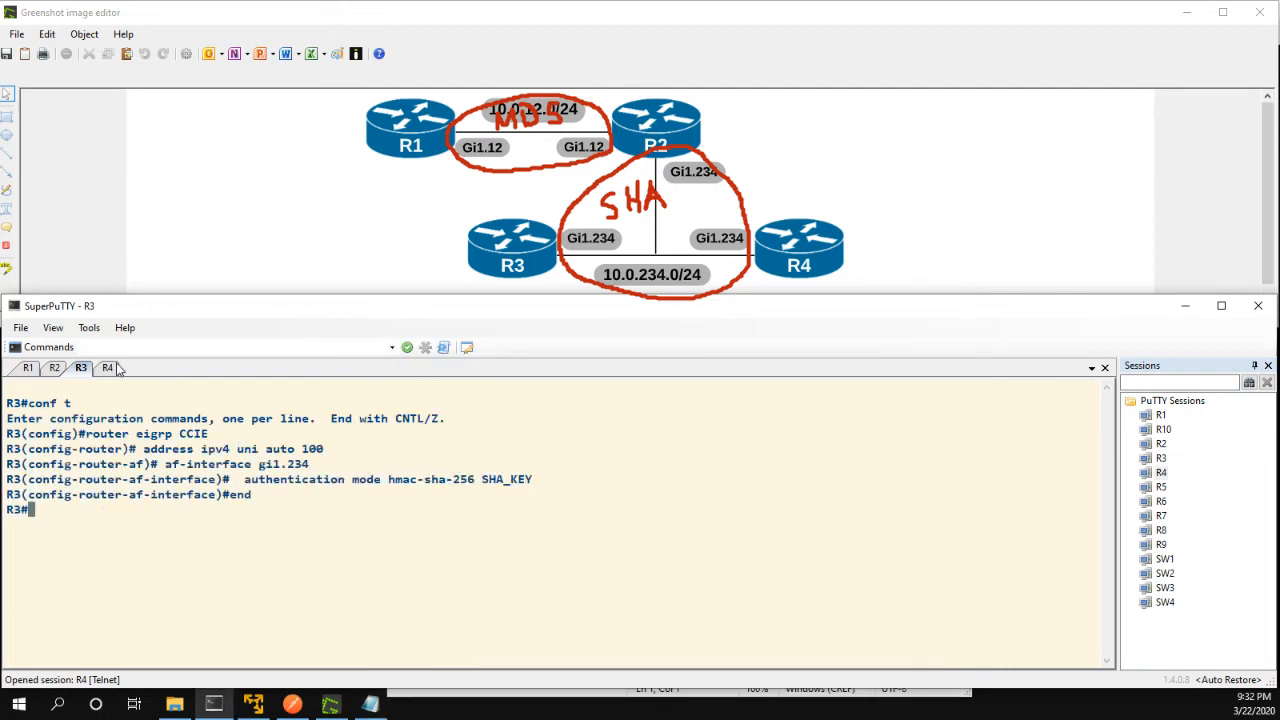
pyautogui.click(107, 367)
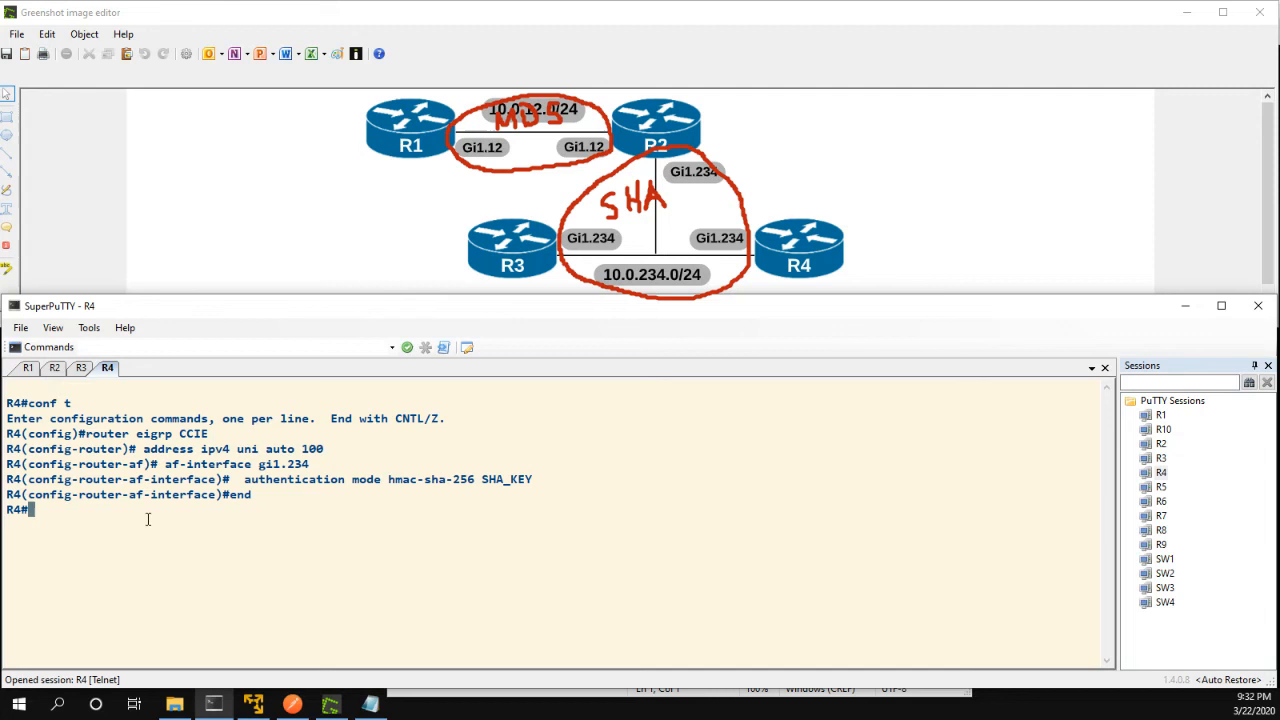
pyautogui.write('show ip eigrp nei')
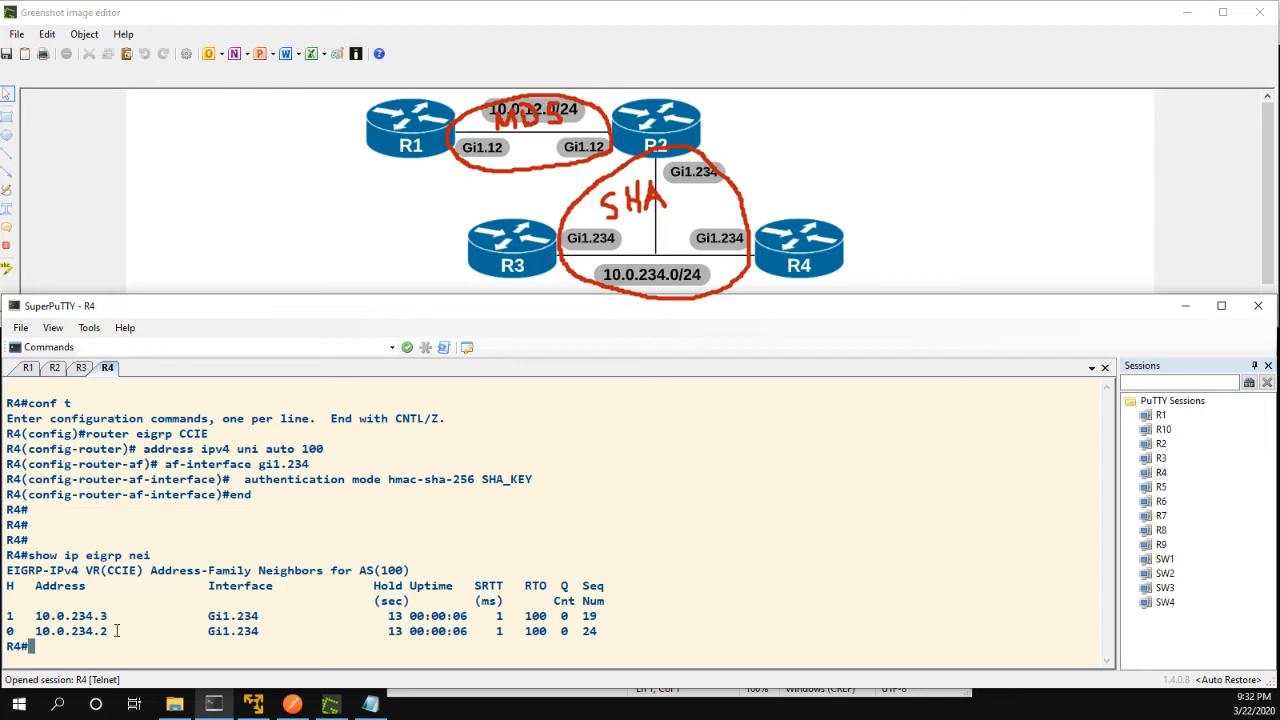
pyautogui.moveTo(56, 381)
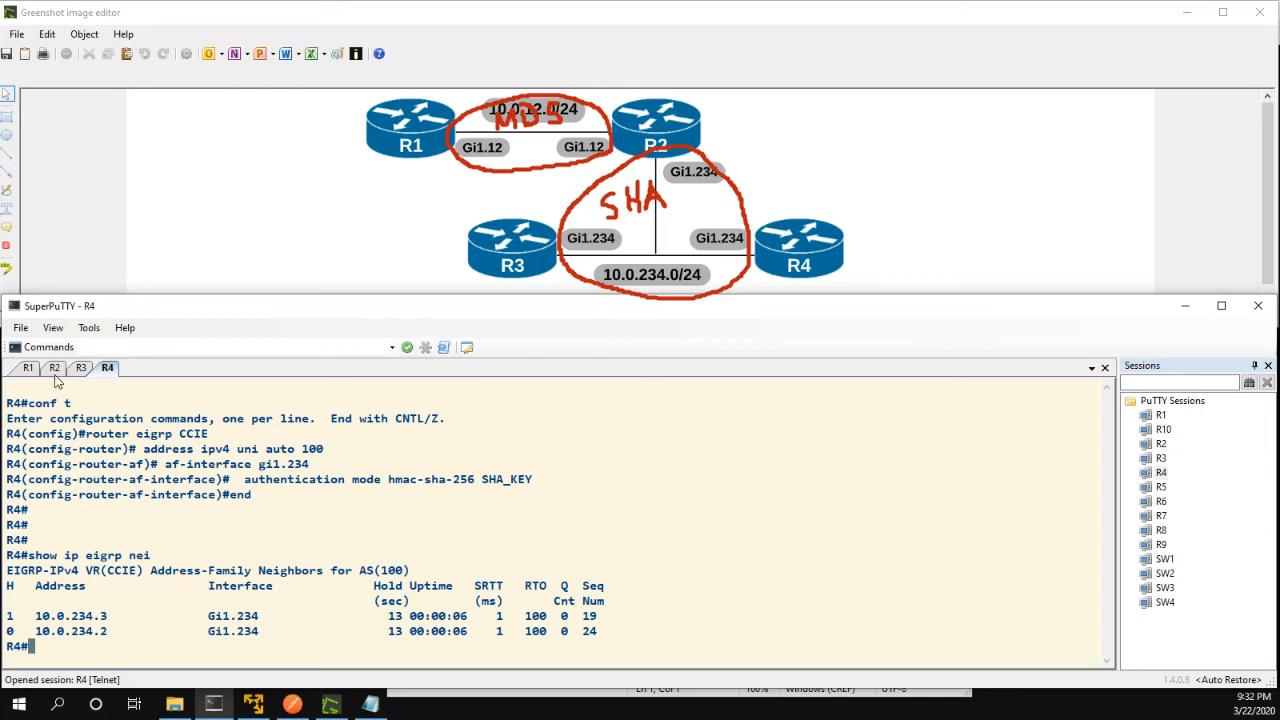
pyautogui.write('show ip eigrp interfaces')
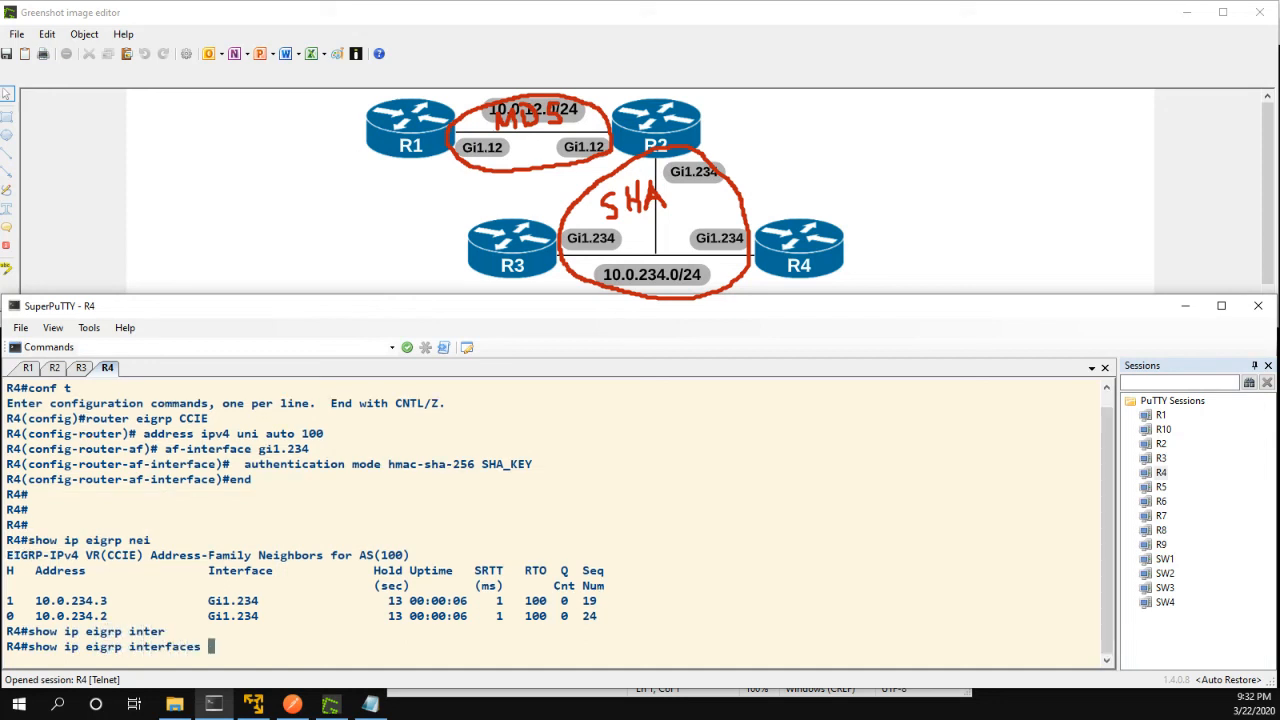
pyautogui.press('Return')
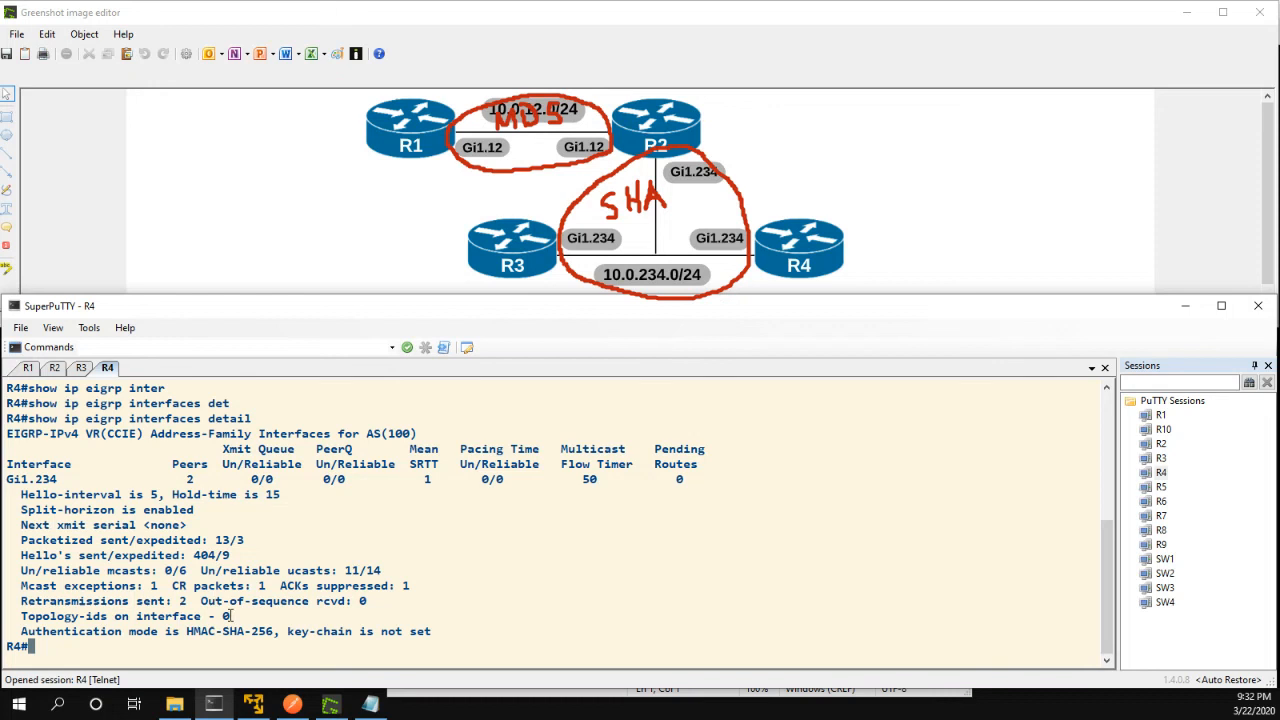
# Move through R3 to R2 and enter 'sh ip eigrp nei' there.
pyautogui.click(81, 368)
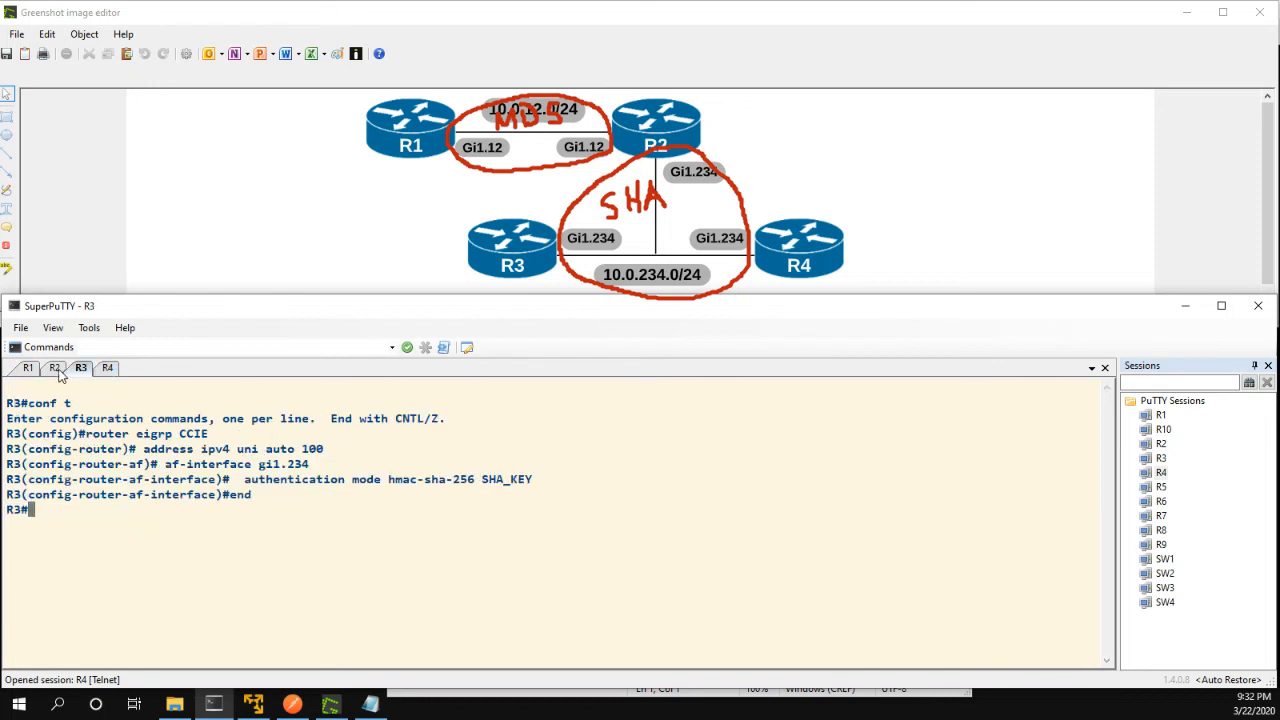
pyautogui.click(54, 367)
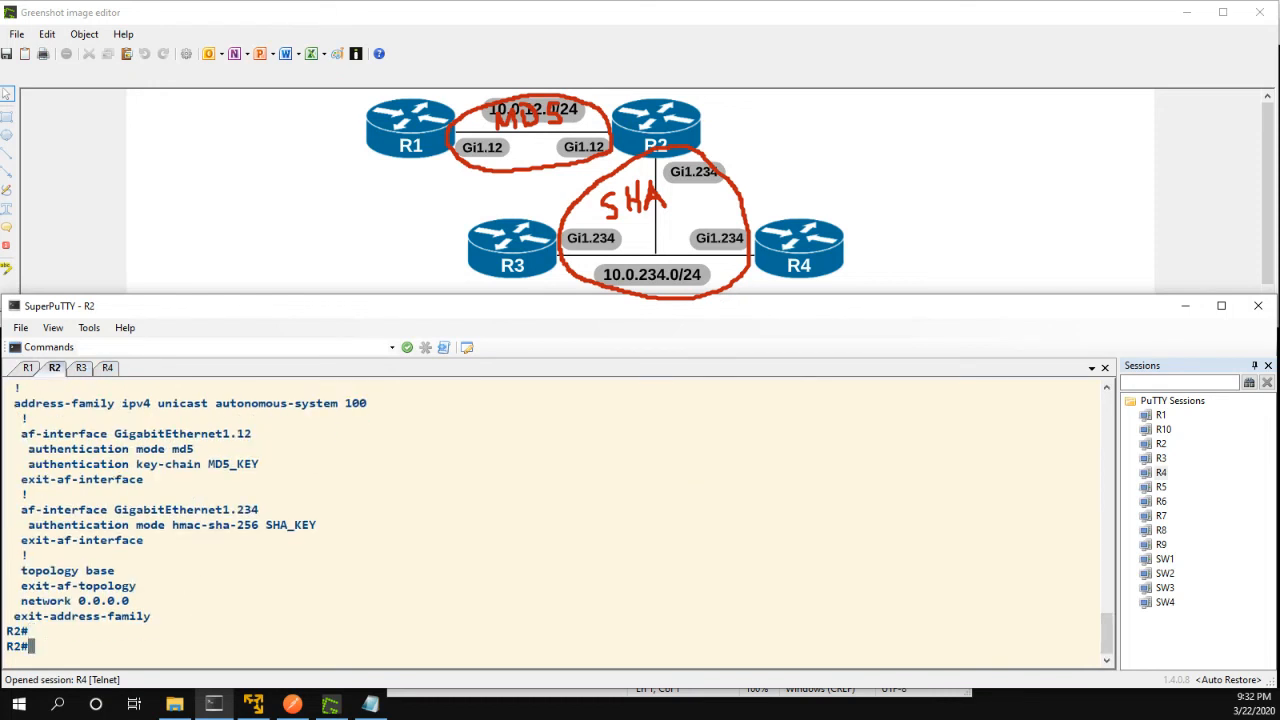
pyautogui.write('sh ip eigrp nei')
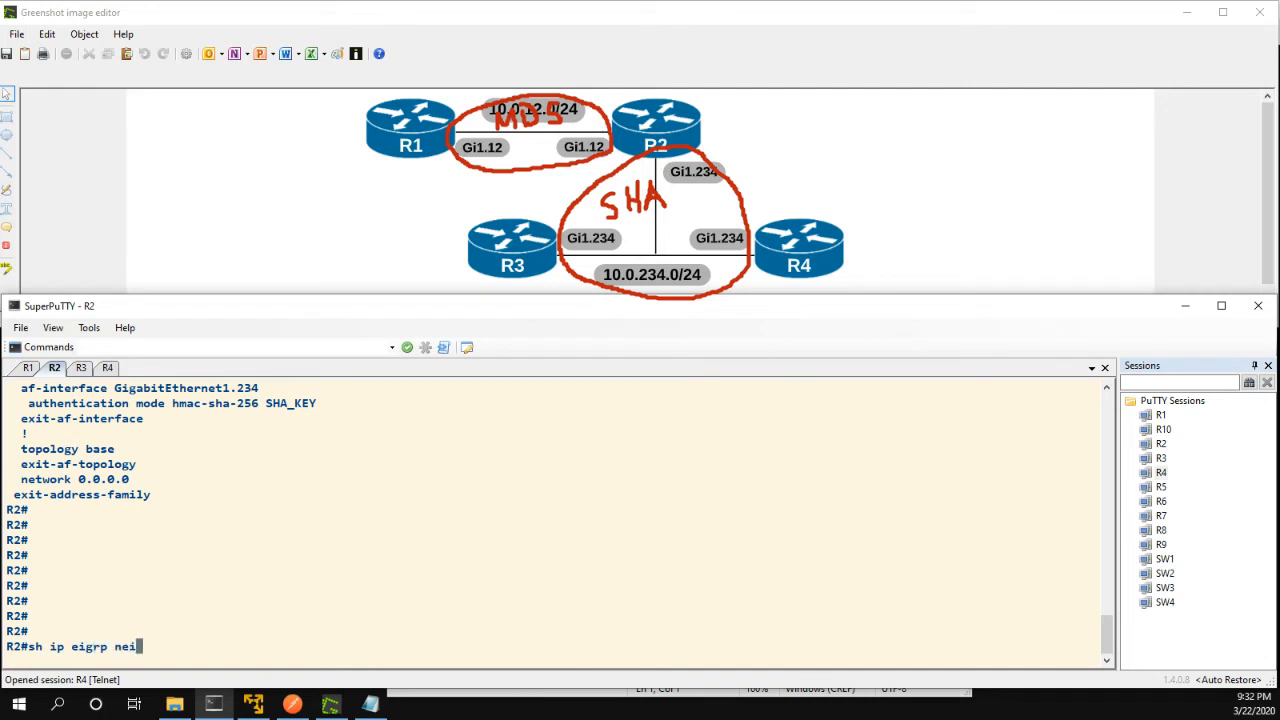